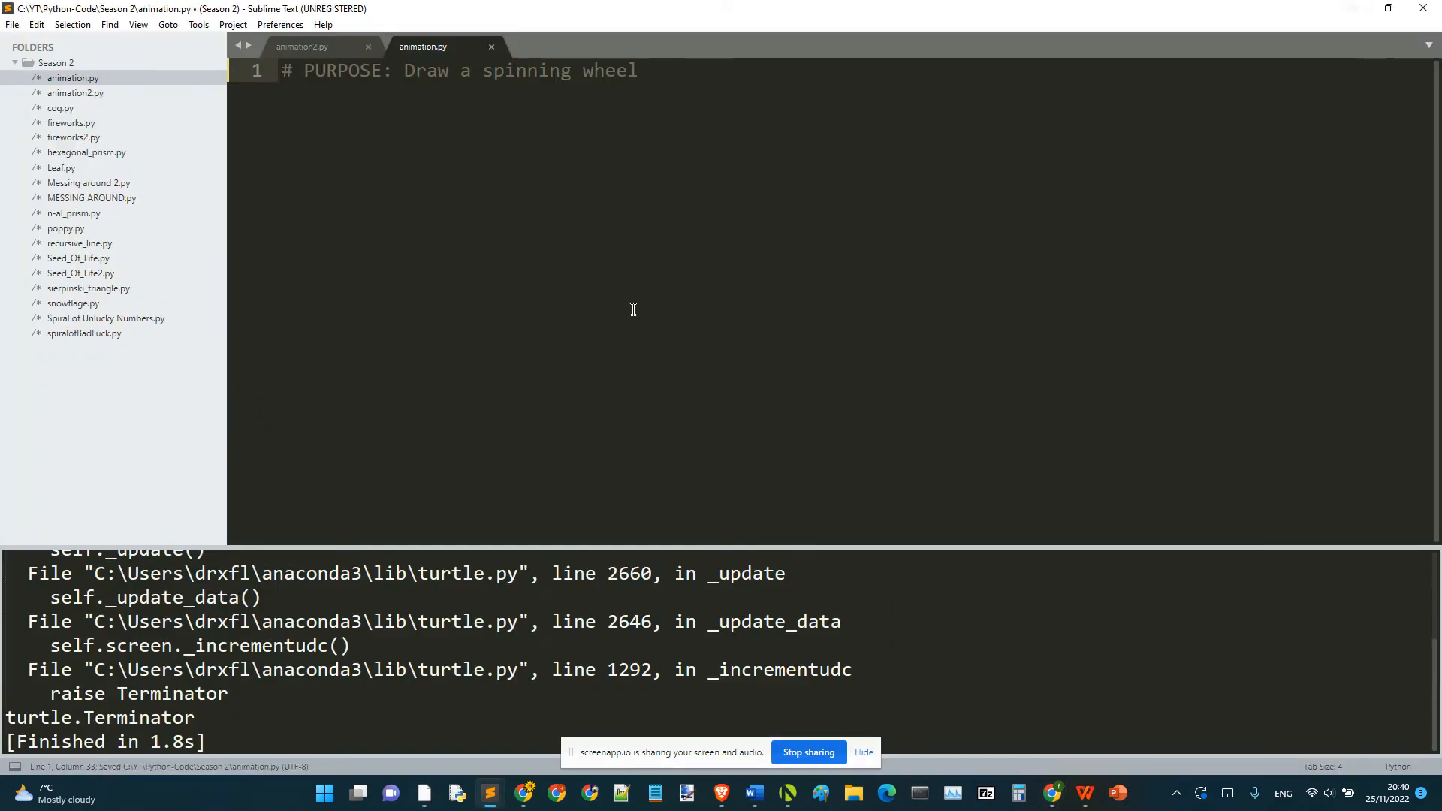
# Add 'import turtle' and a '# CONFIGURATION' heading comment.
pyautogui.write('import tur')
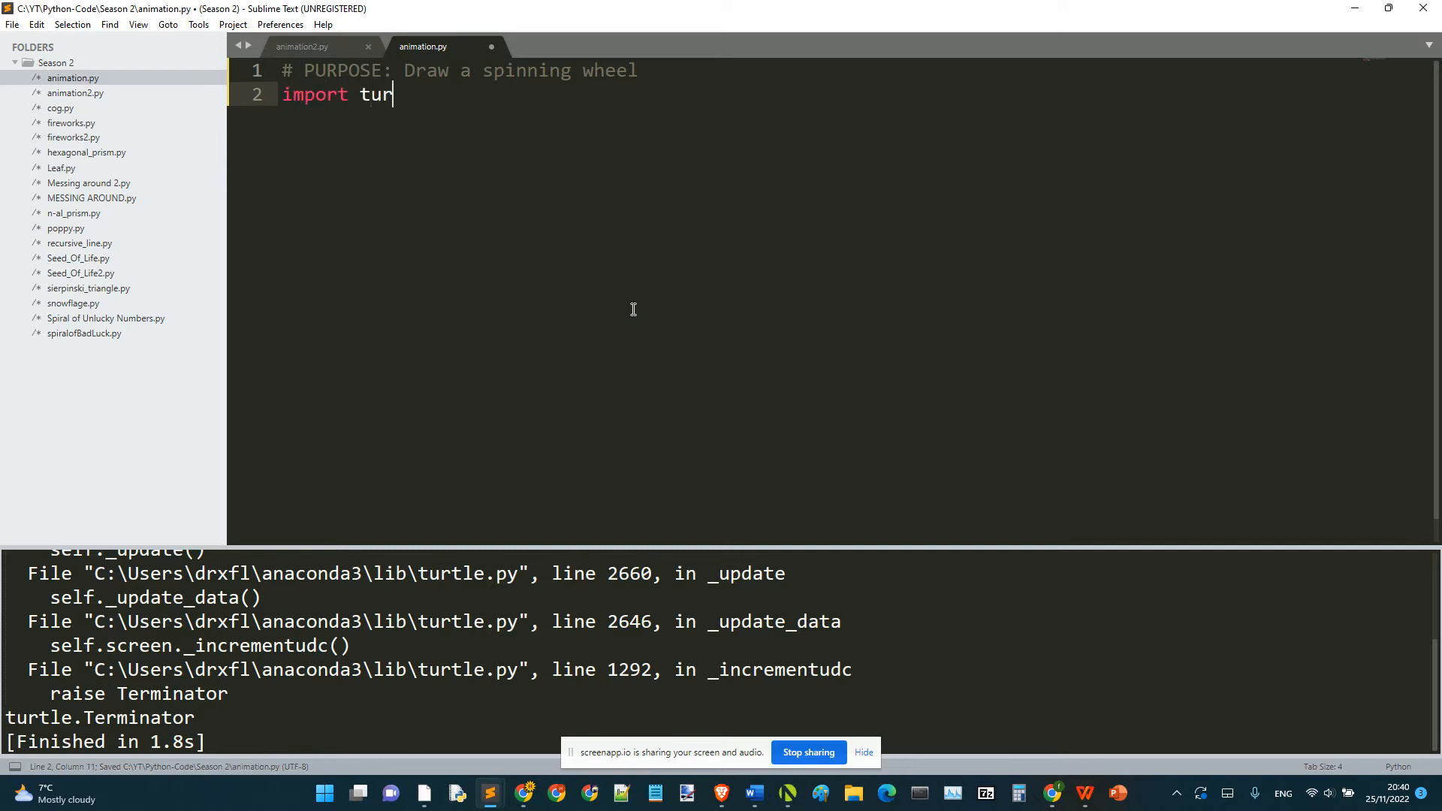
pyautogui.write('tle')
pyautogui.write('#')
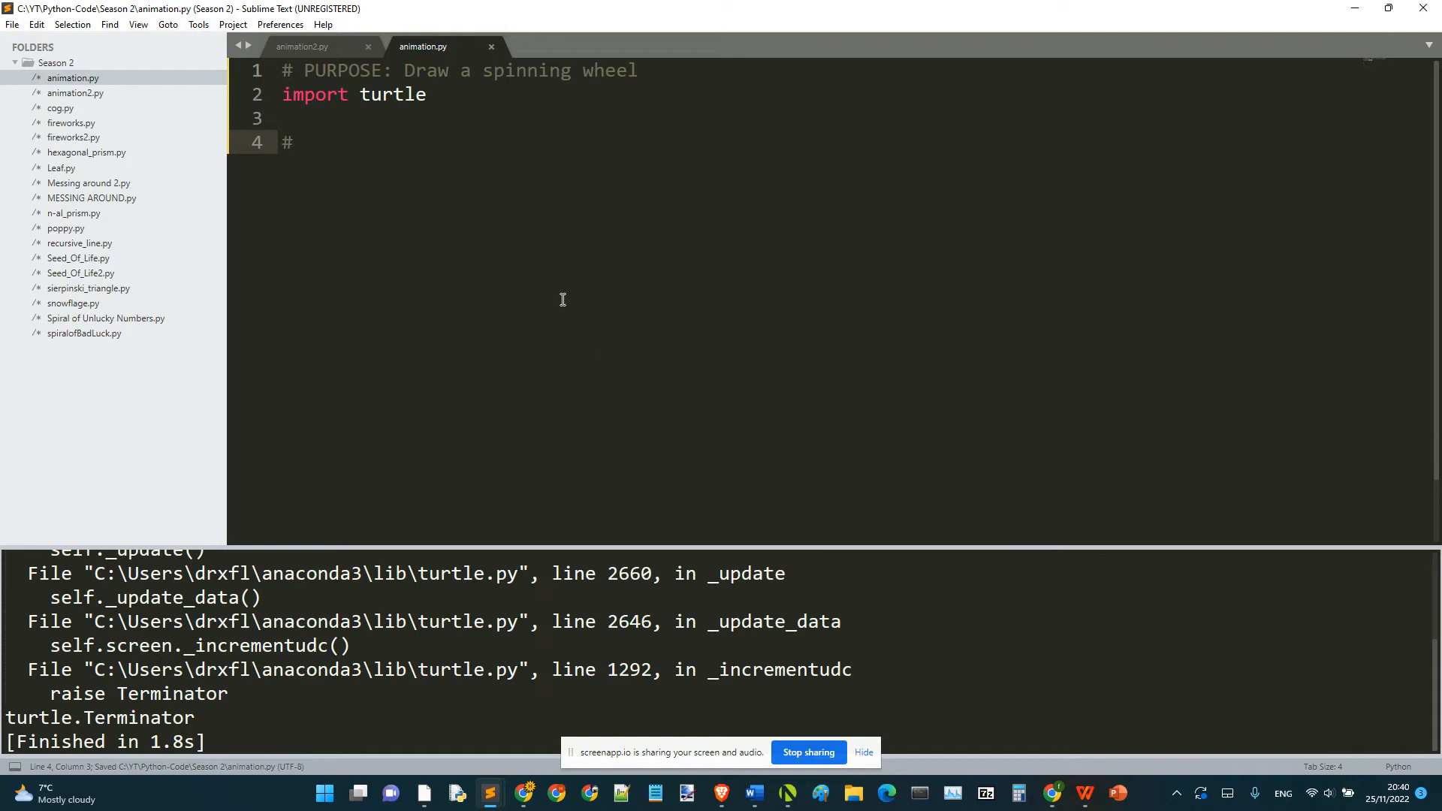
pyautogui.moveTo(487, 218)
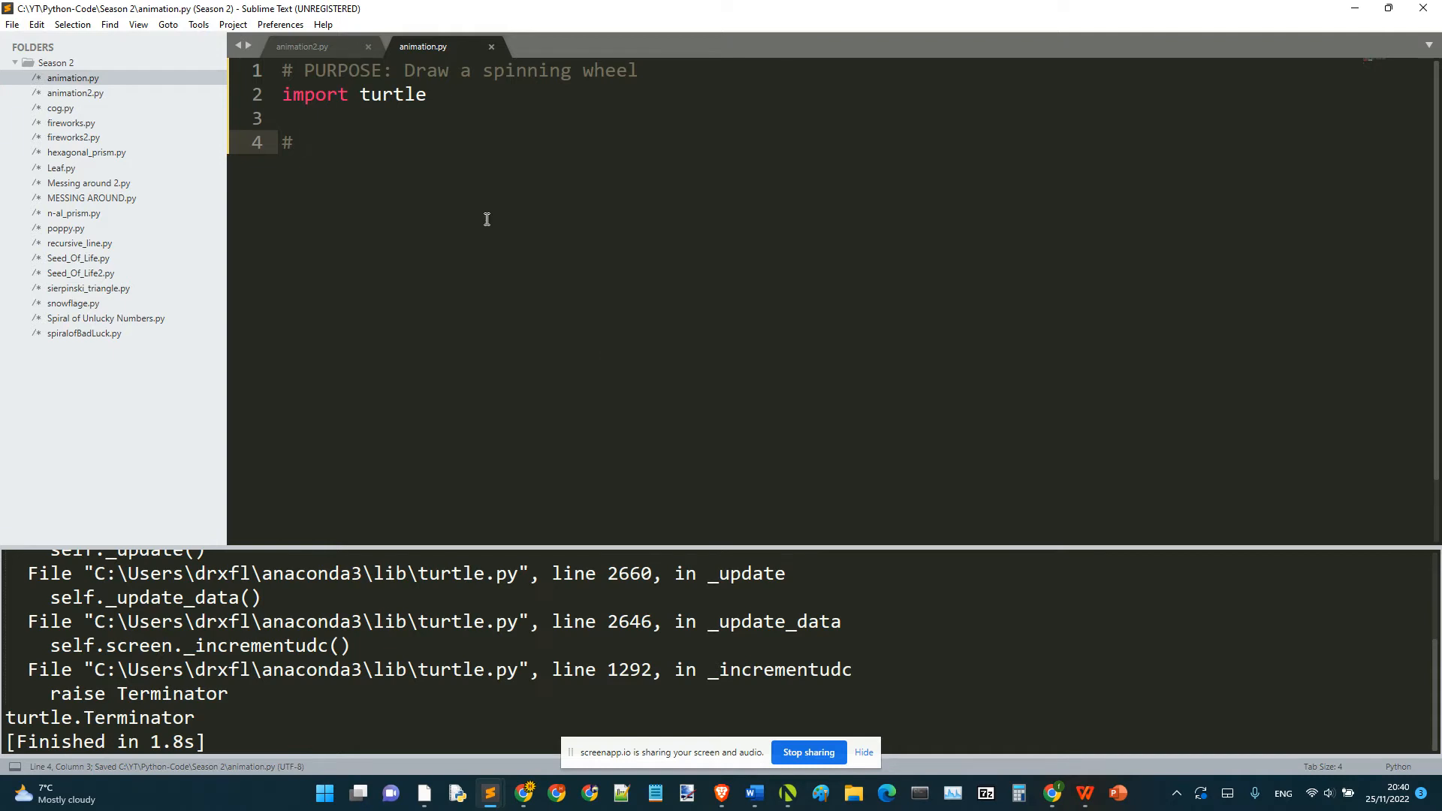
pyautogui.write('CON')
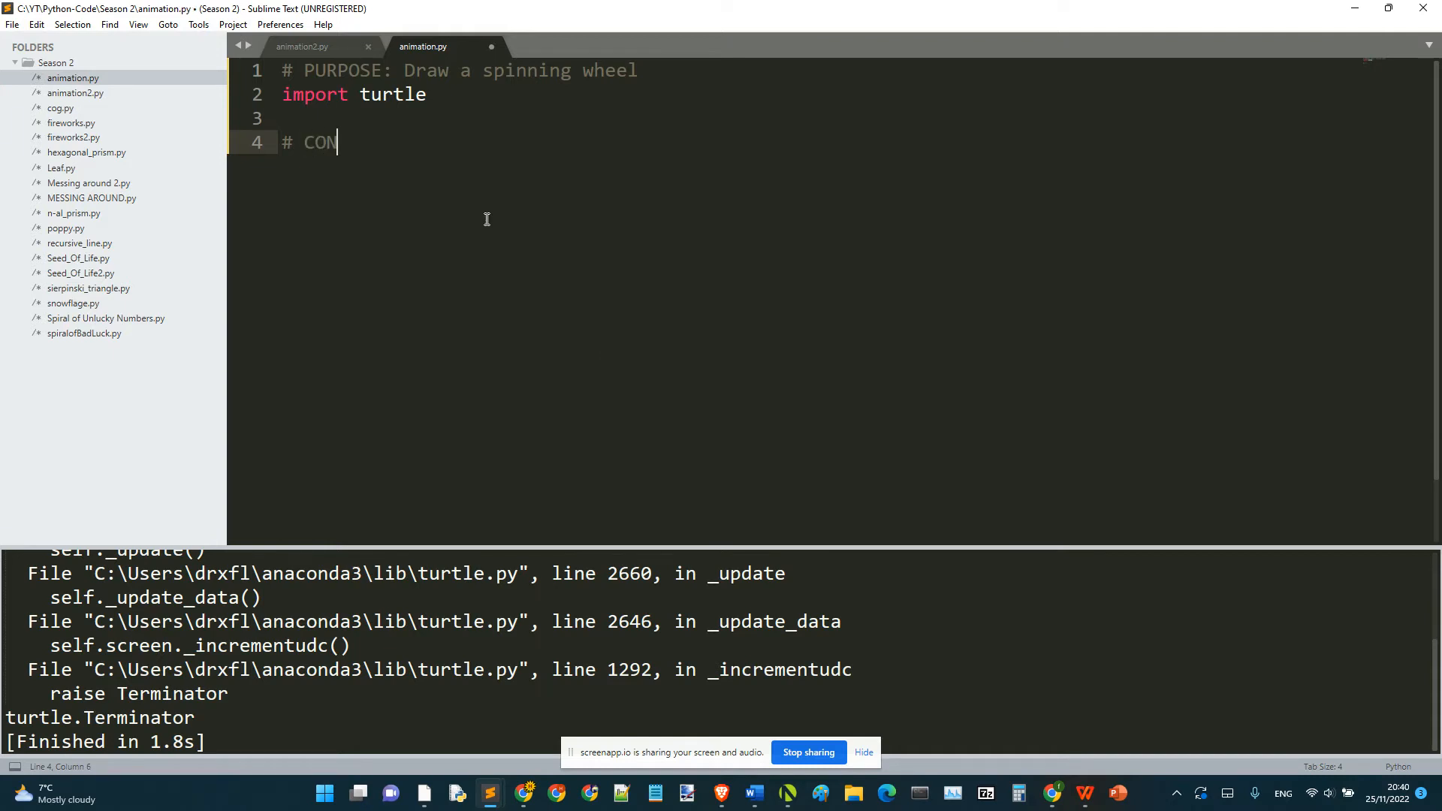
pyautogui.write('FIGURATION')
pyautogui.write('# COnfigur')
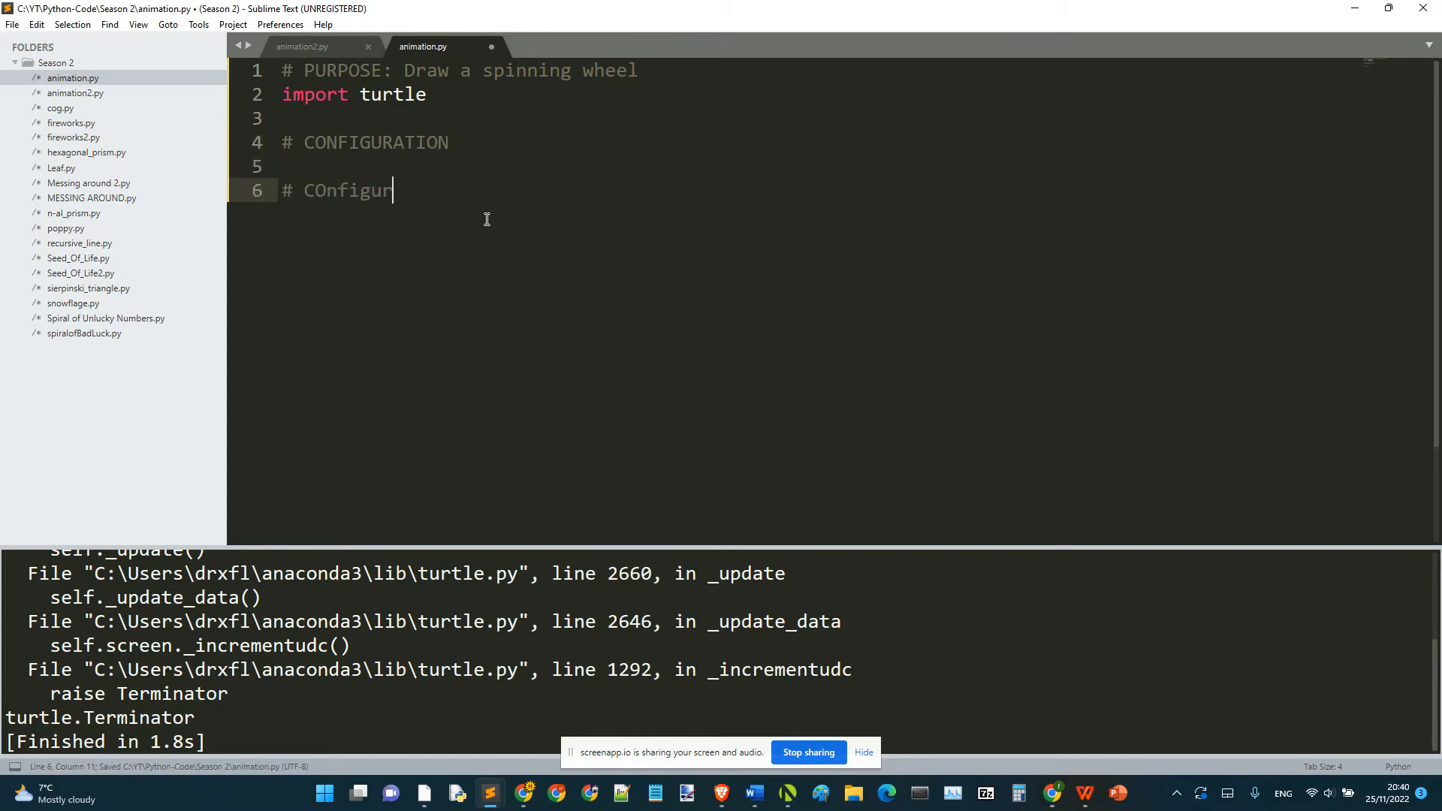
# Fix the comment text and write '# Configure the variables list'.
pyautogui.press('BackSpace')
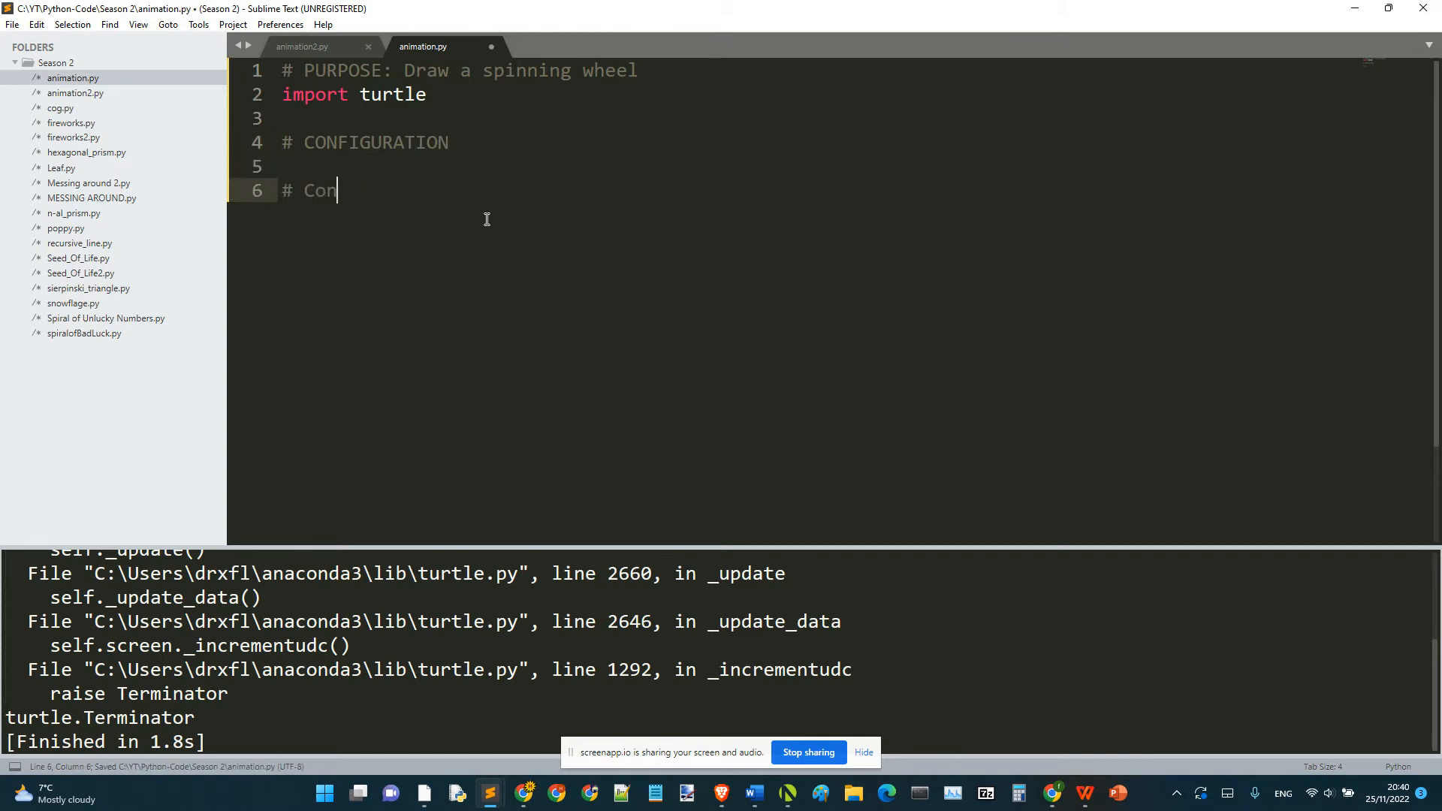
pyautogui.write('figure t')
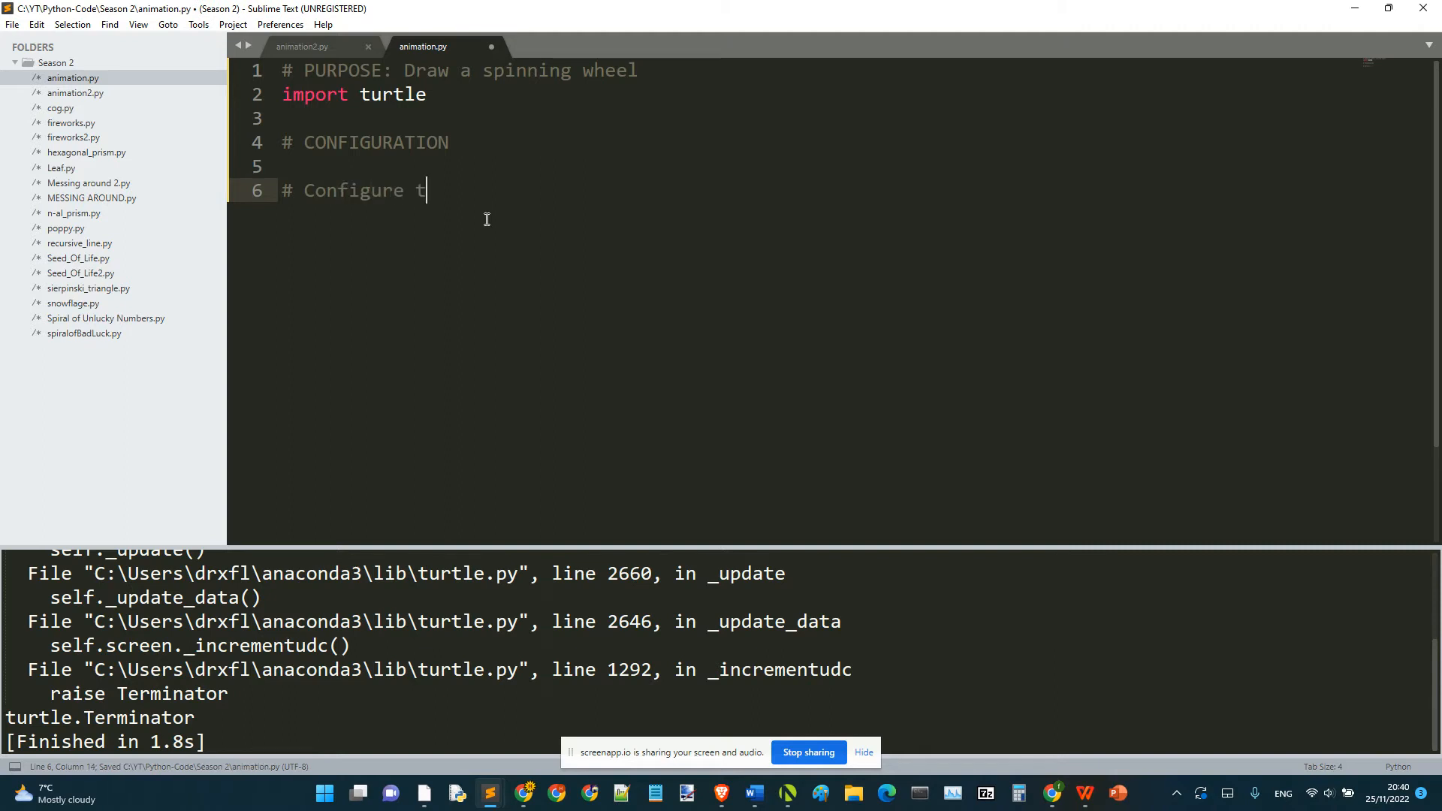
pyautogui.write('he variables list')
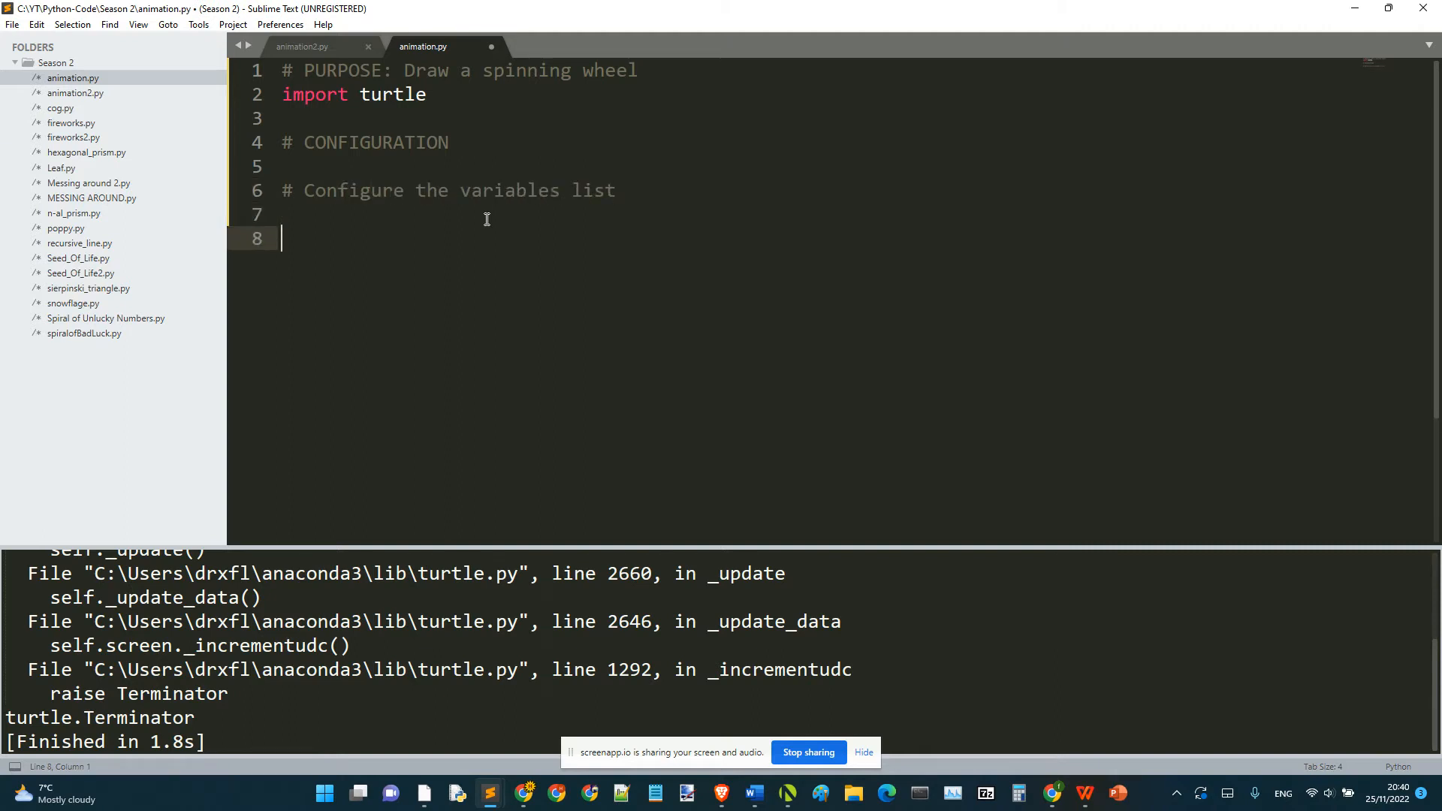
# Set size = 30 and speed = 6, then add '# Configure the drawing tools'.
pyautogui.press('backspace')
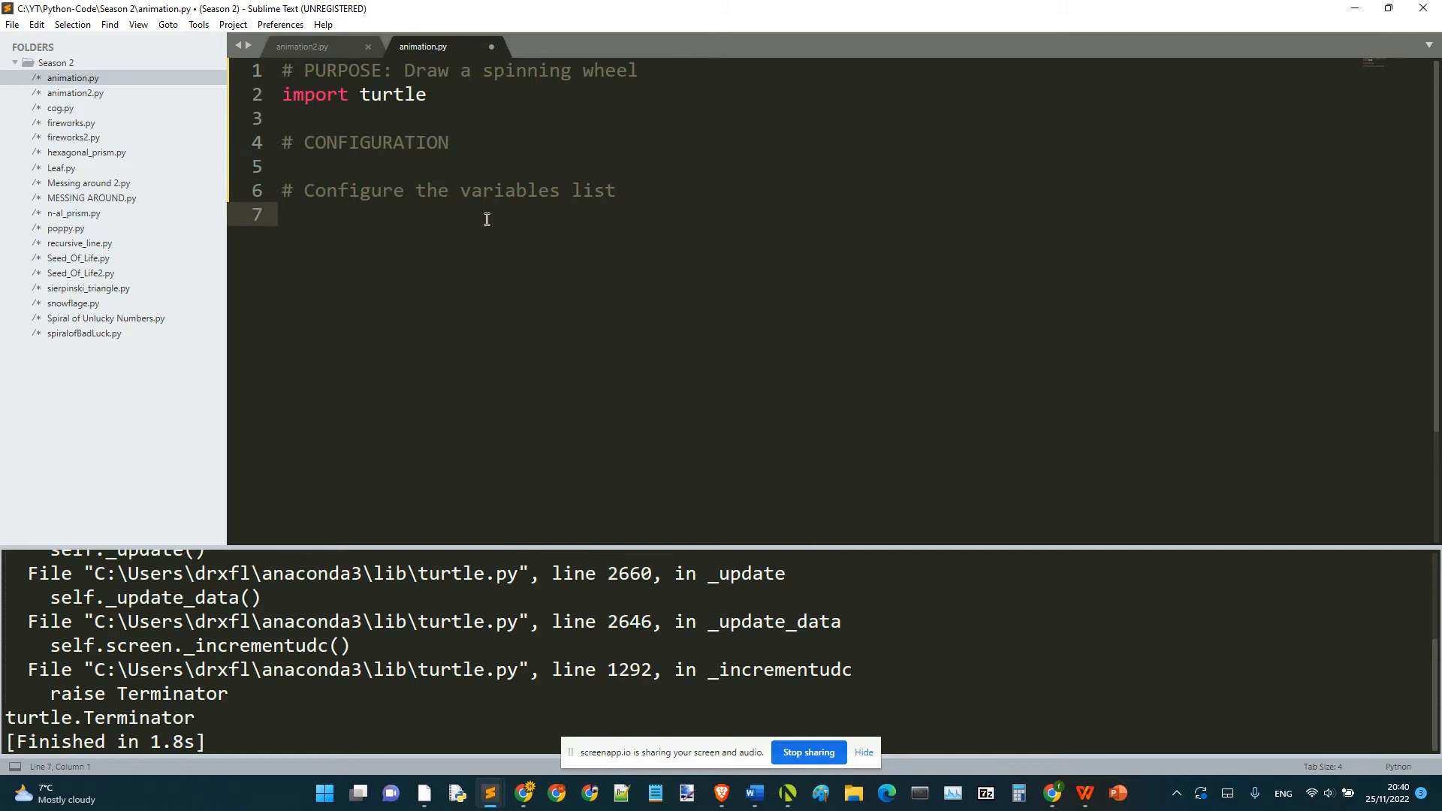
pyautogui.write('size = 30')
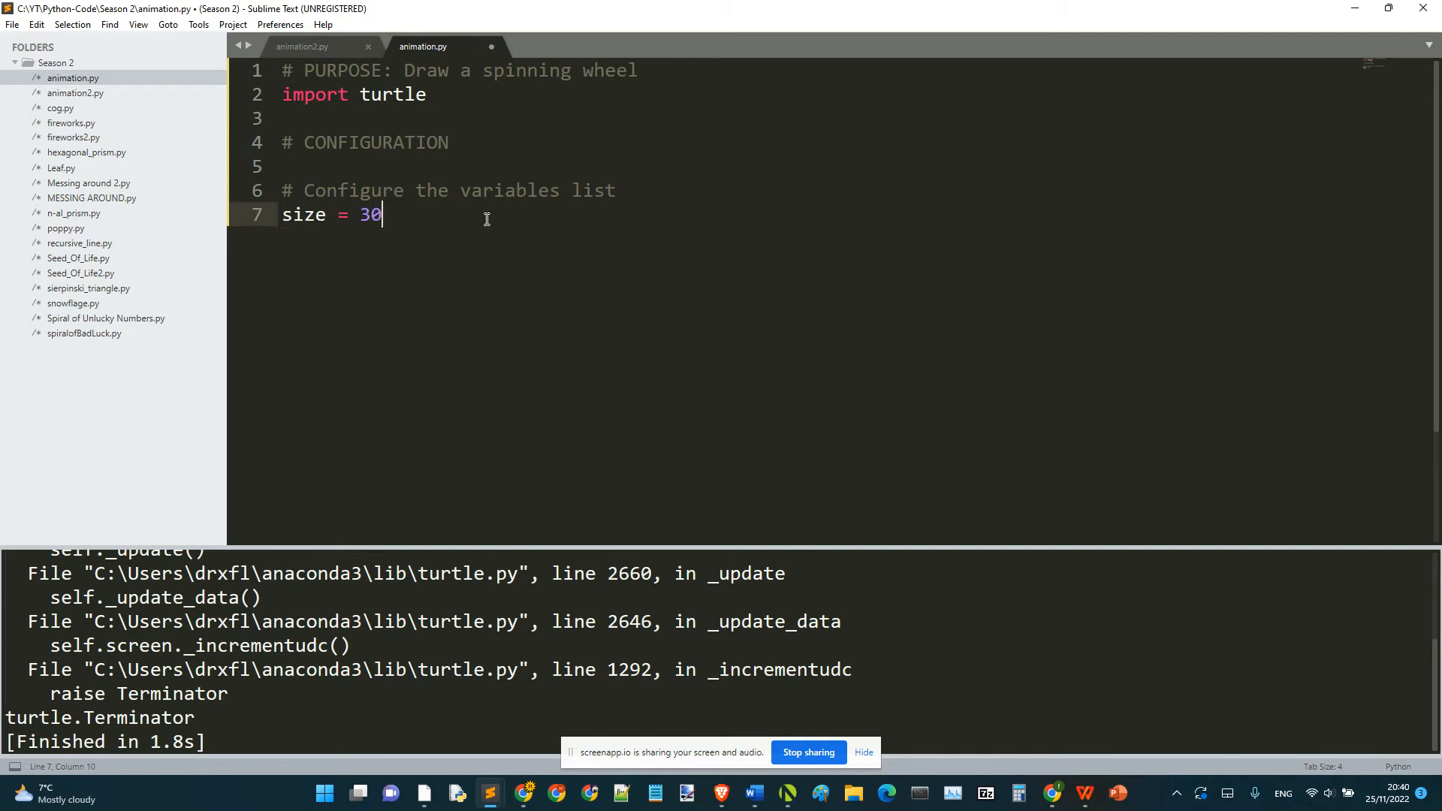
pyautogui.write('speed -')
pyautogui.write('# Co')
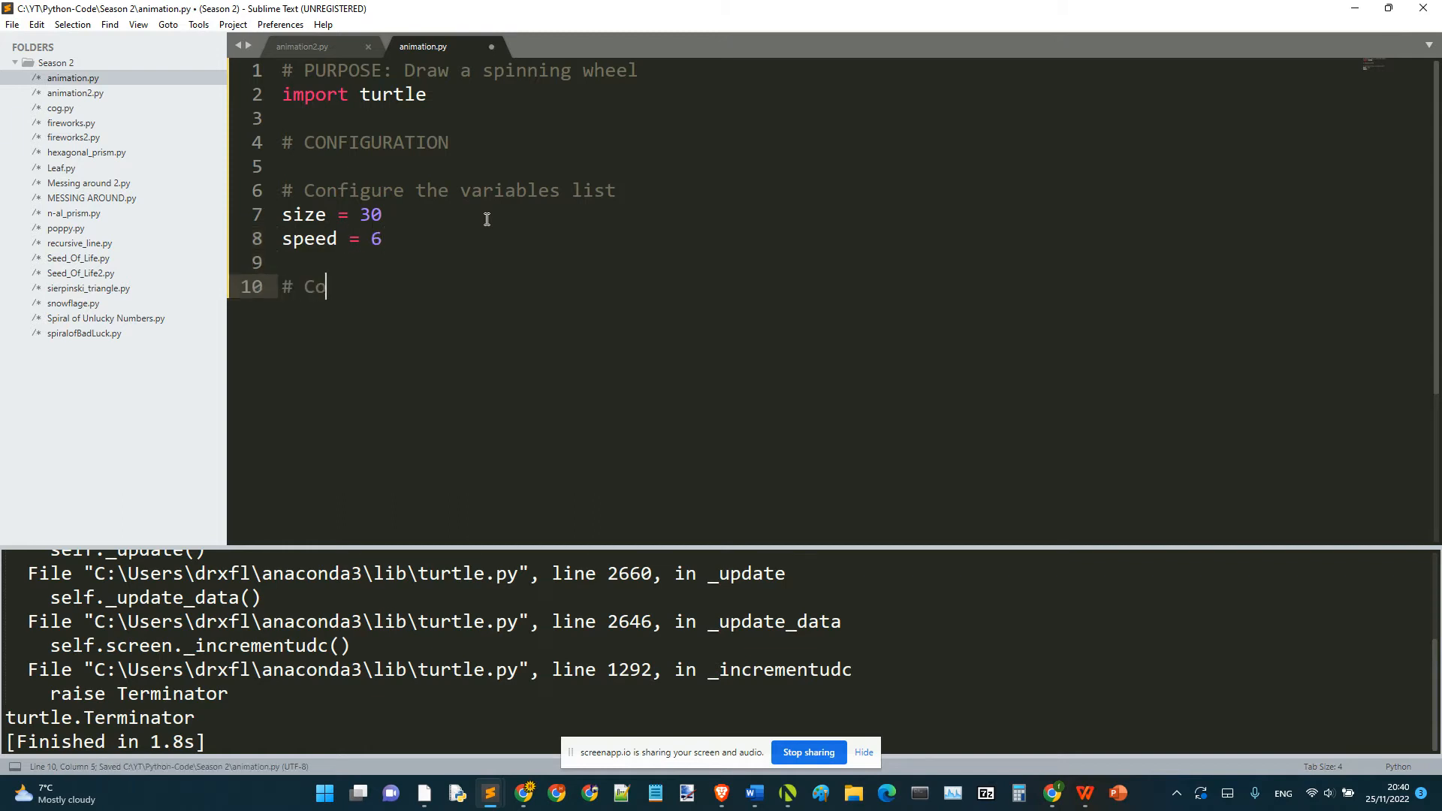
pyautogui.write('nfigure the')
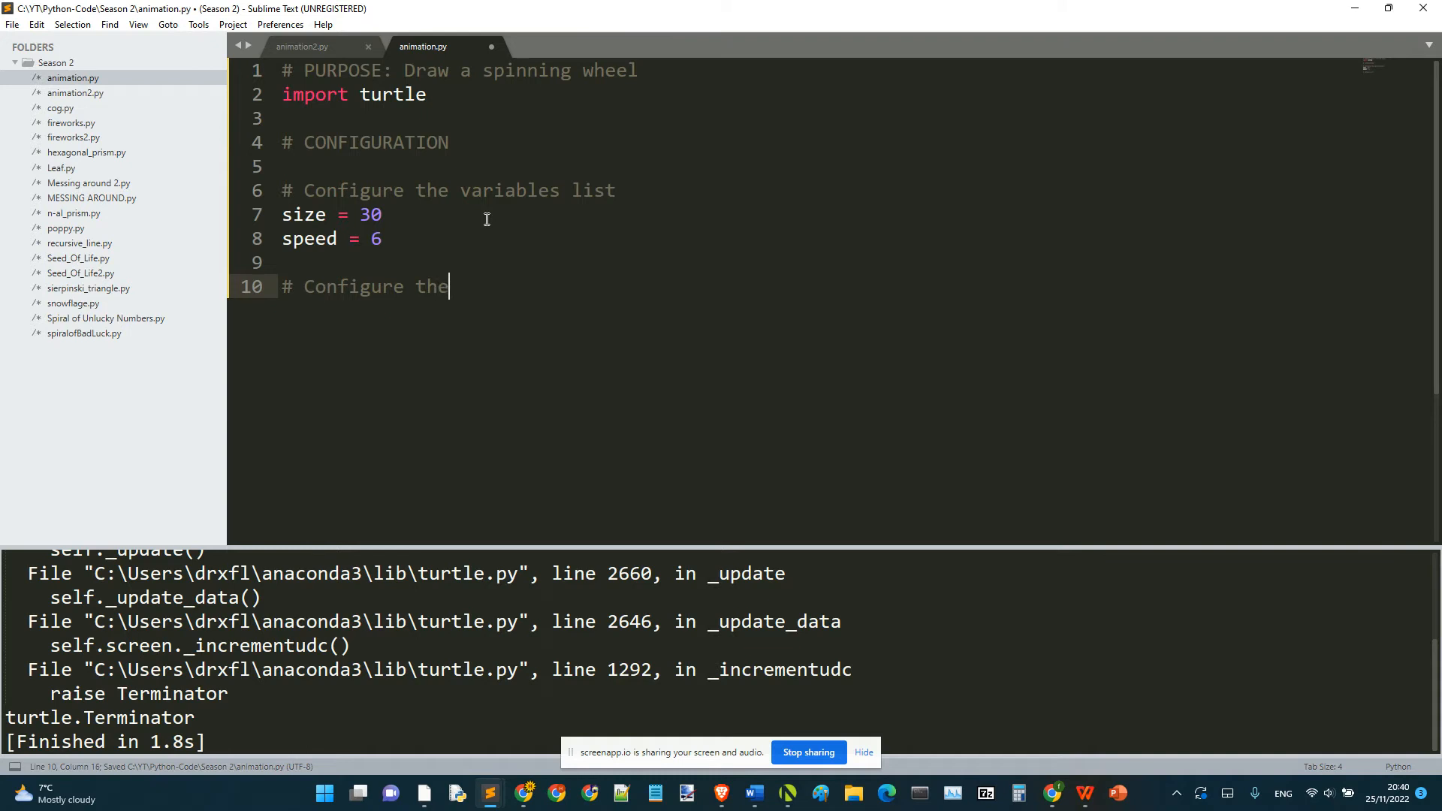
pyautogui.write('drawing tools')
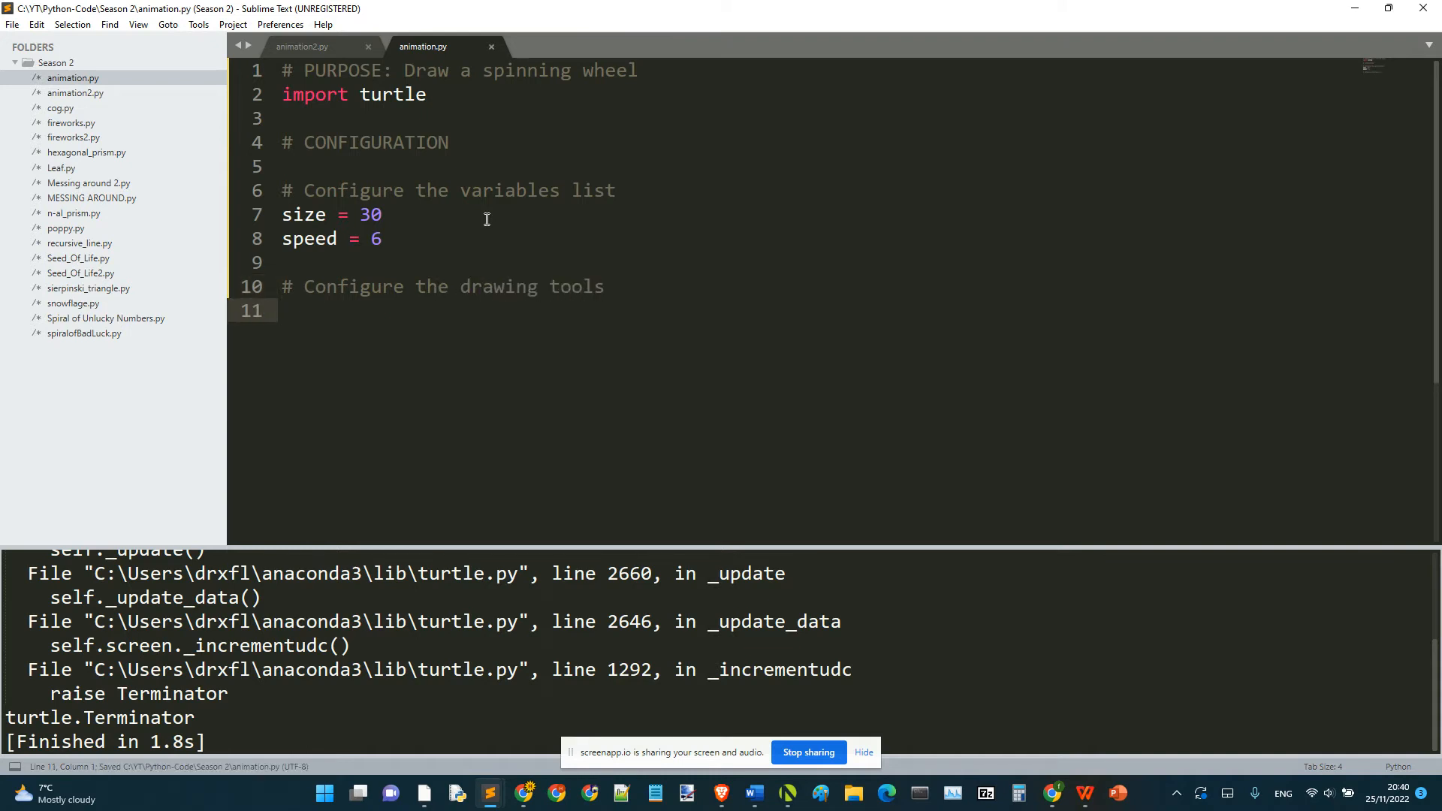
# Create spoke1 = turtle.Turtle() and save the script.
pyautogui.write('spok')
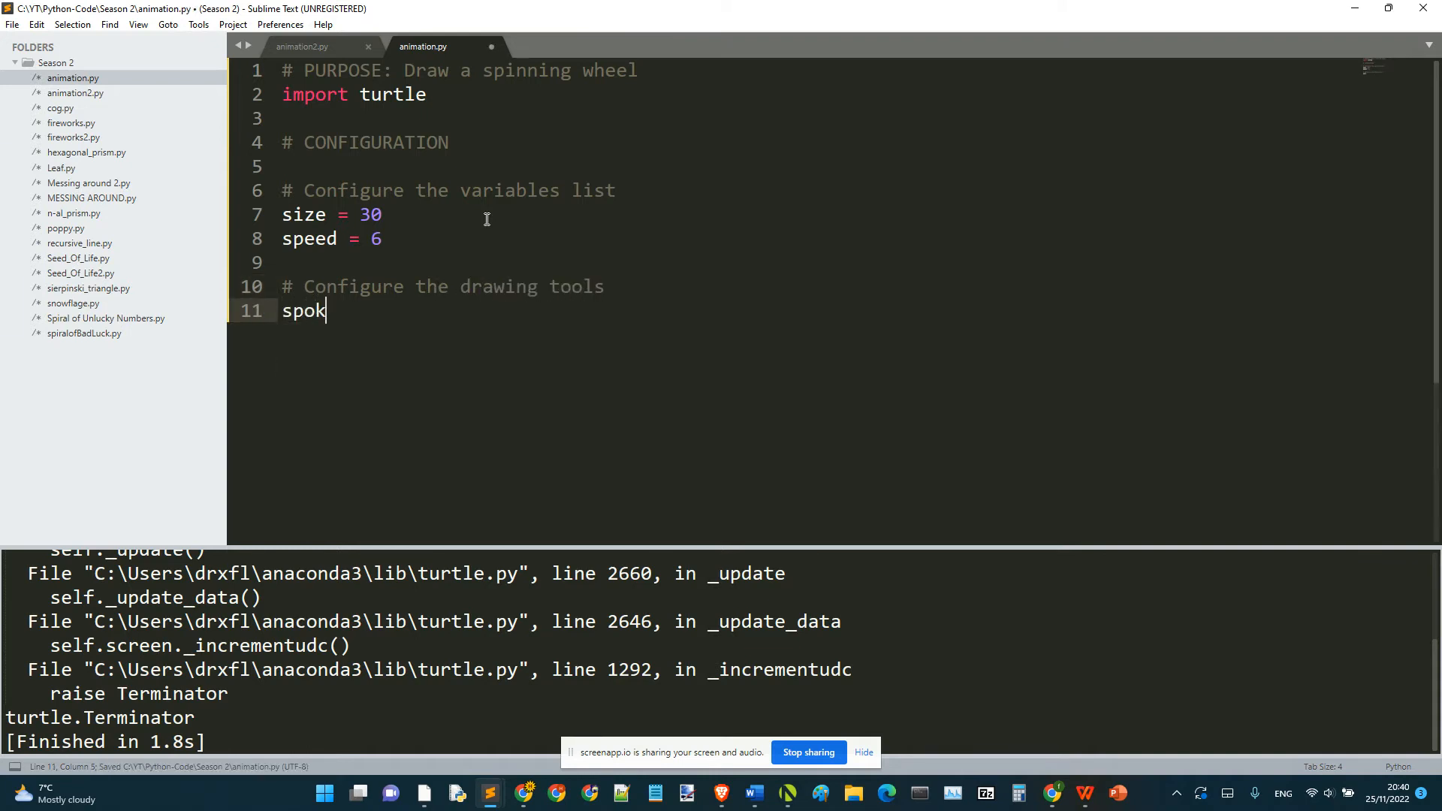
pyautogui.write('e1')
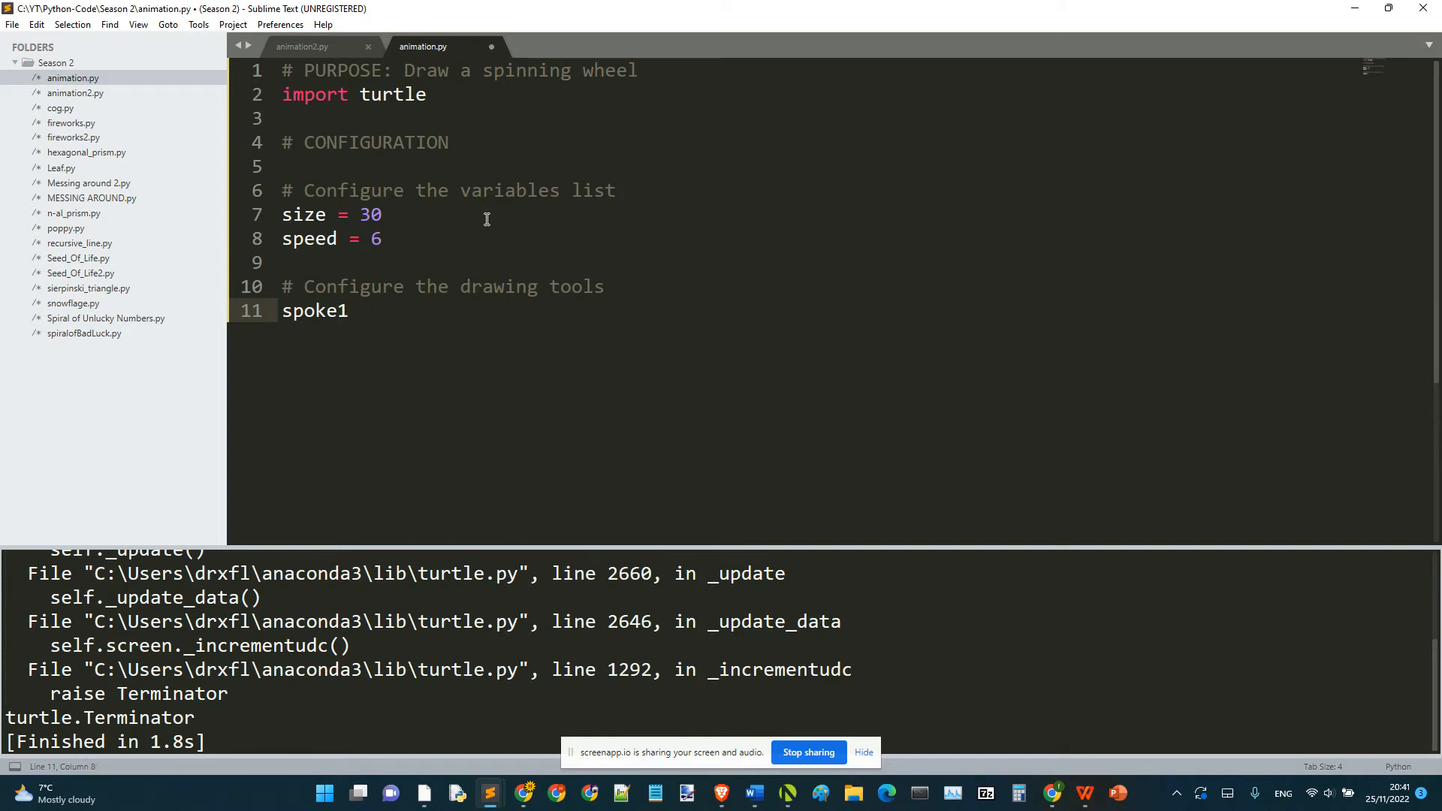
pyautogui.write('= turtle')
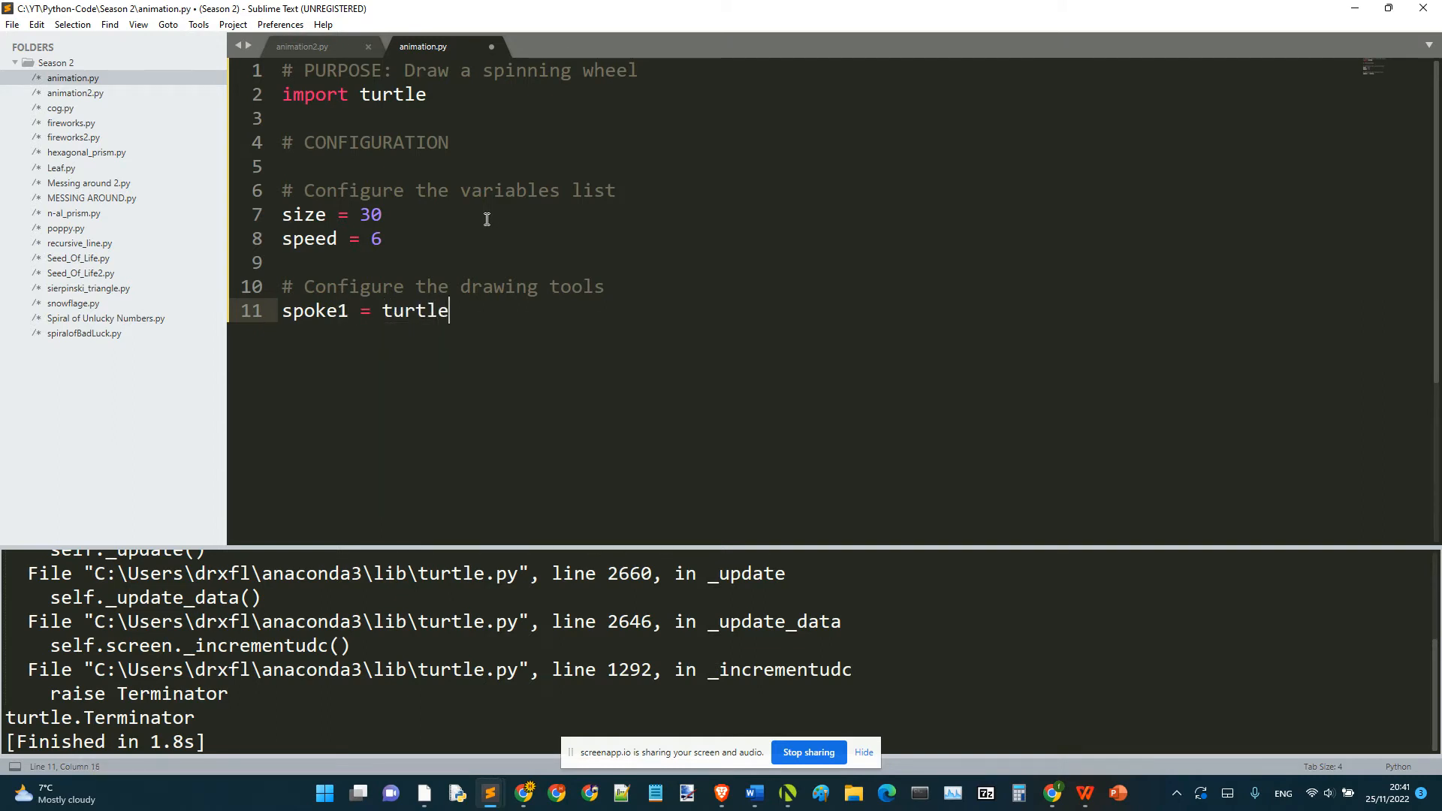
pyautogui.write('.turtle()')
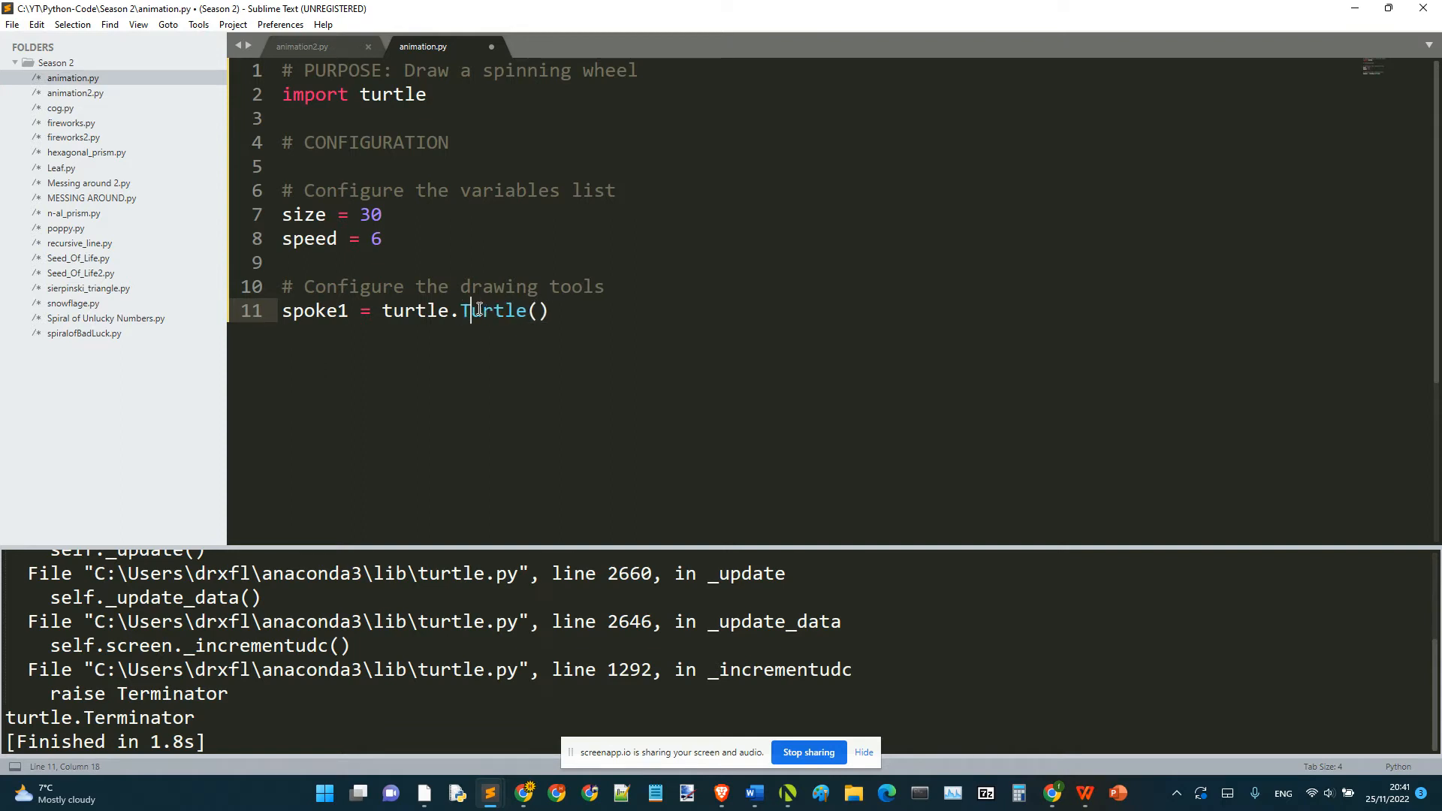
pyautogui.press('ctrl+s')
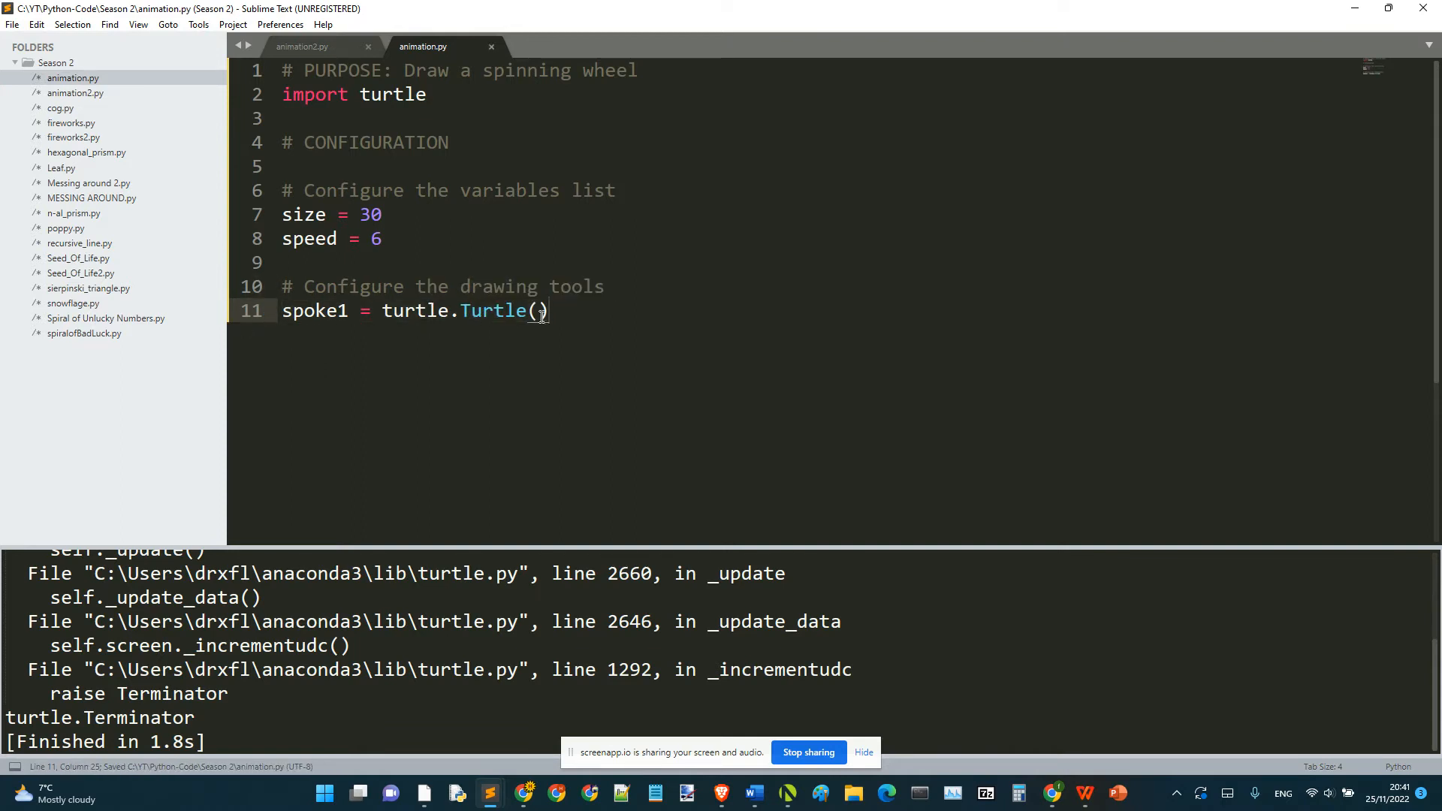
# Duplicate the spoke1 line into spoke2, spoke3 and spoke4, tidying blank lines.
pyautogui.press('ctrl+c')
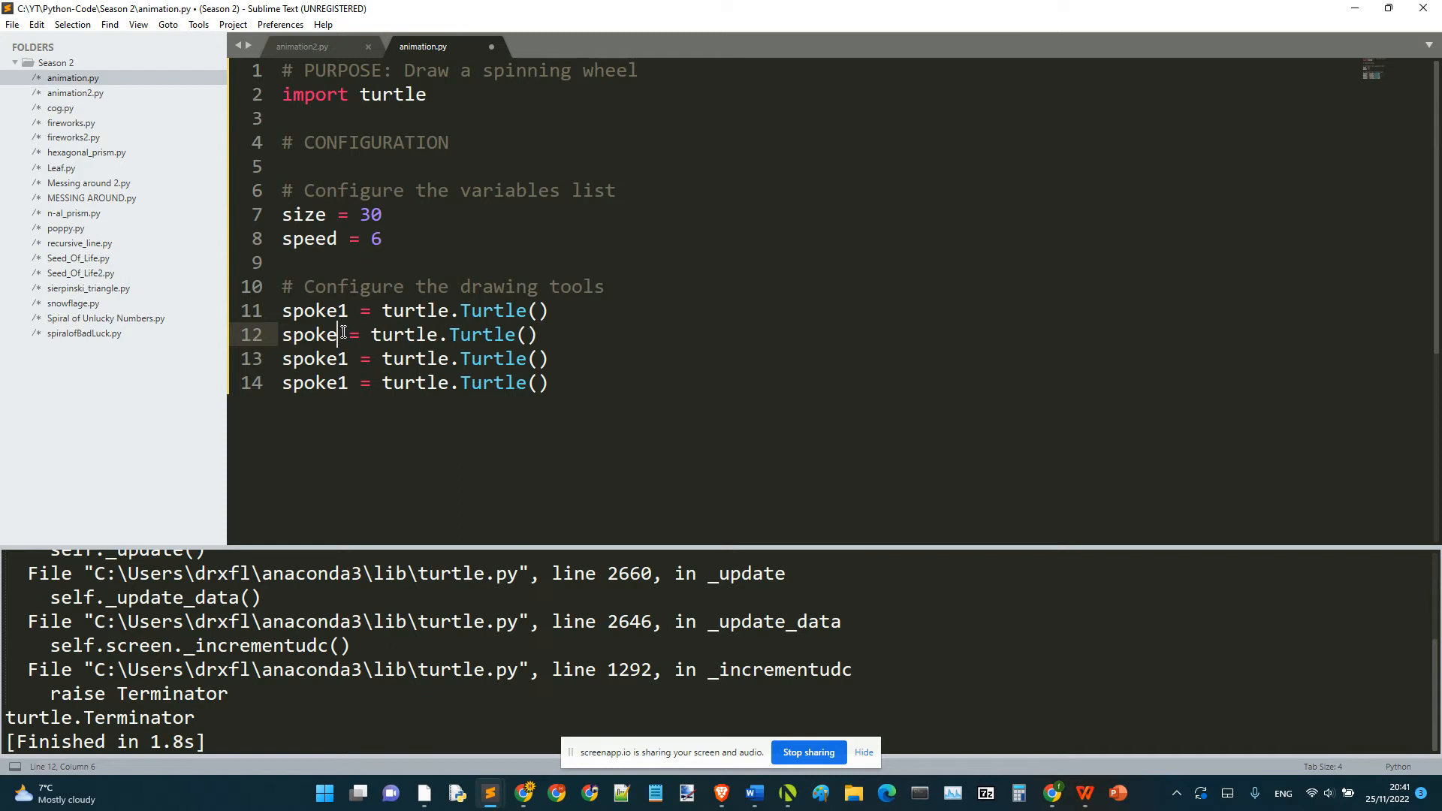
pyautogui.write('2')
pyautogui.click(417, 383)
pyautogui.write('4')
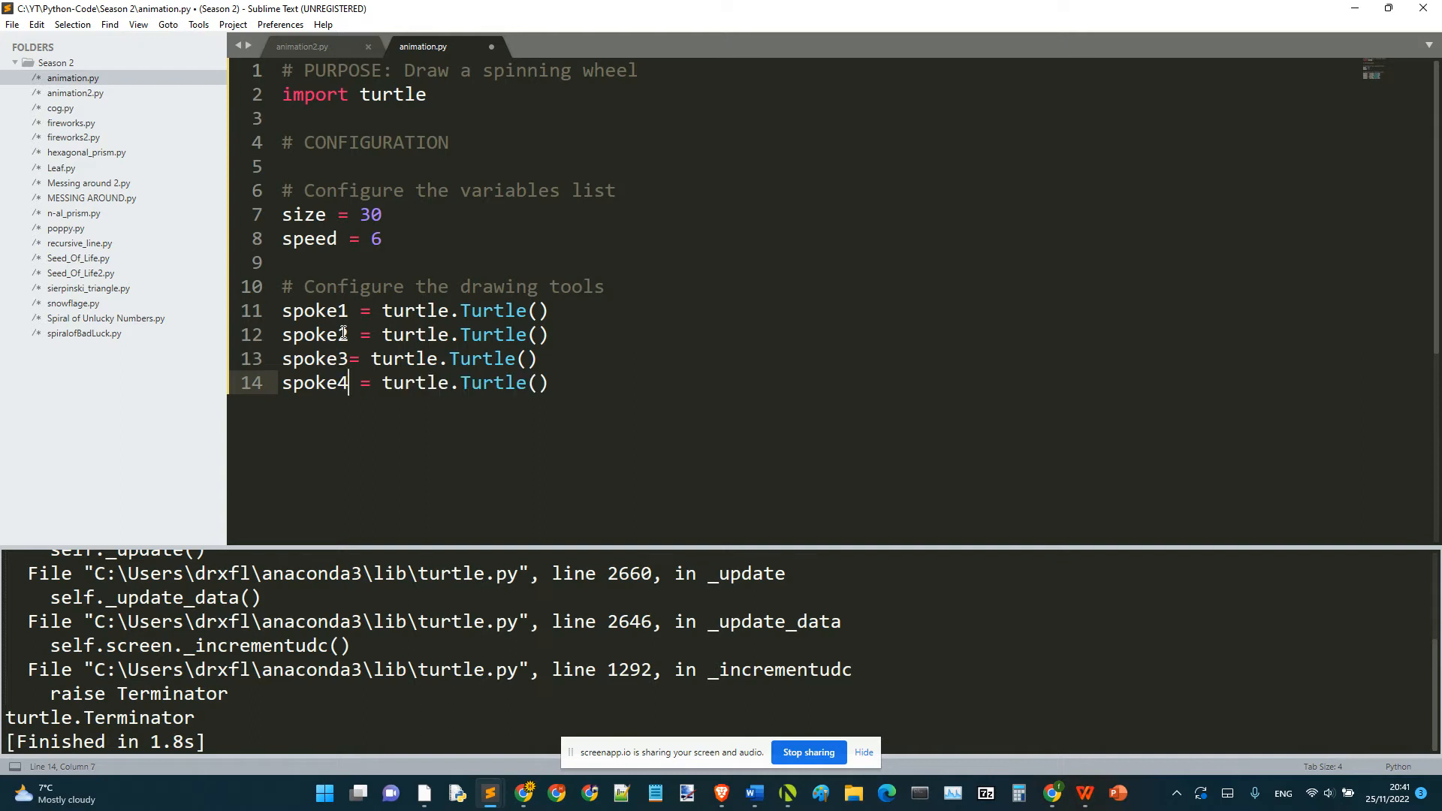
pyautogui.press('ctrl+s')
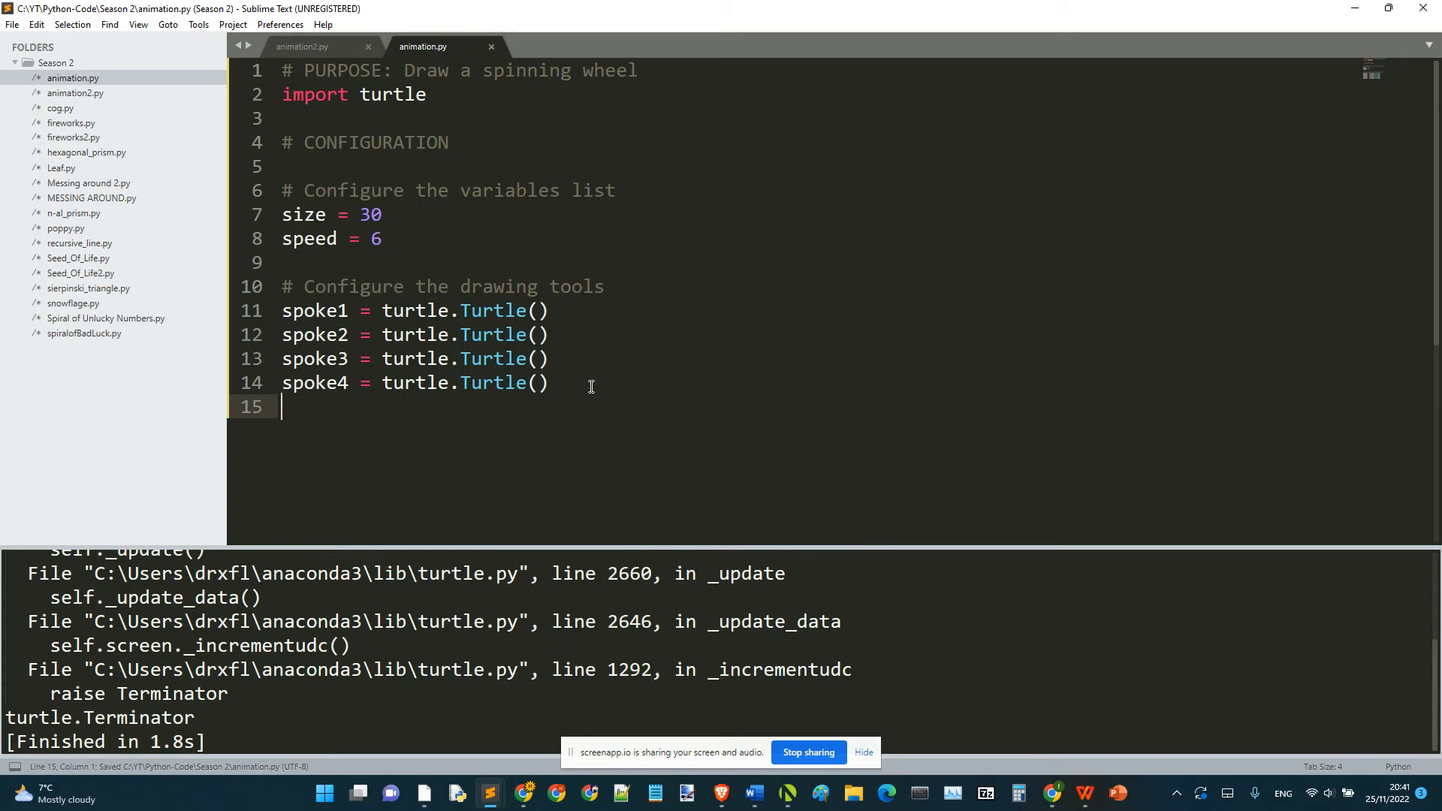
pyautogui.moveTo(388, 351)
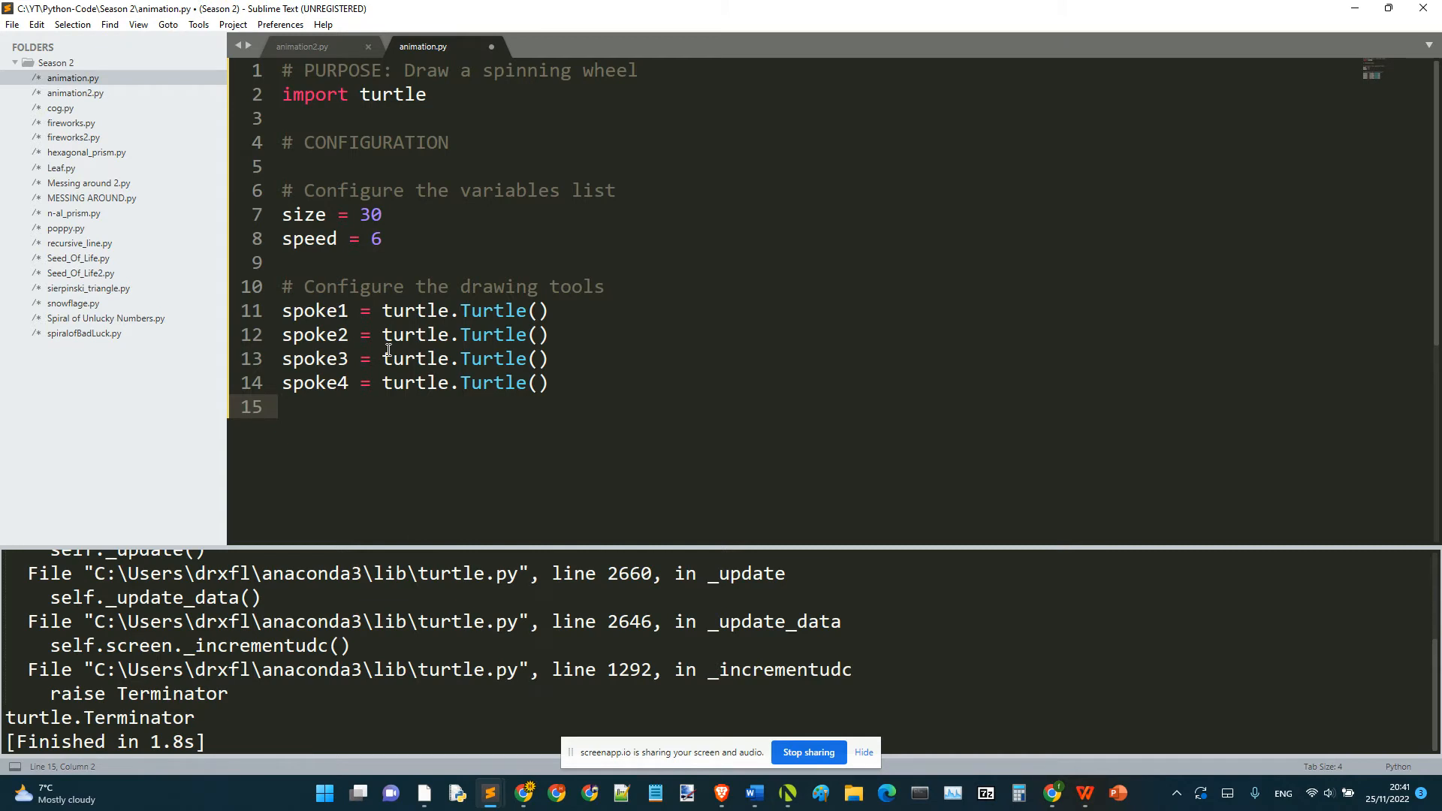
pyautogui.press('enter')
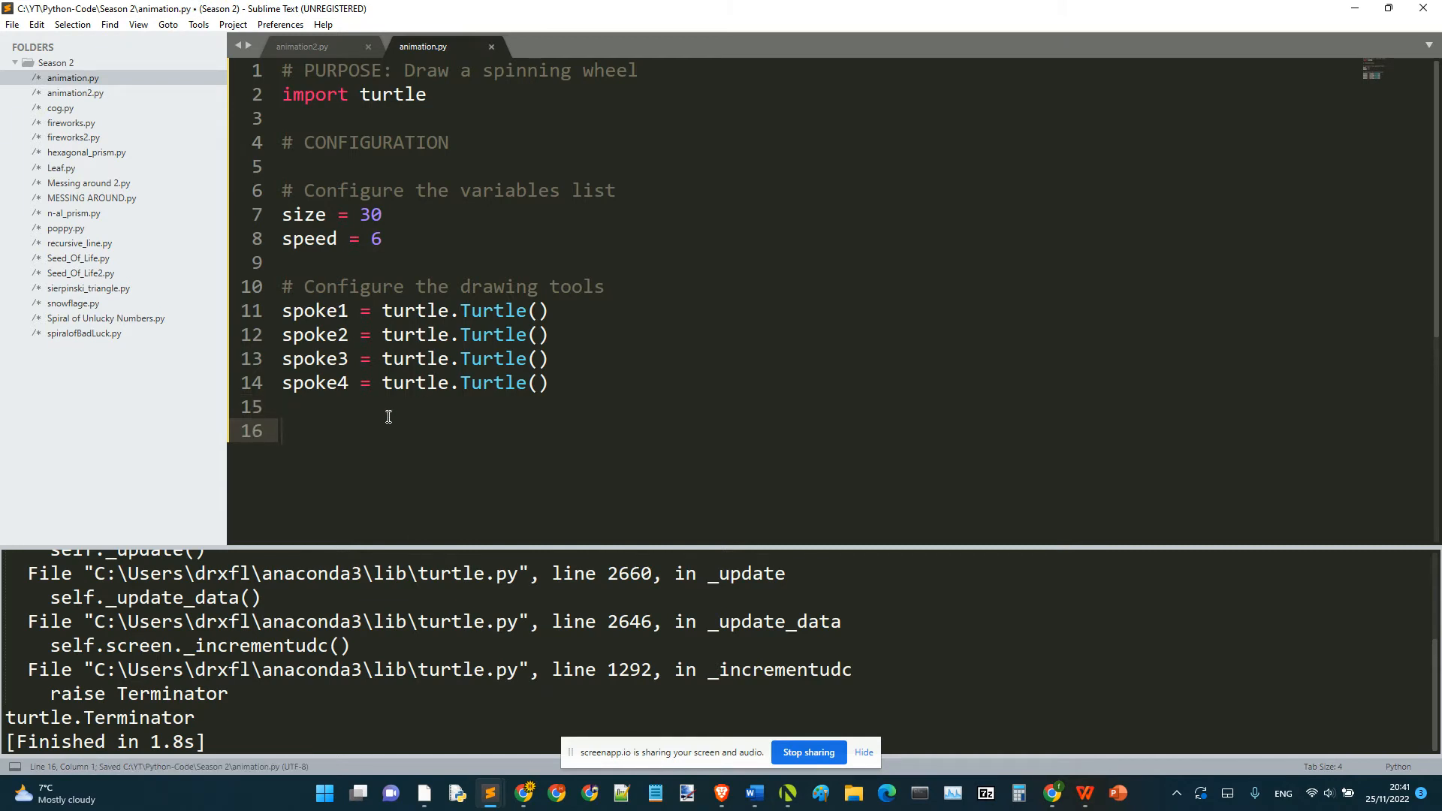
pyautogui.press('Backspace')
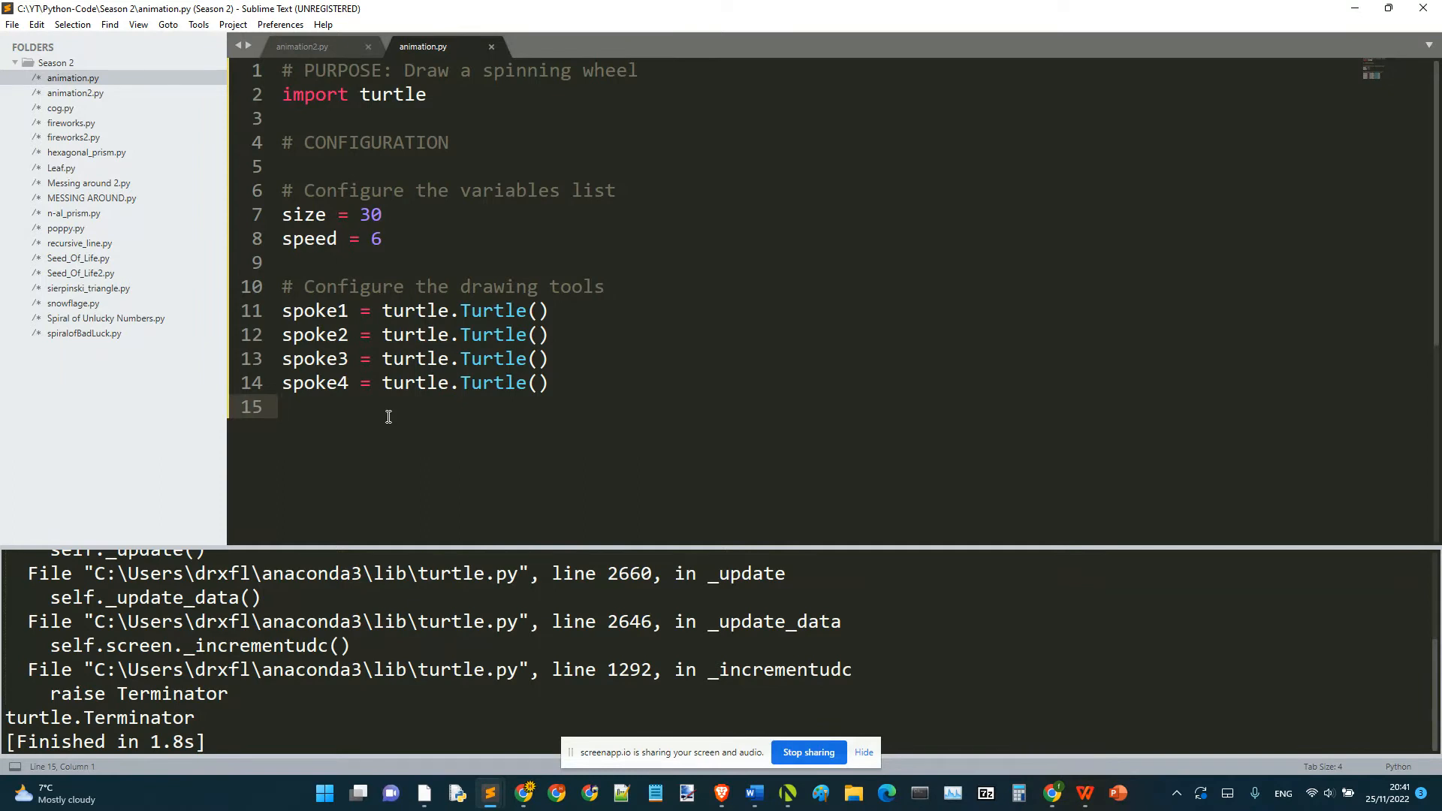
# Write spokes = [spoke1, spoke2, spoke3, spoke4], correcting the duplicated names, and save.
pyautogui.write('spokes =')
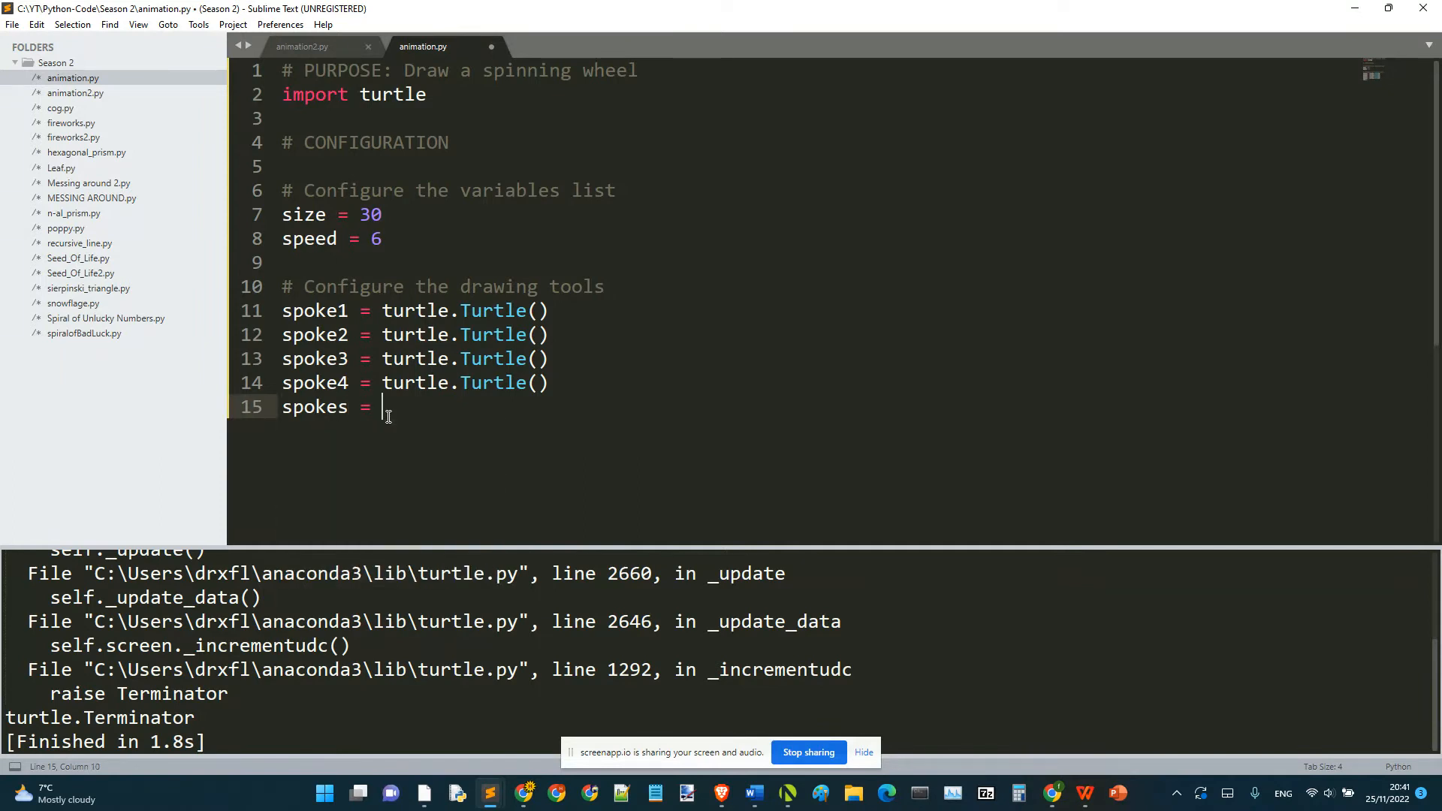
pyautogui.write('{')
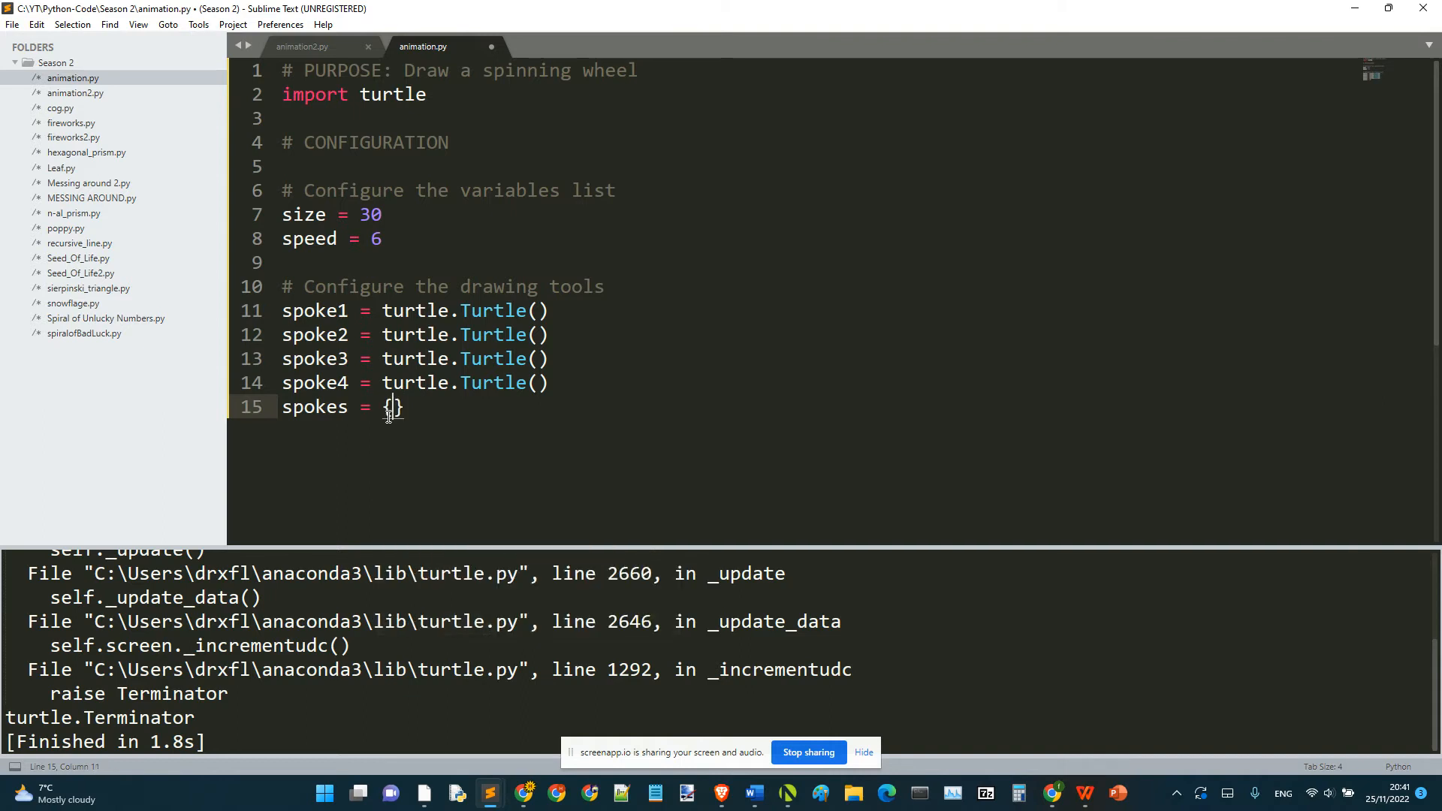
pyautogui.write('[]')
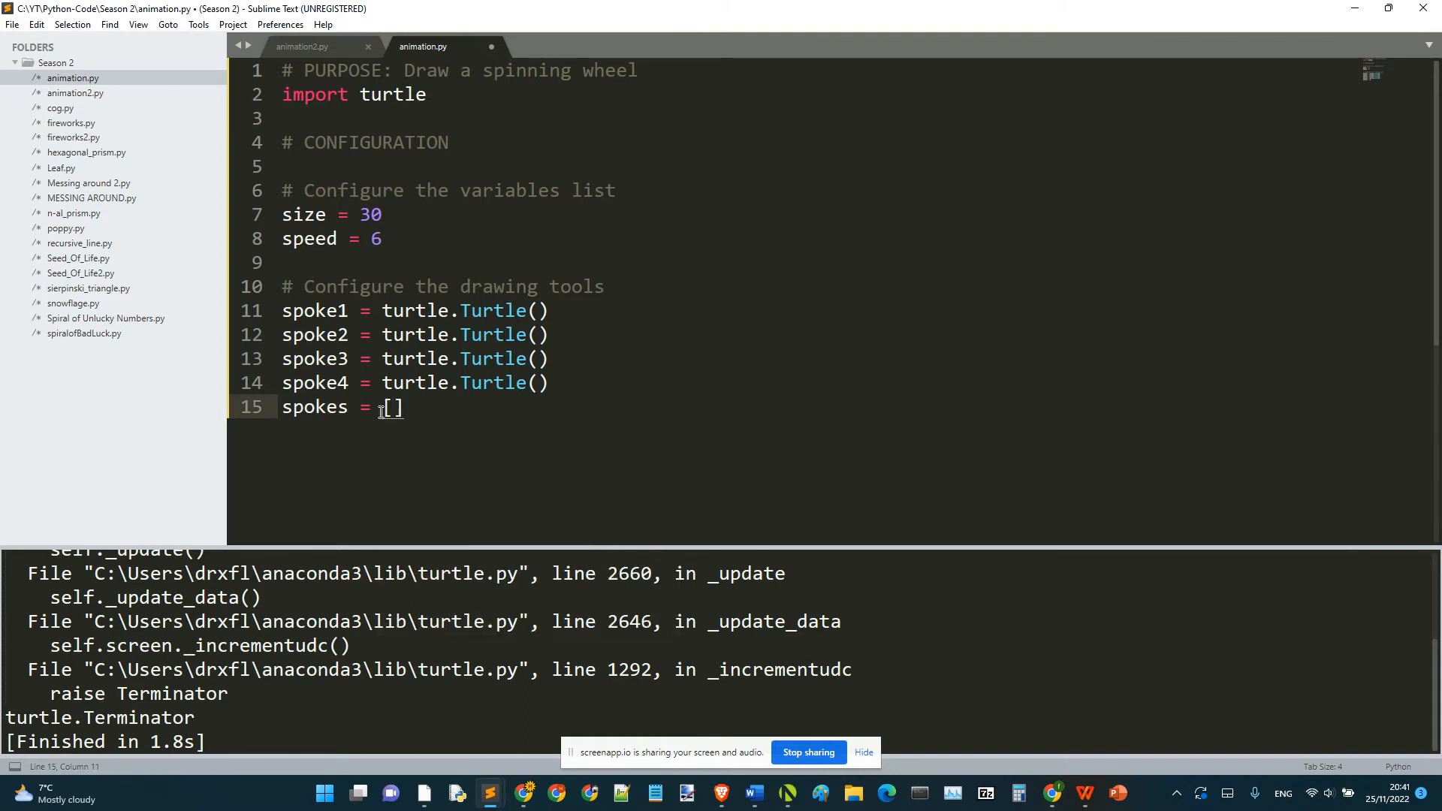
pyautogui.write('spo')
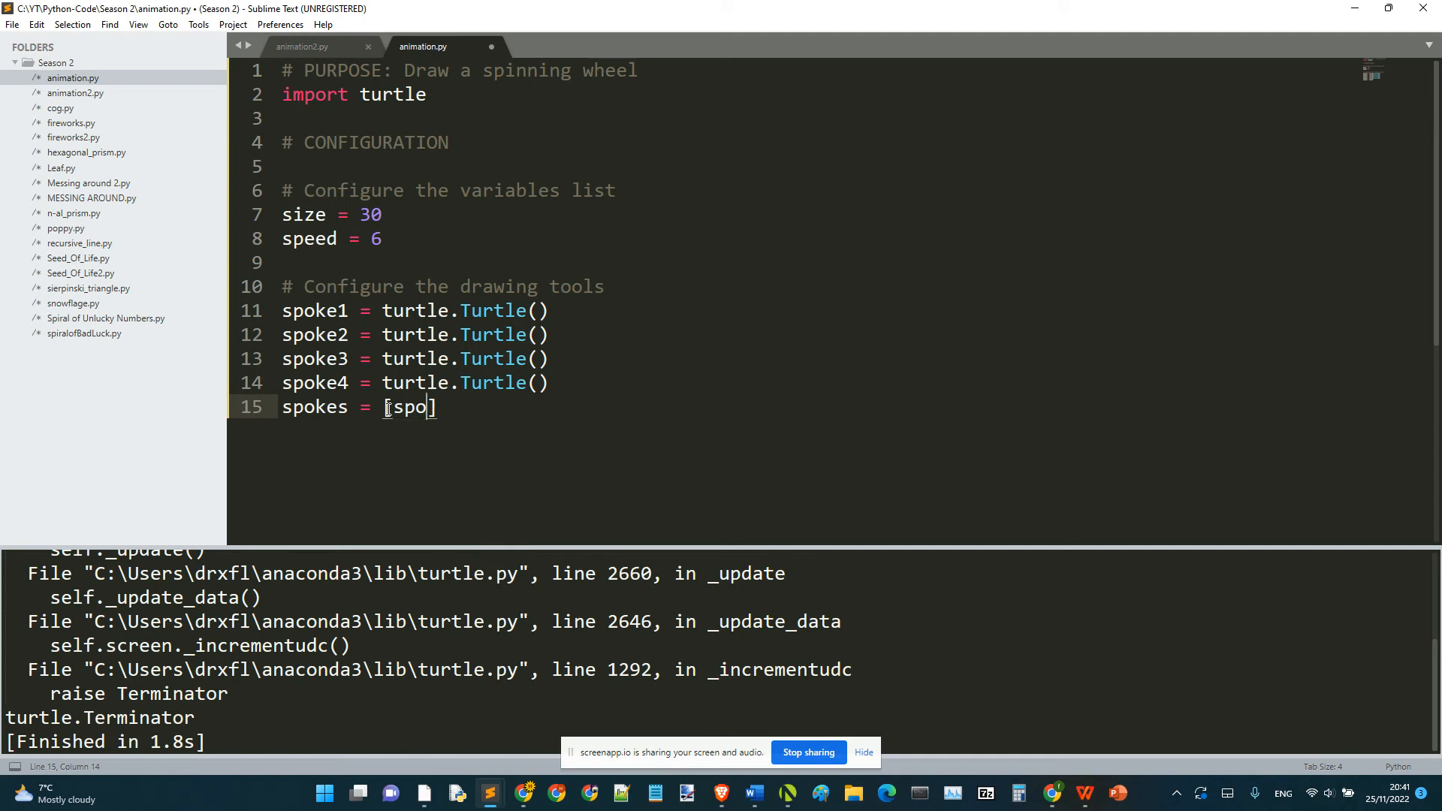
pyautogui.write('ke1,')
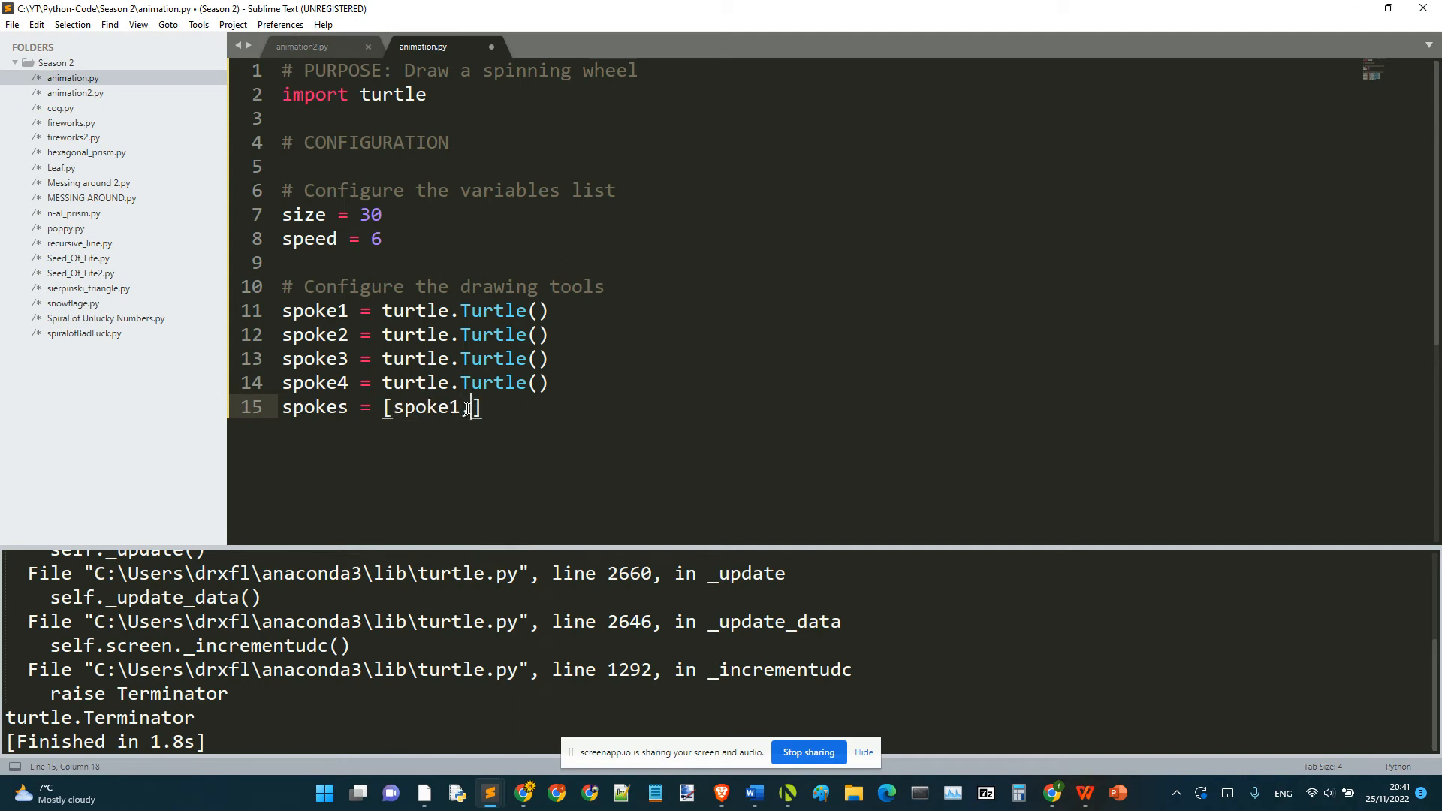
pyautogui.write('spoke1,')
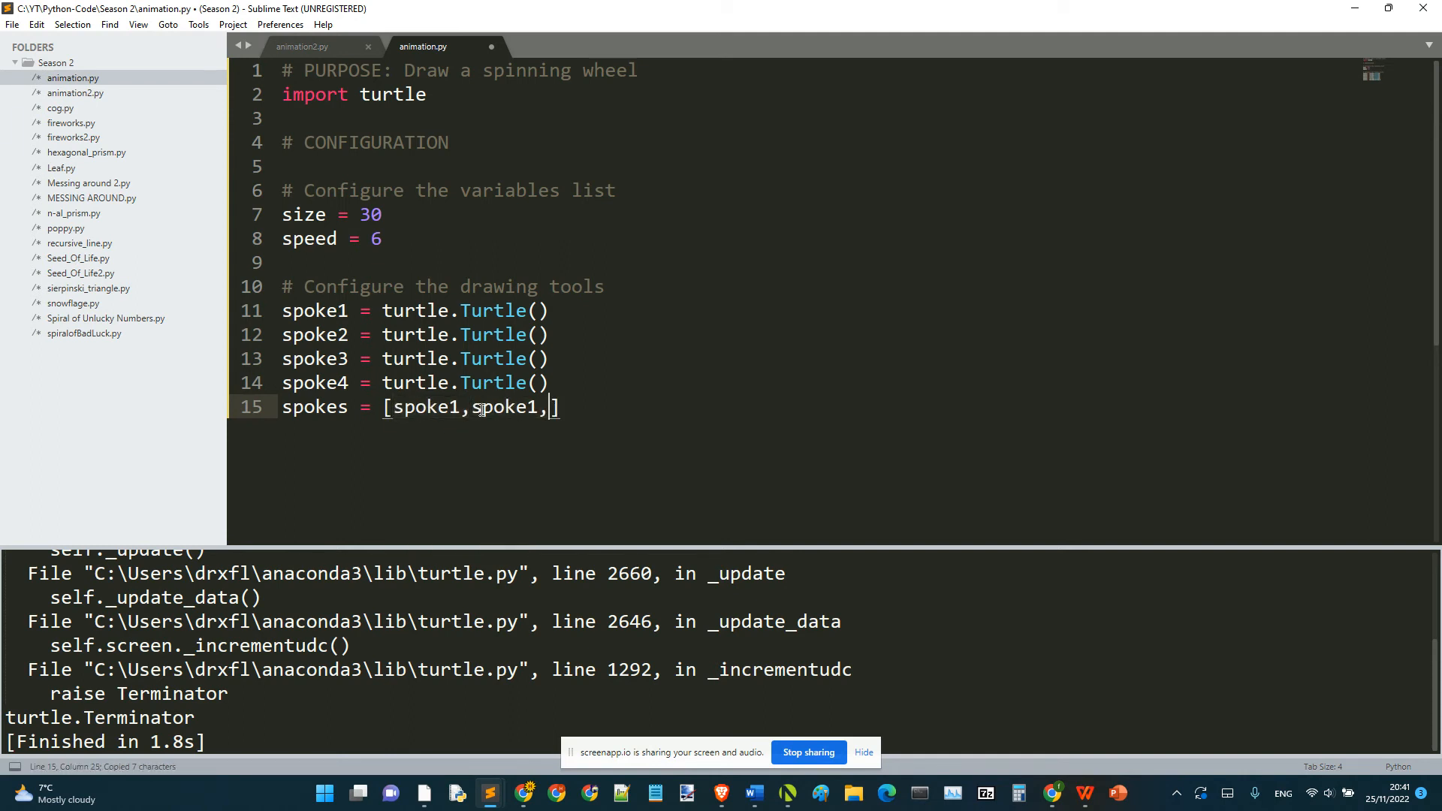
pyautogui.write('spoke1,spoke1,')
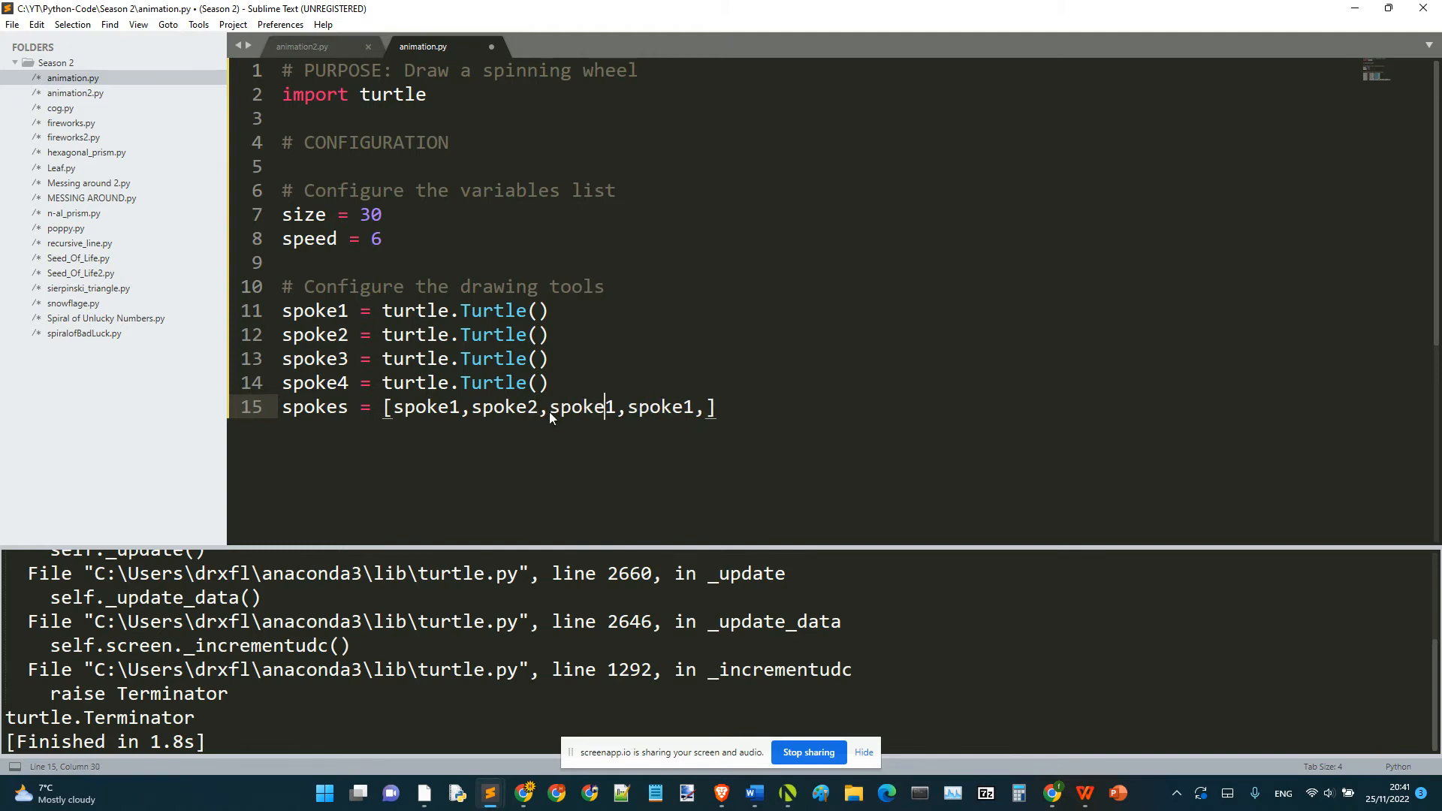
pyautogui.write('3')
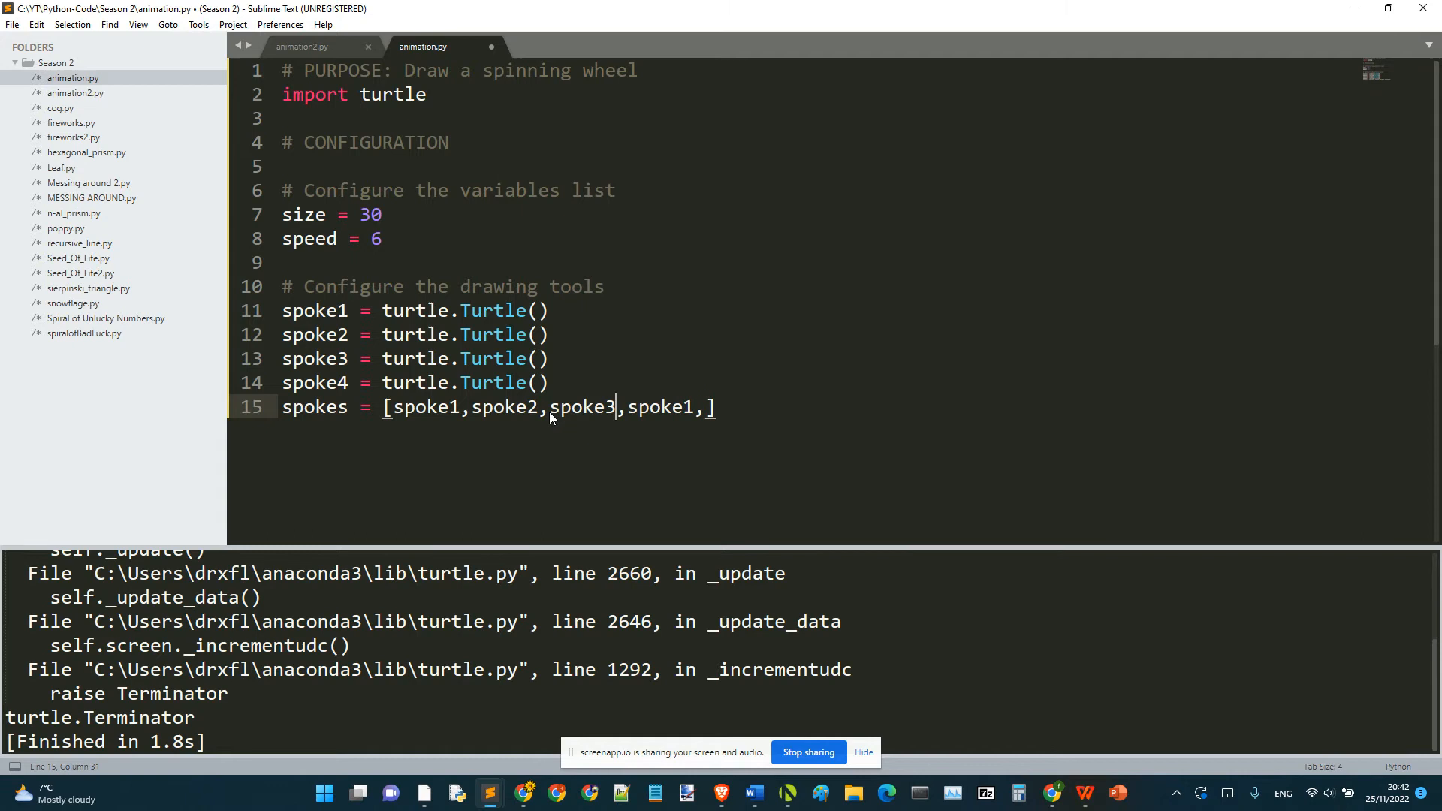
pyautogui.write('spoke4')
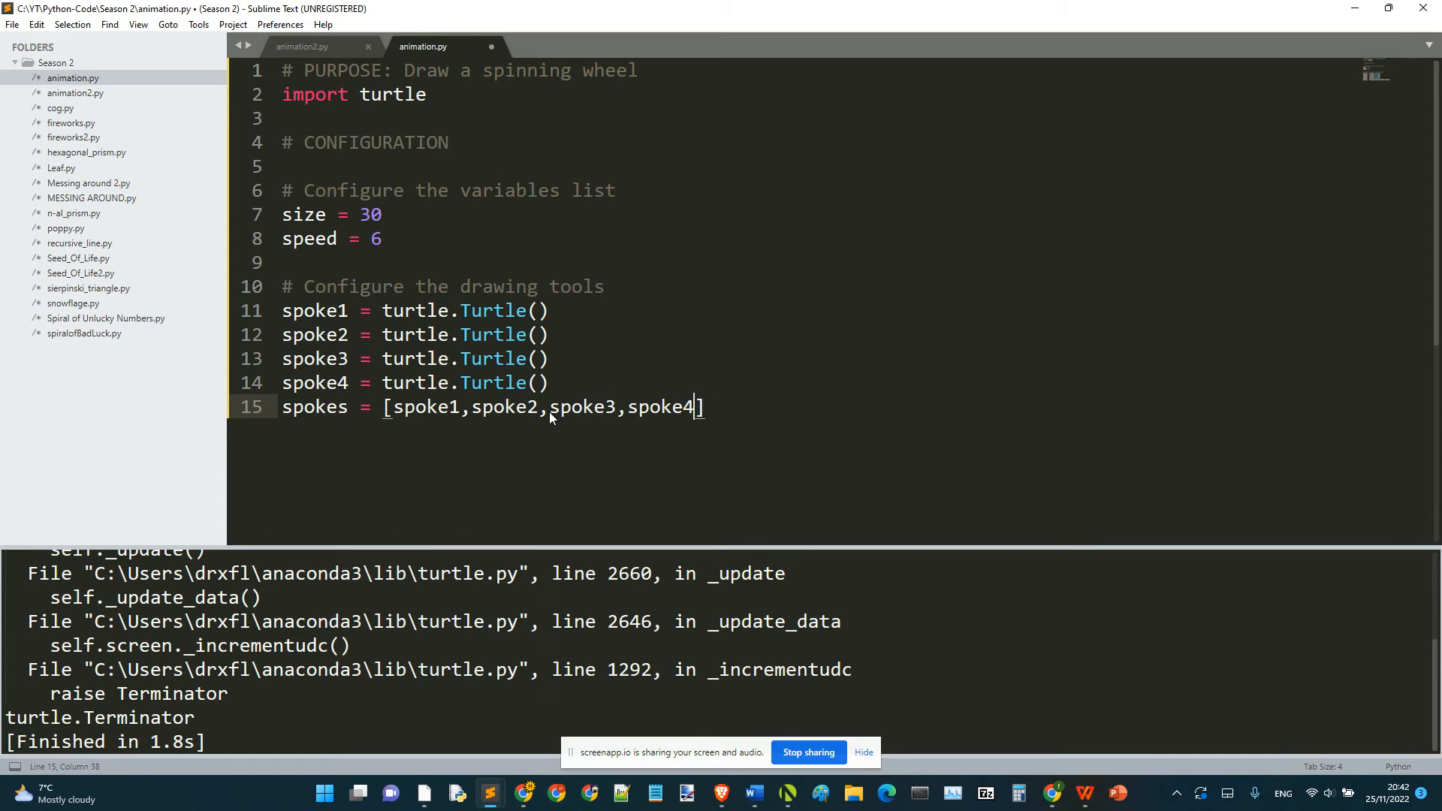
pyautogui.press('enter')
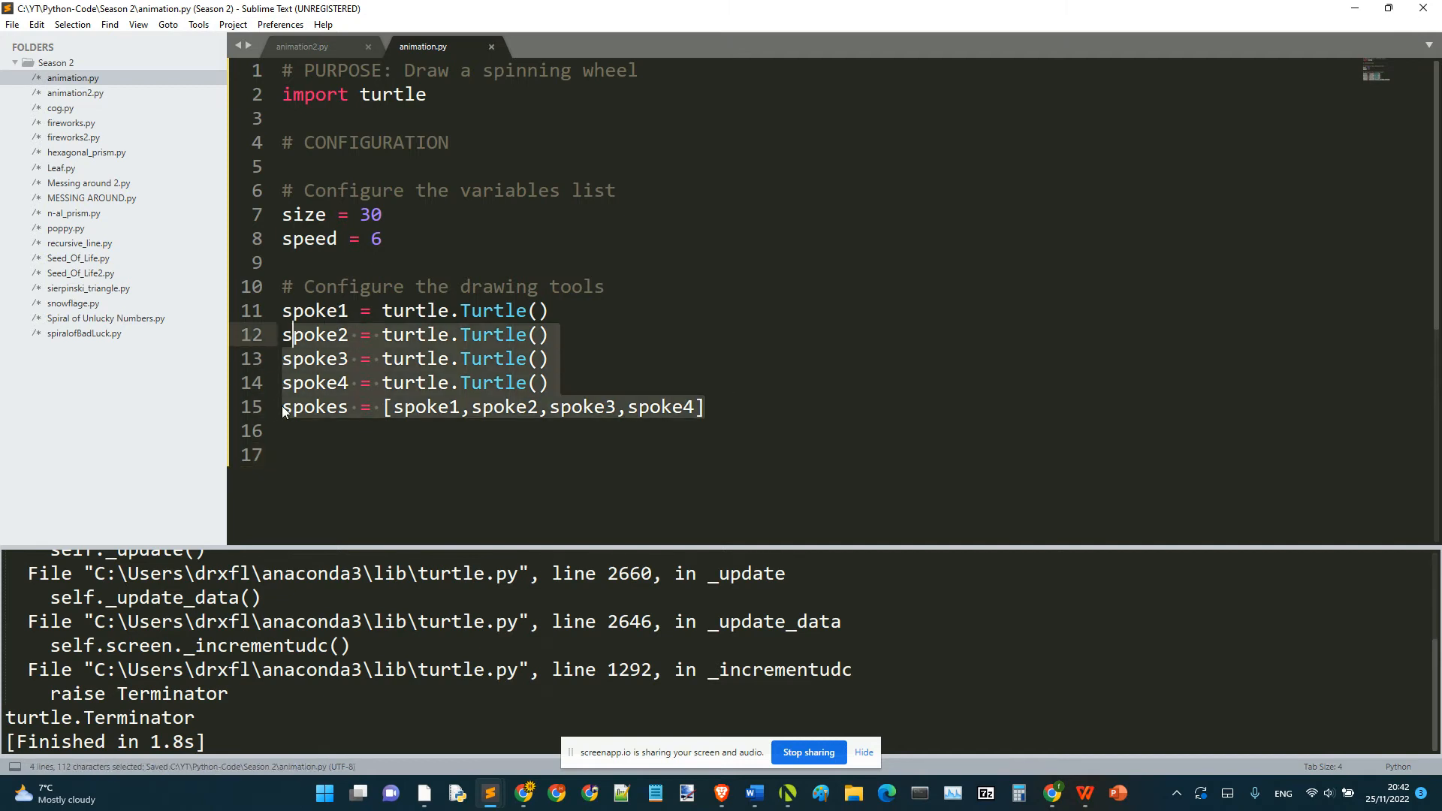
# Add the counter _ = 0 and a 'for spoke in spokes:' loop header.
pyautogui.click(307, 454)
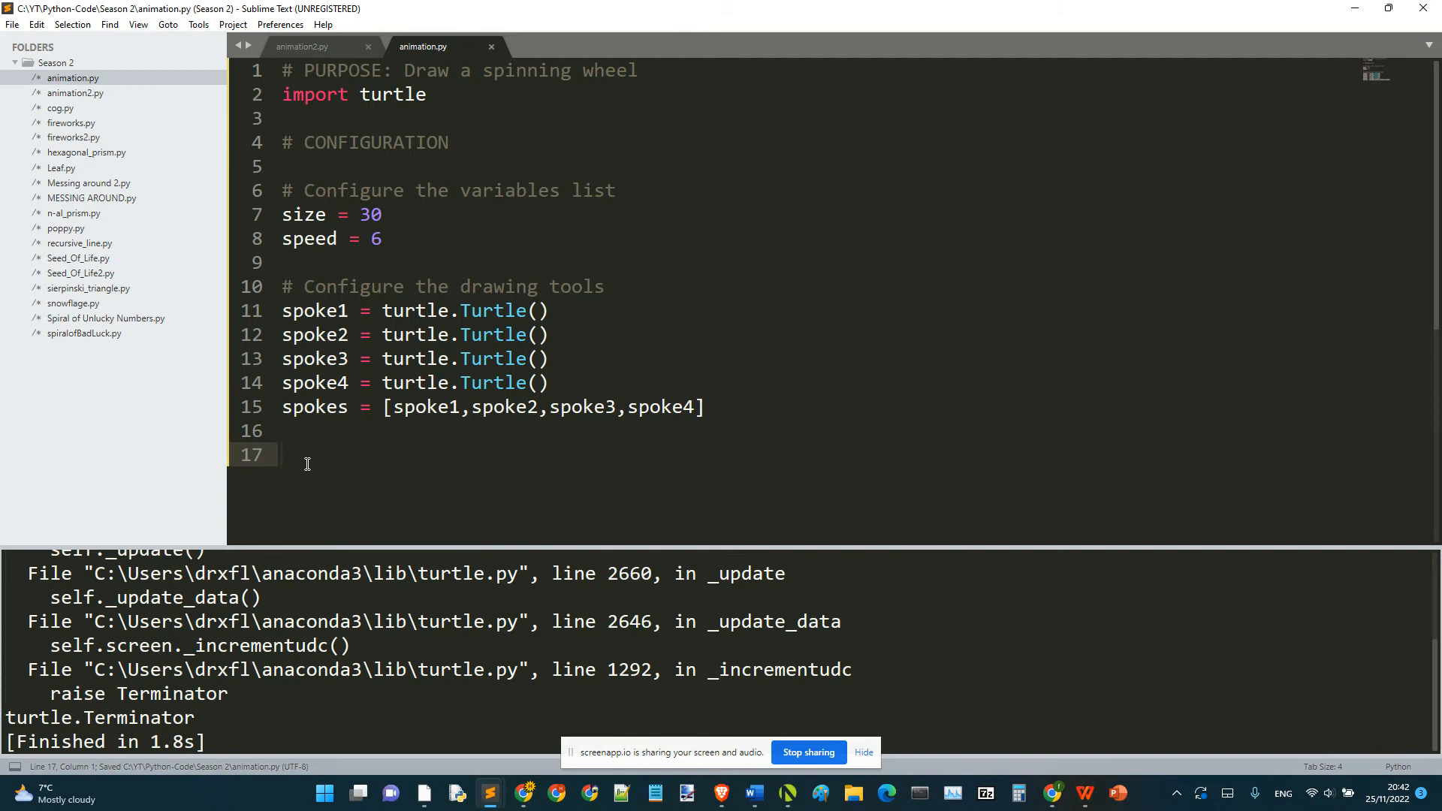
pyautogui.write('f')
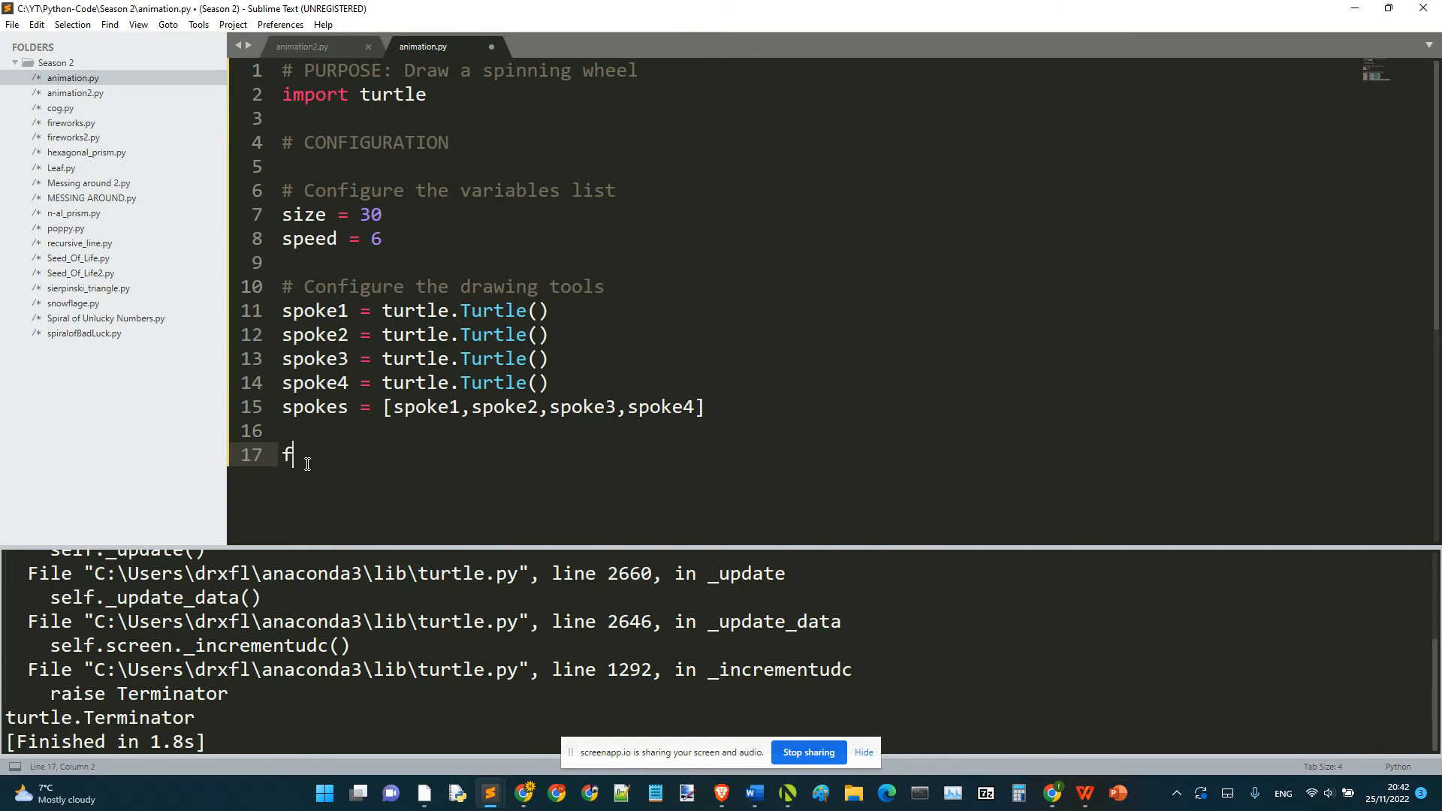
pyautogui.press('Backspace')
pyautogui.write('_ = 0')
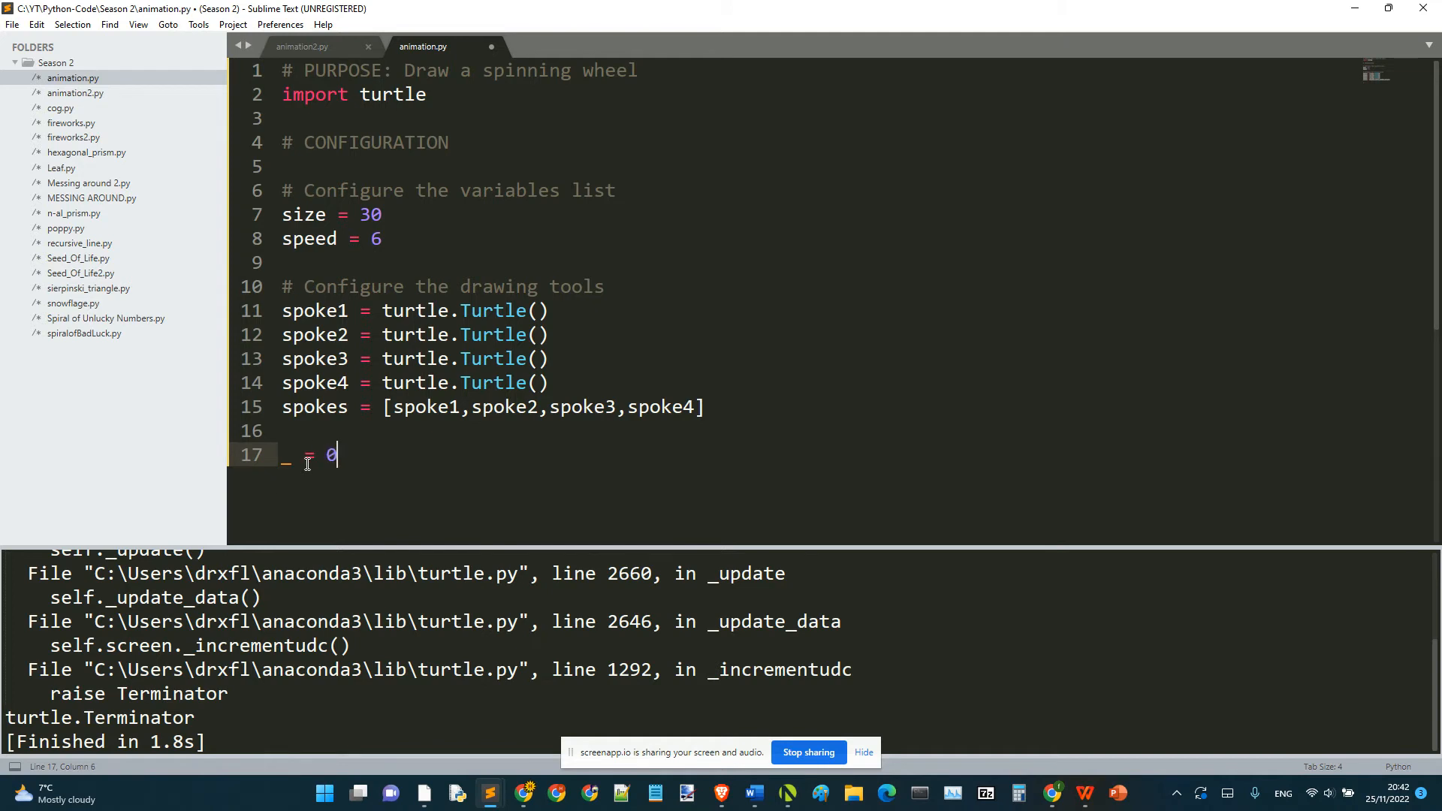
pyautogui.press('enter')
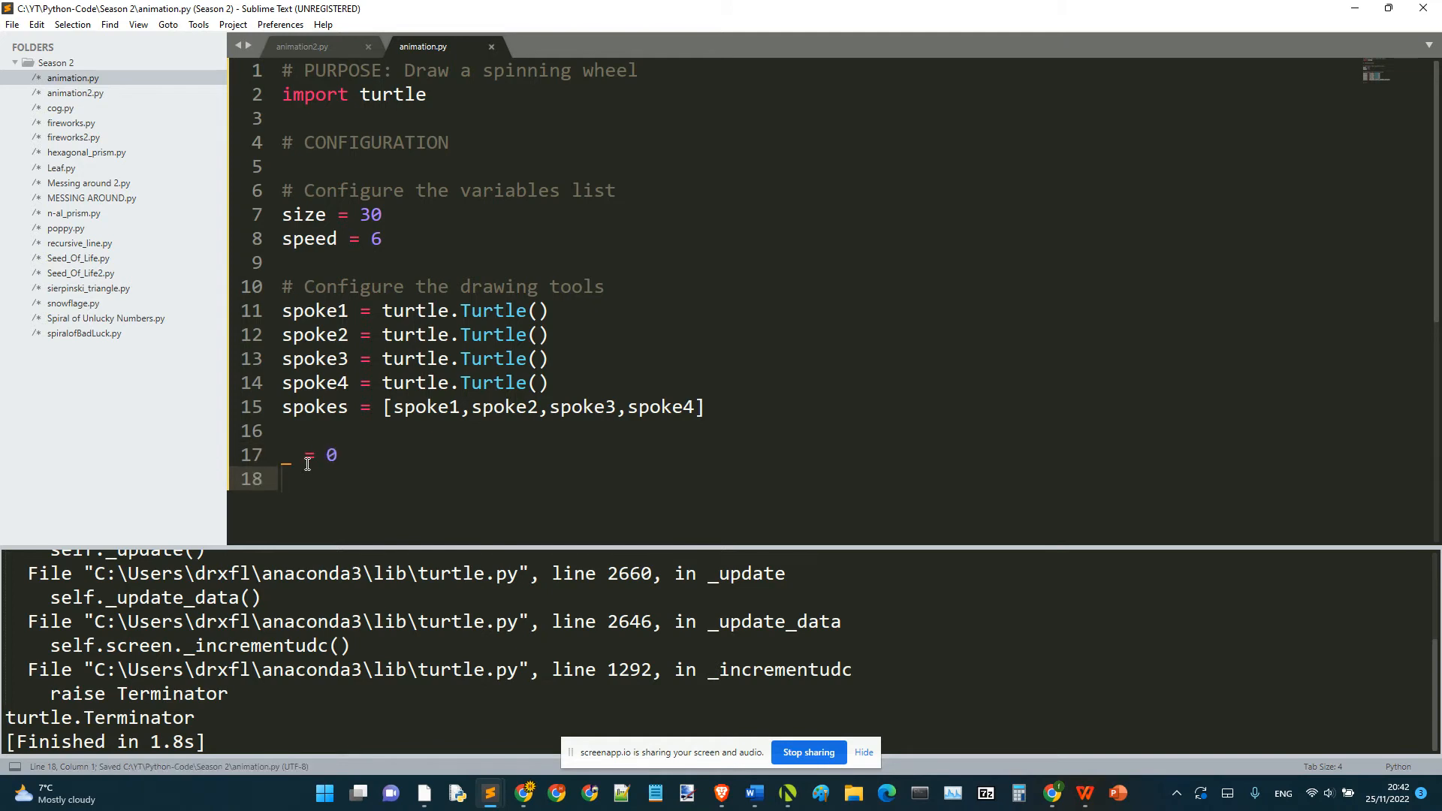
pyautogui.write('spoke')
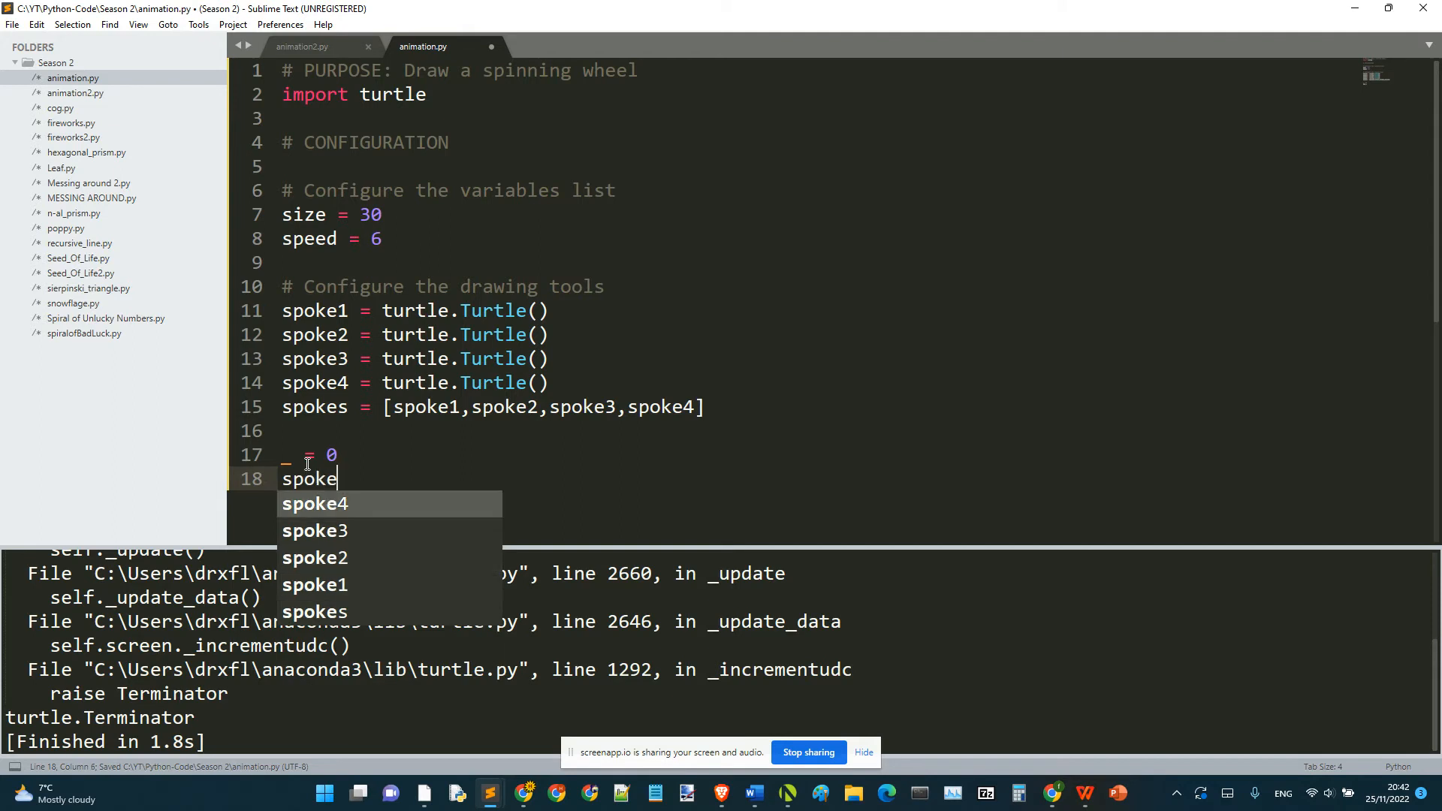
pyautogui.write('for spok')
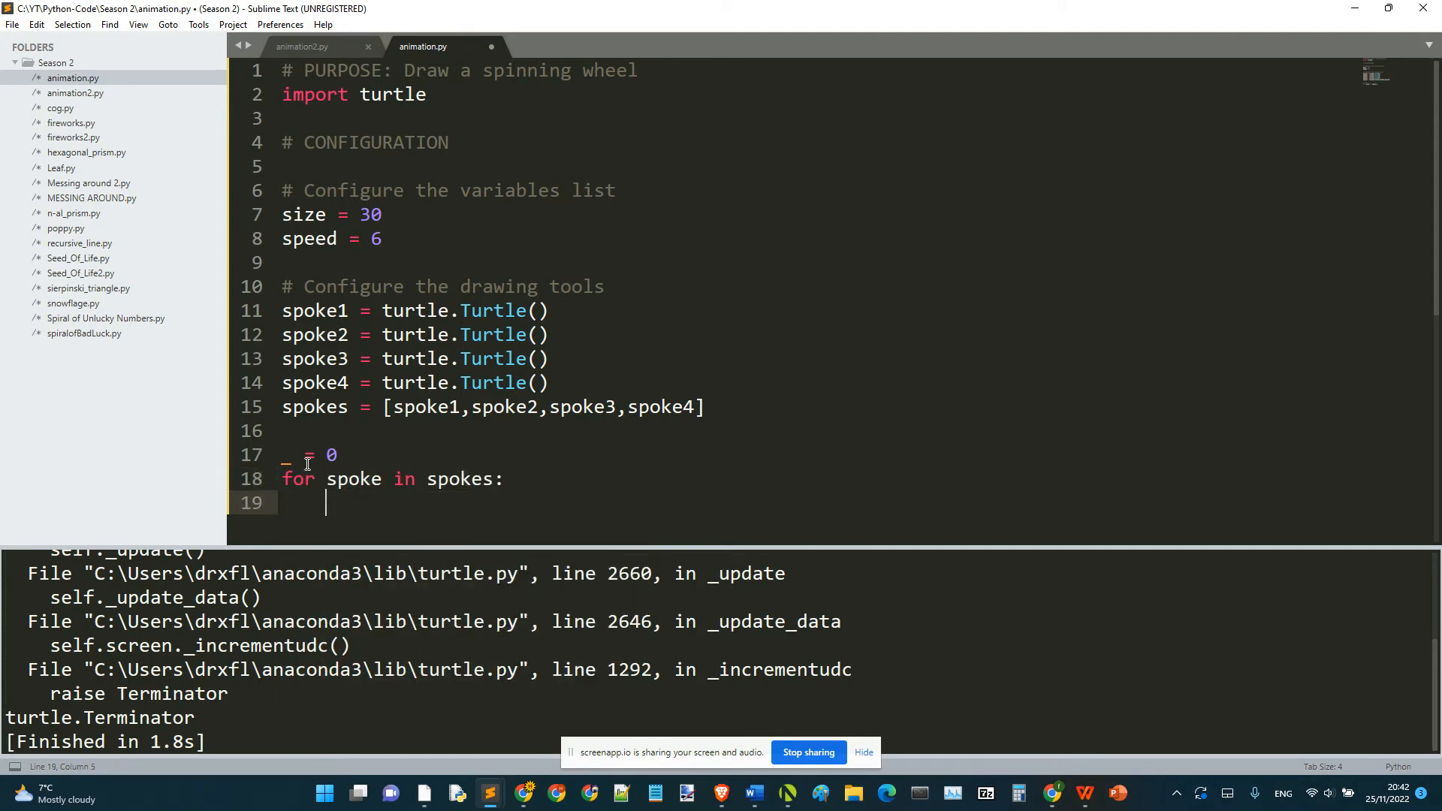
pyautogui.press('ctrl+s')
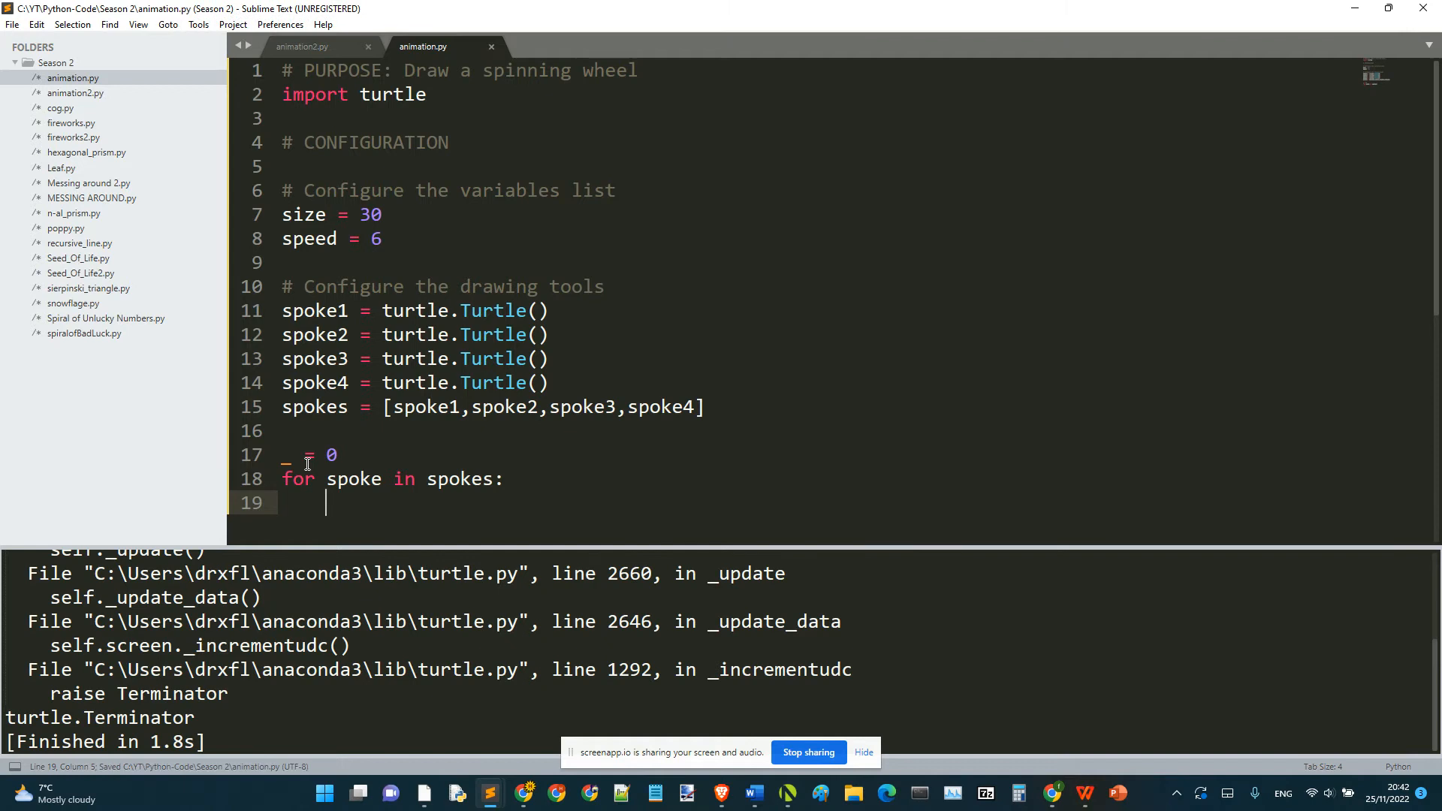
# Inside the loop, add spoke.speed(0), shape('square') and a started shapesize call.
pyautogui.write('spoke.speed(0')
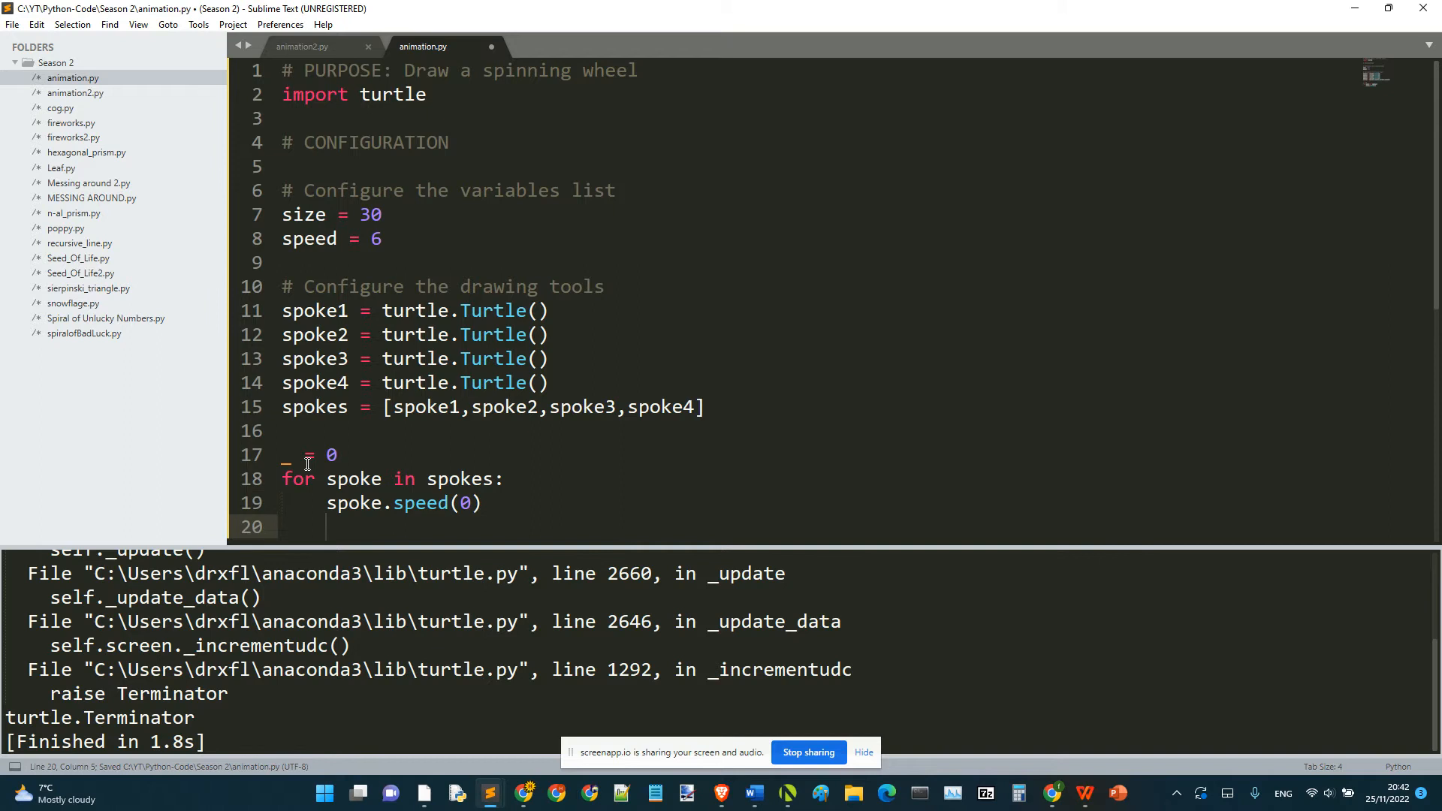
pyautogui.write("spoke.shape('")
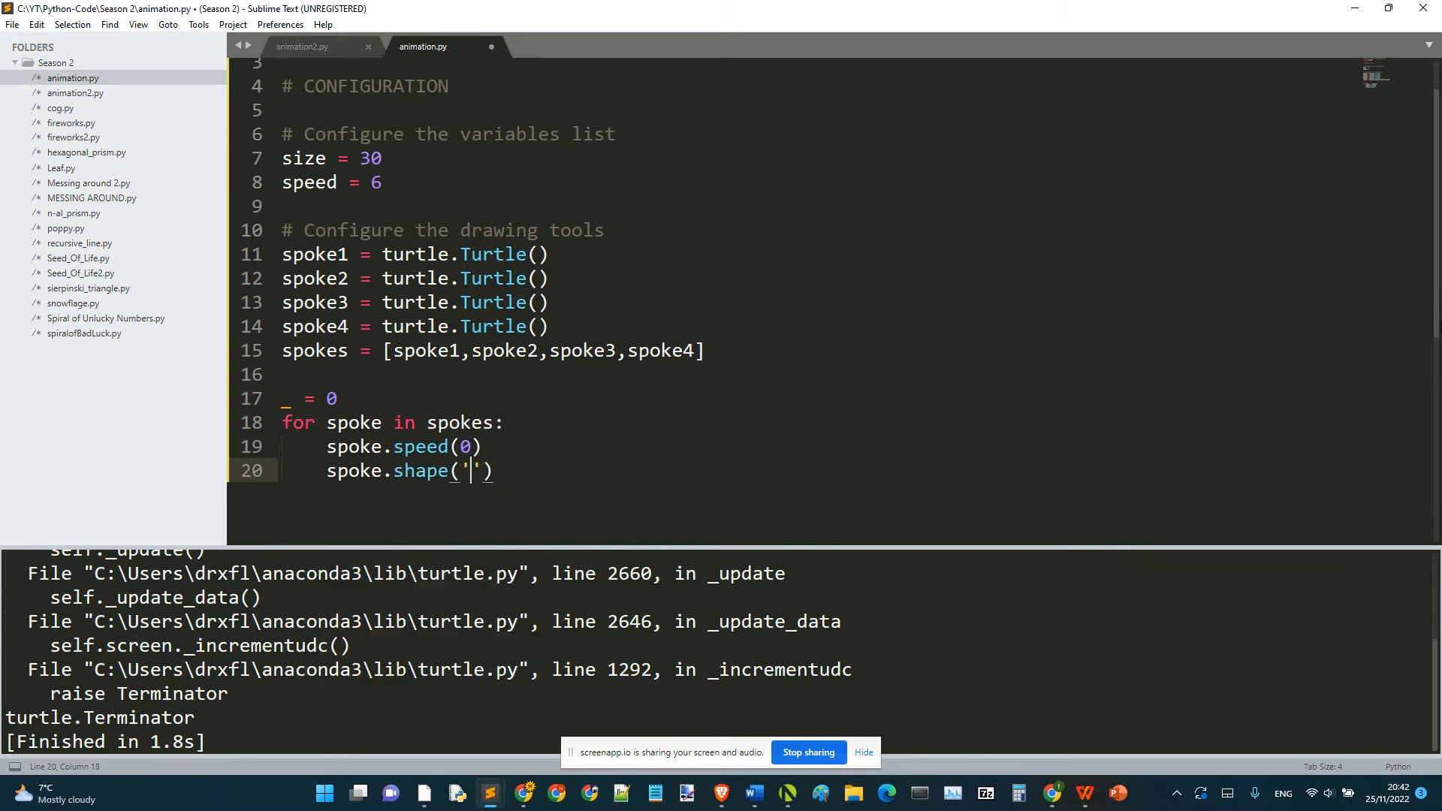
pyautogui.write('square')
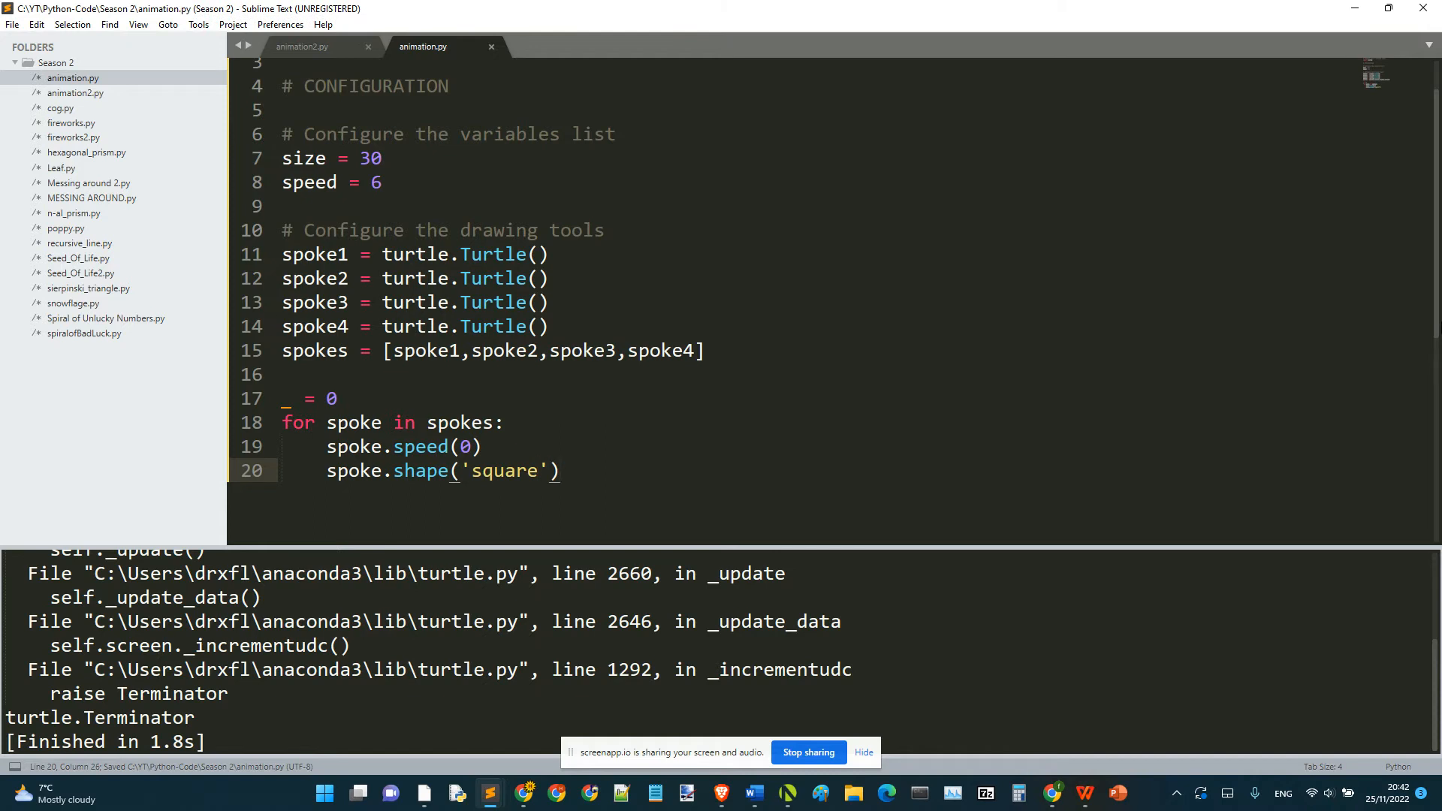
pyautogui.write('spoke')
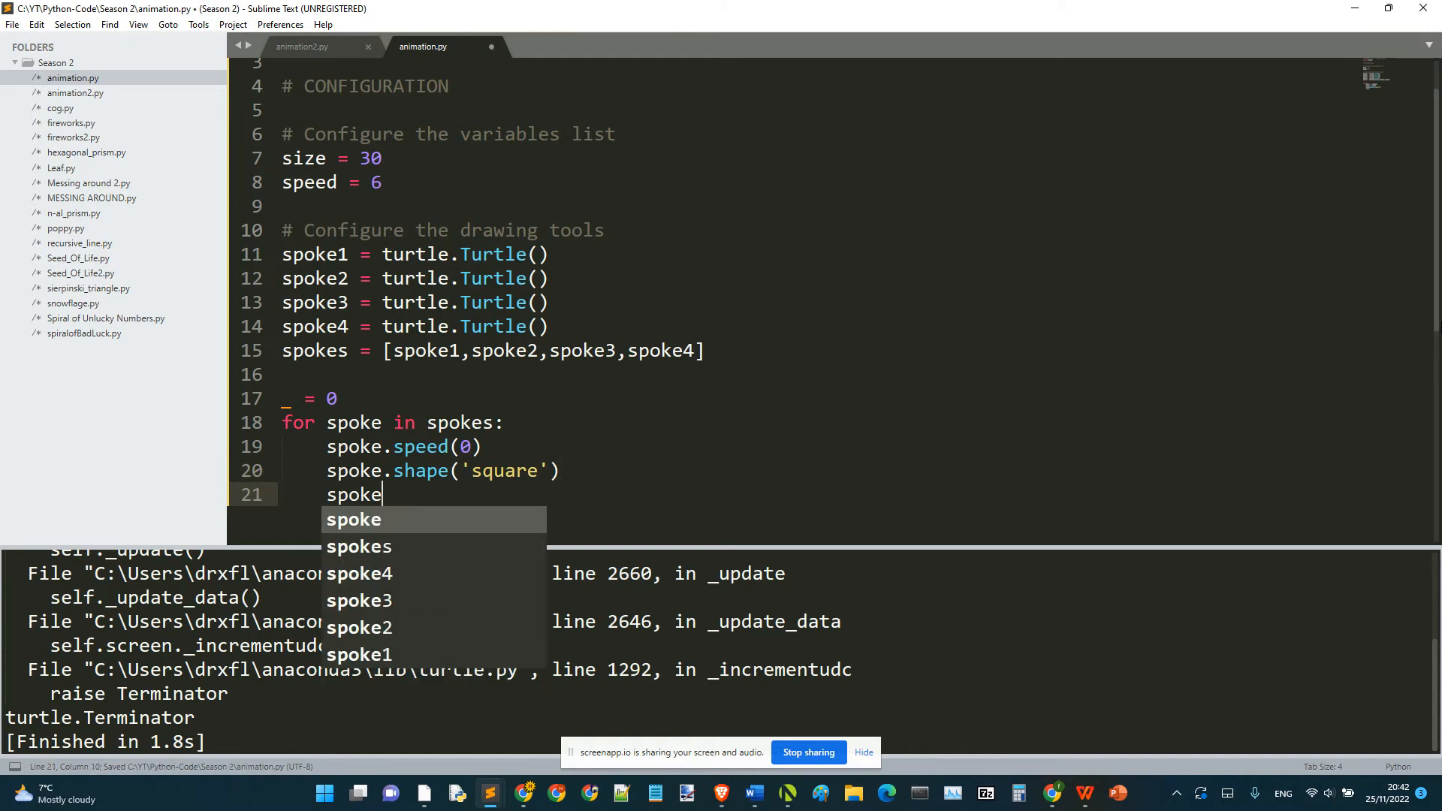
pyautogui.write('.shapesize')
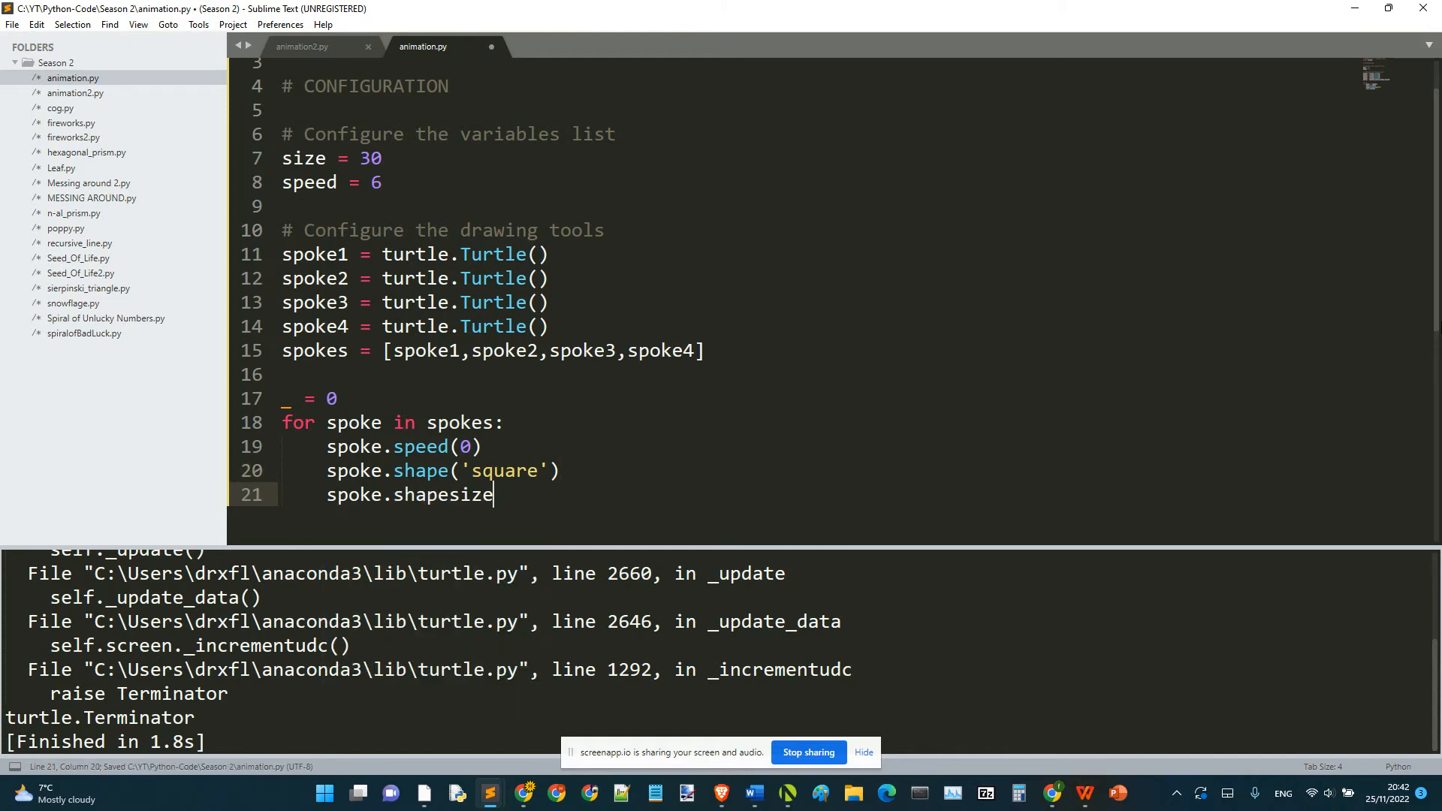
pyautogui.write("('stret'")
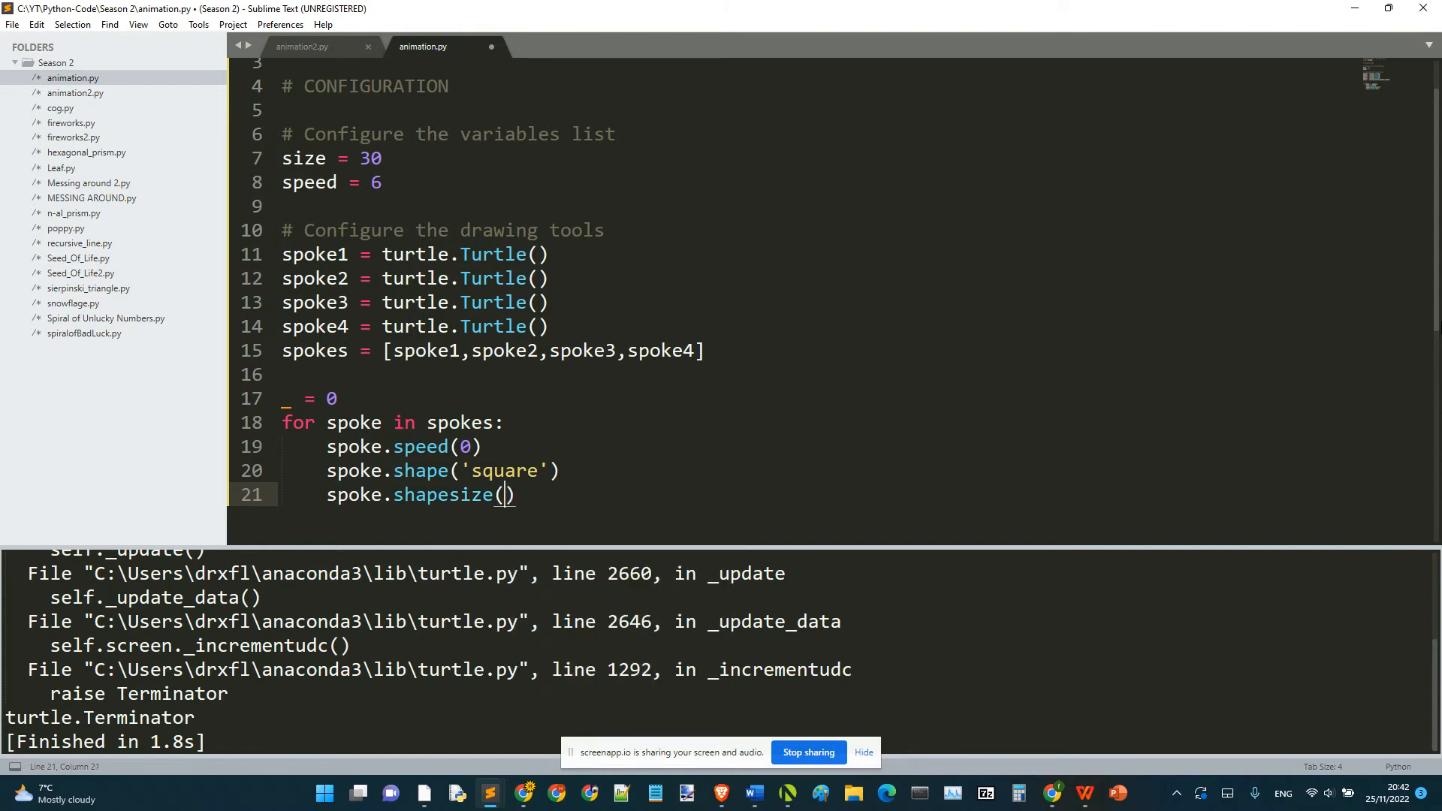
pyautogui.write('Si')
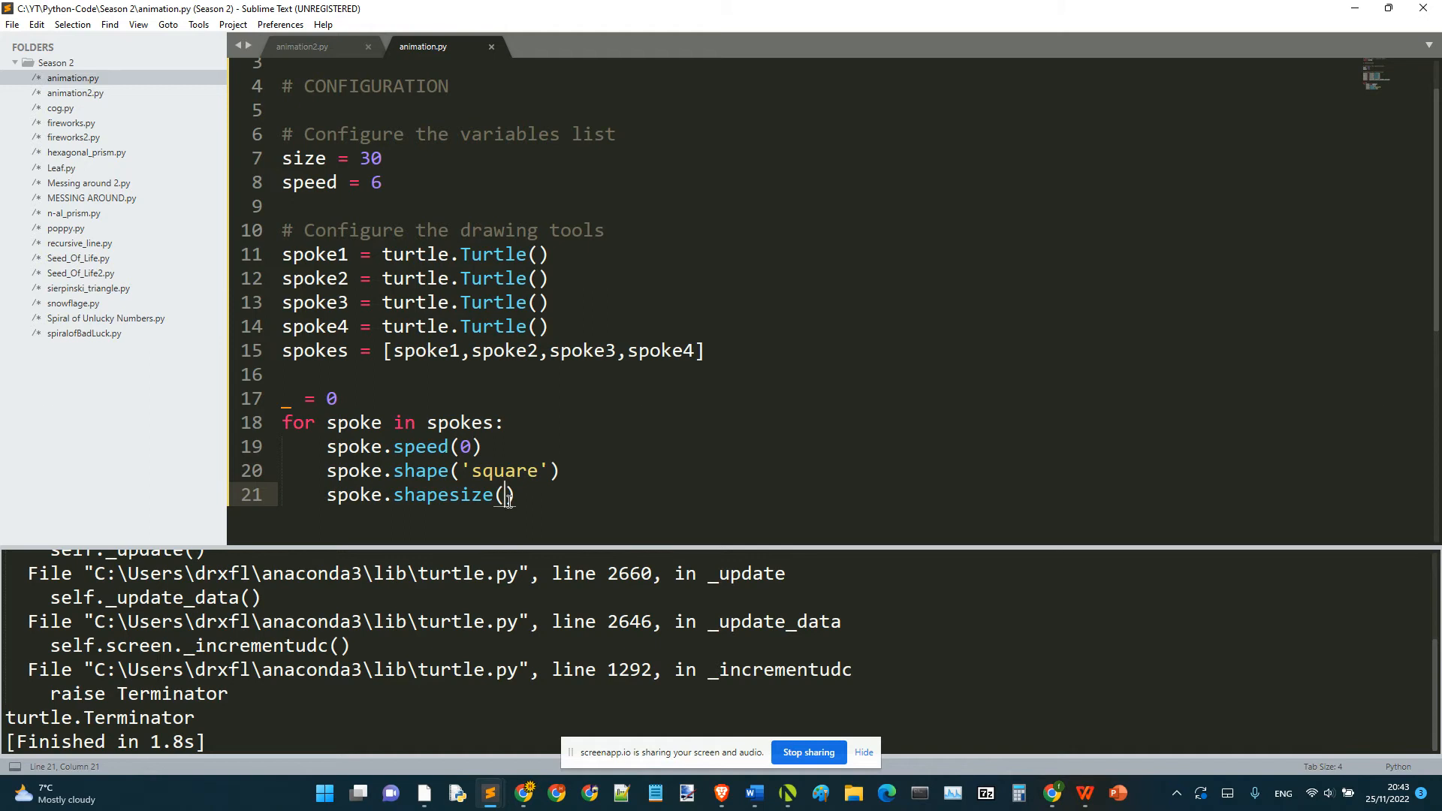
pyautogui.press('ctrl+s')
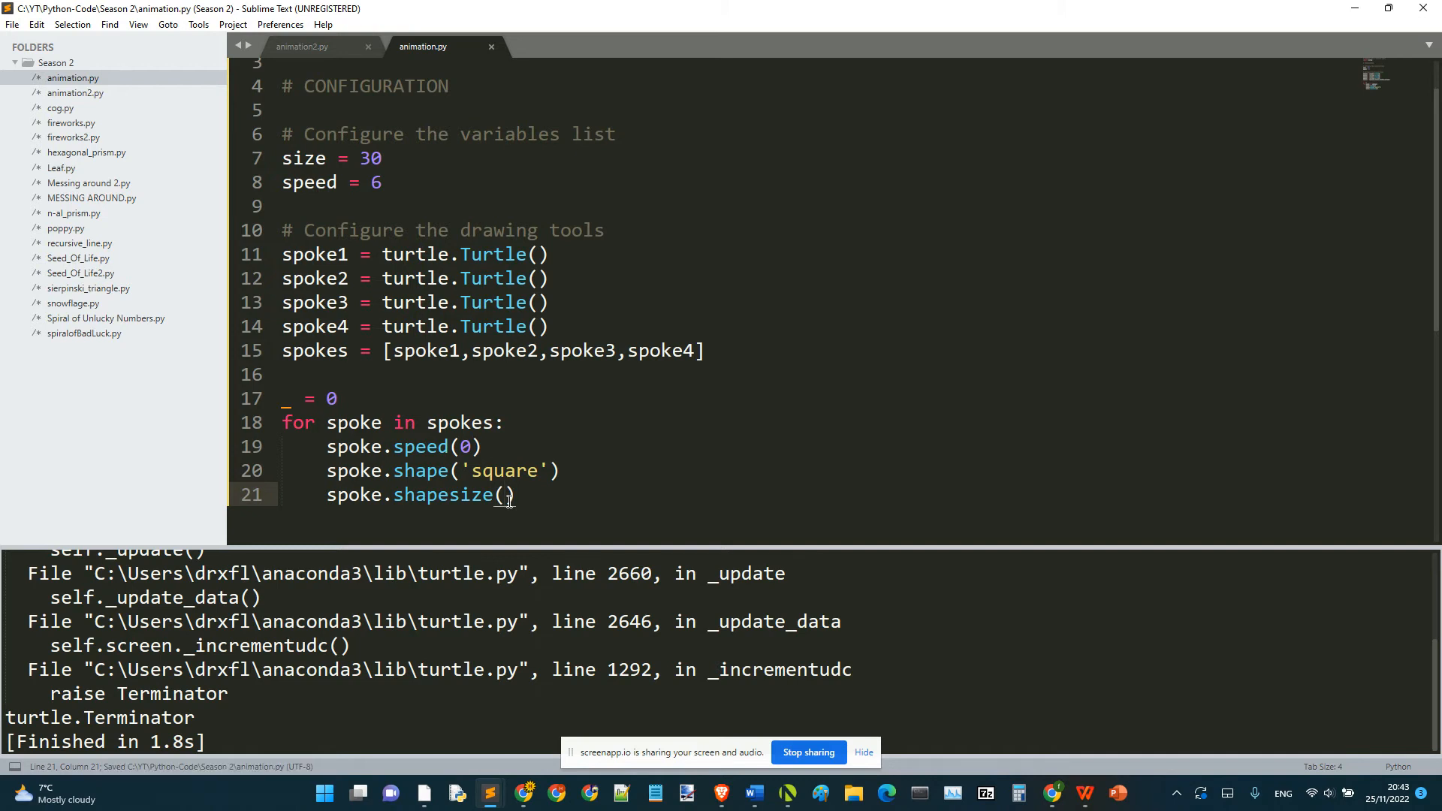
# Set shapesize to stretch_wid=size and stretch_len=1, then run the script.
pyautogui.write('s')
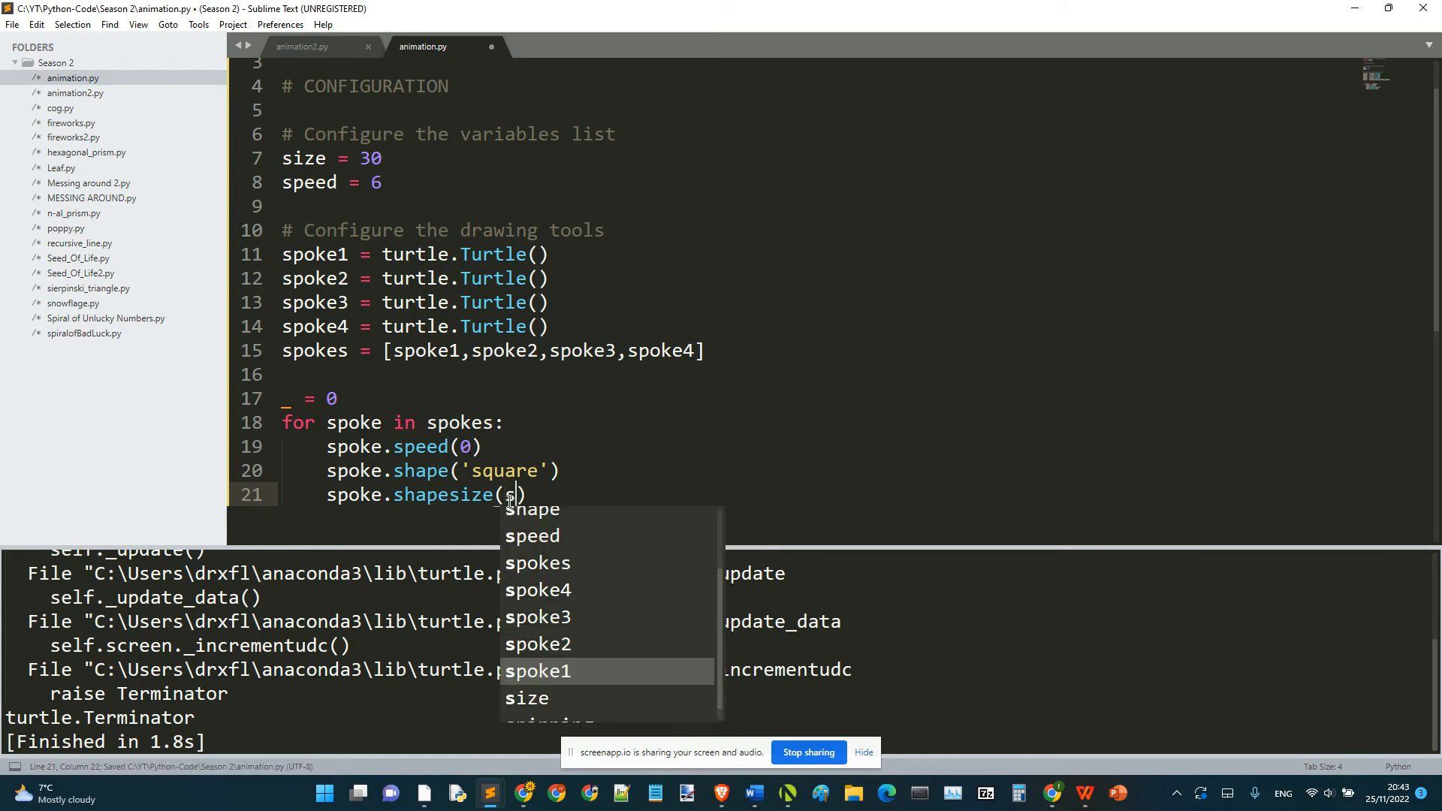
pyautogui.write('tretch_wid')
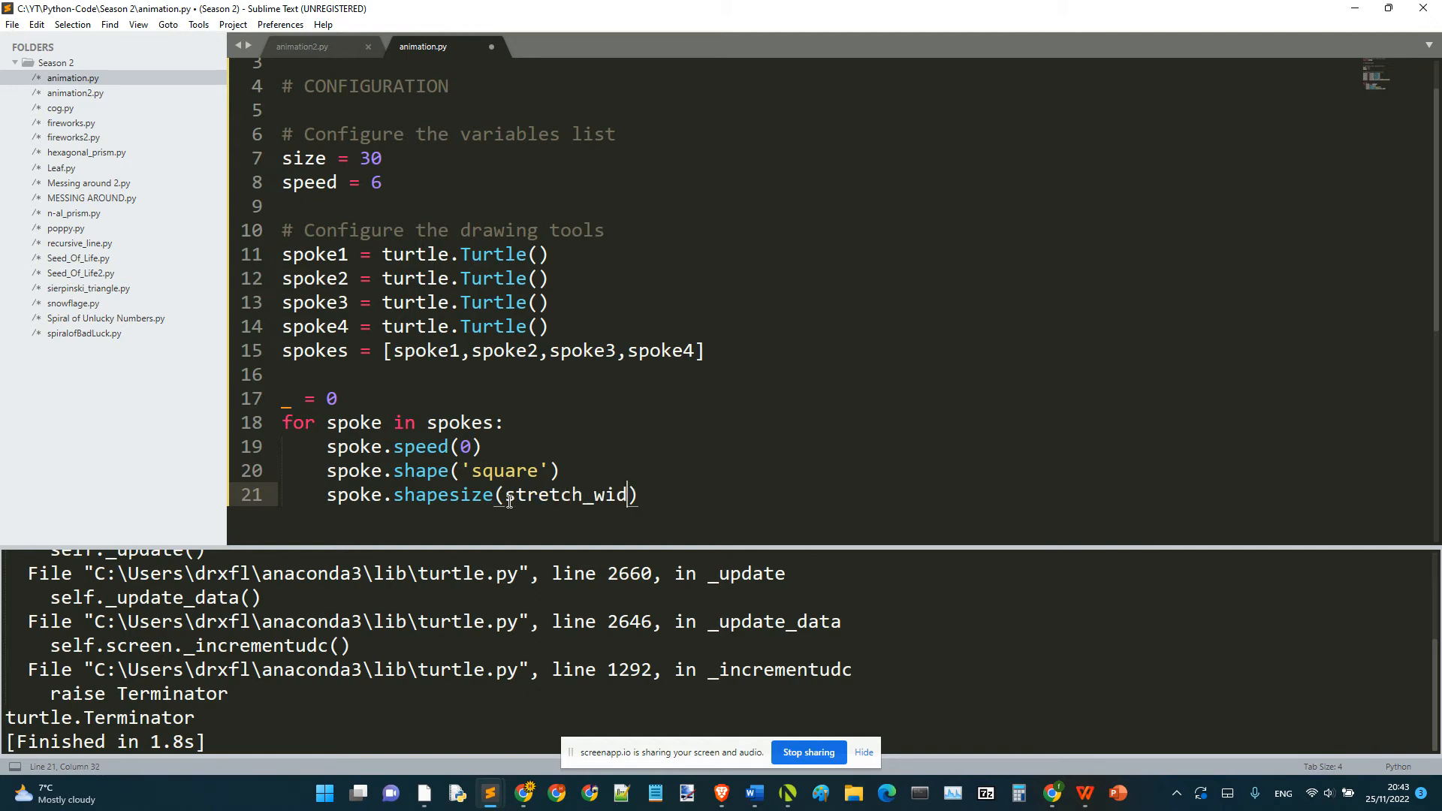
pyautogui.press('ctrl+s')
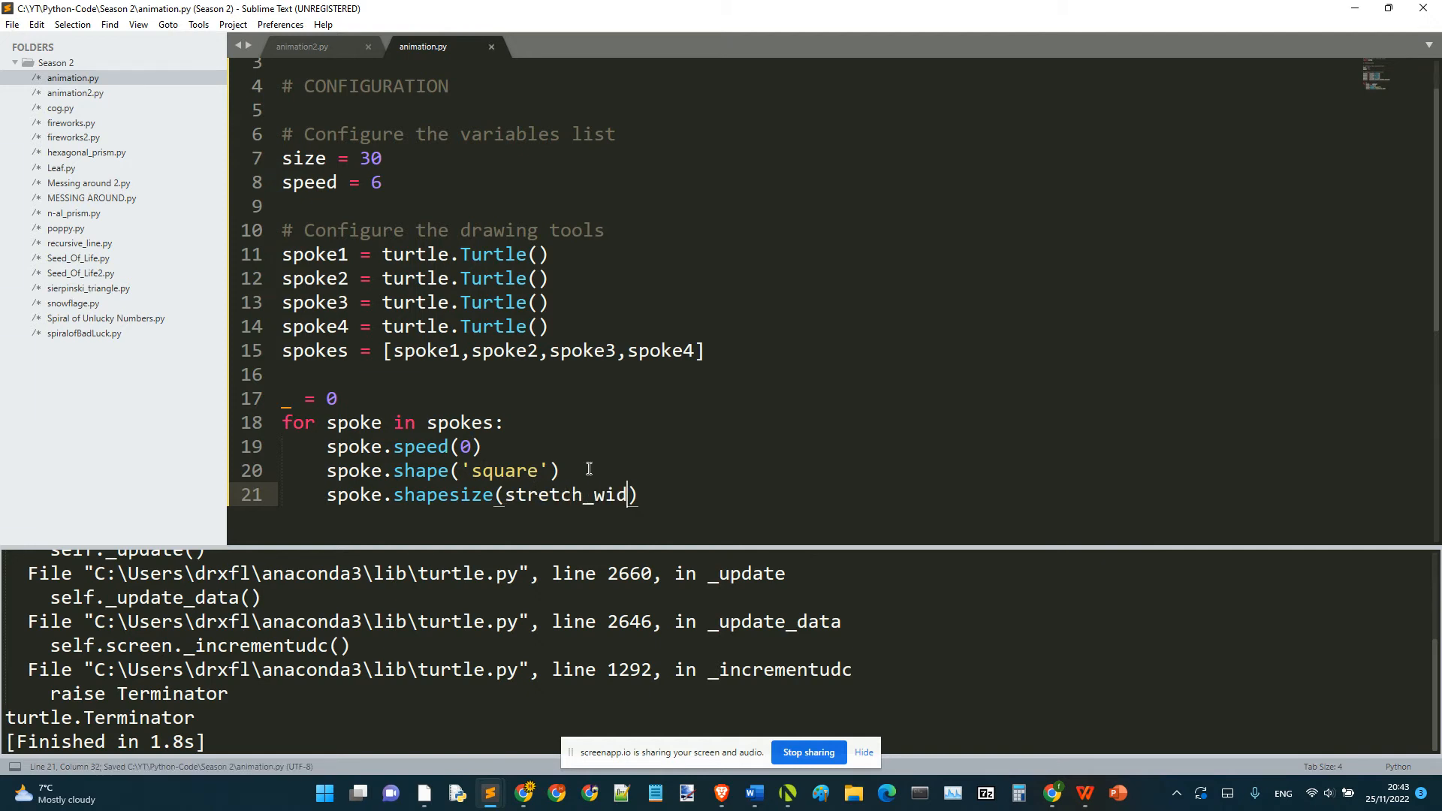
pyautogui.moveTo(642, 491)
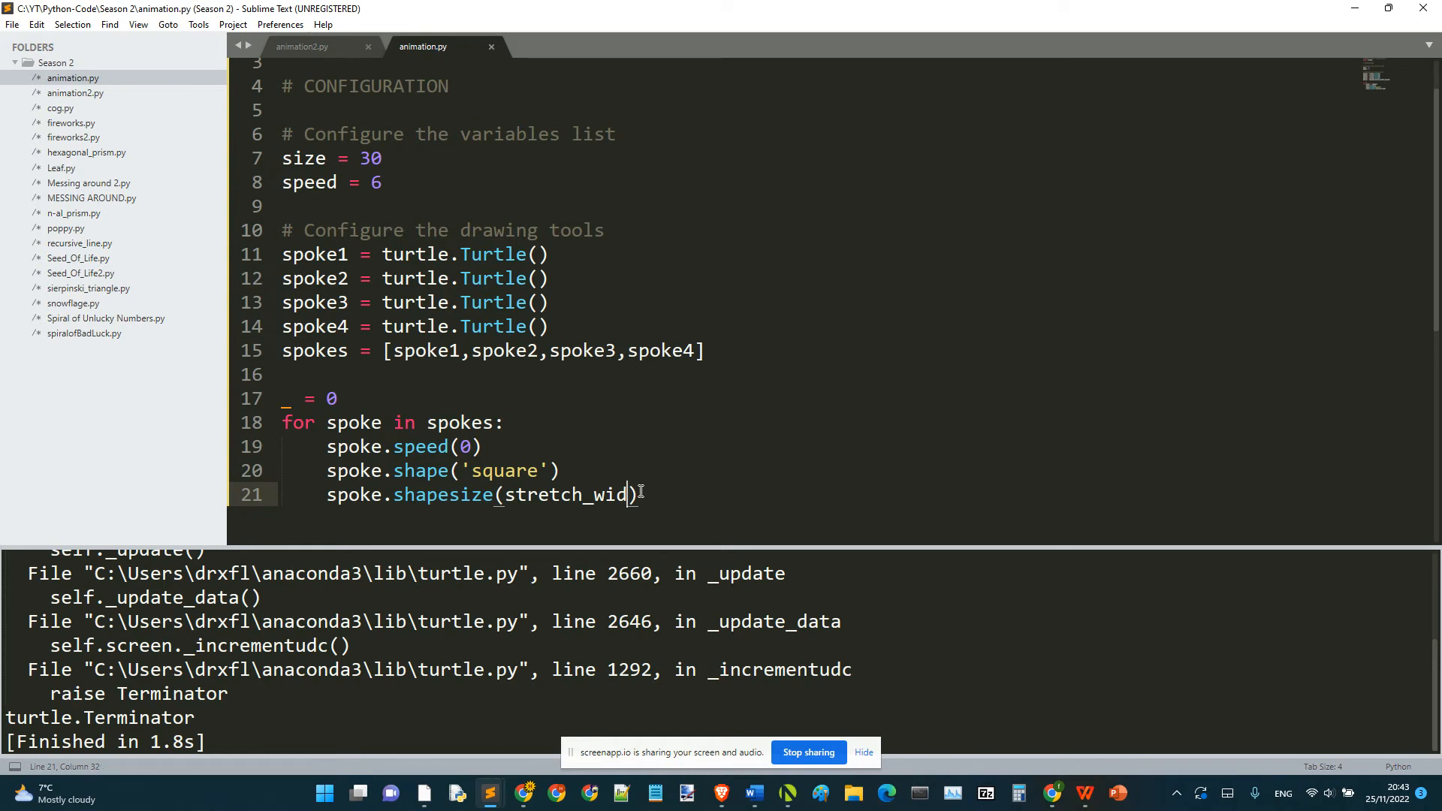
pyautogui.write('=size')
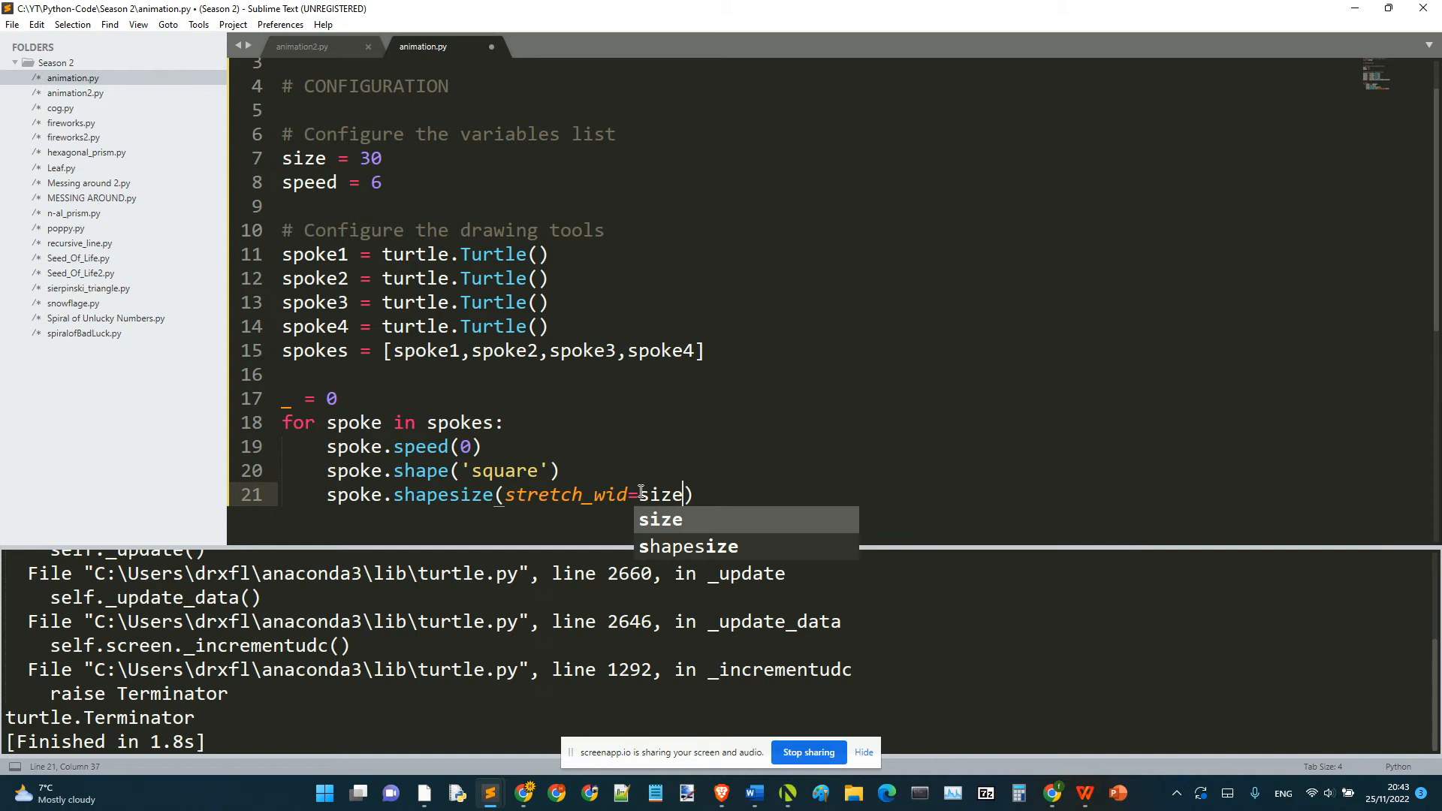
pyautogui.write(',stretch_wi')
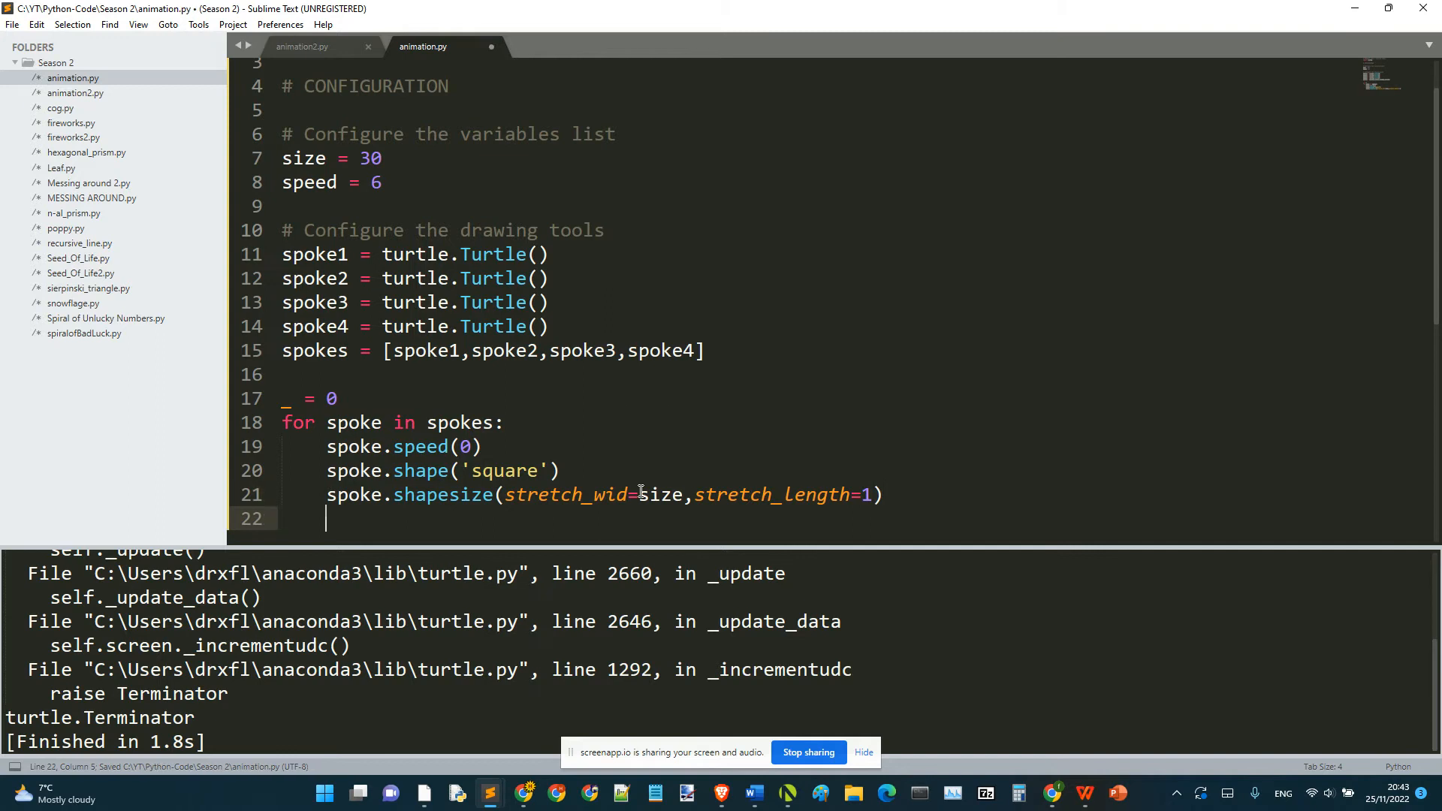
pyautogui.write('turtled')
pyautogui.click(585, 495)
pyautogui.write('spoke1,')
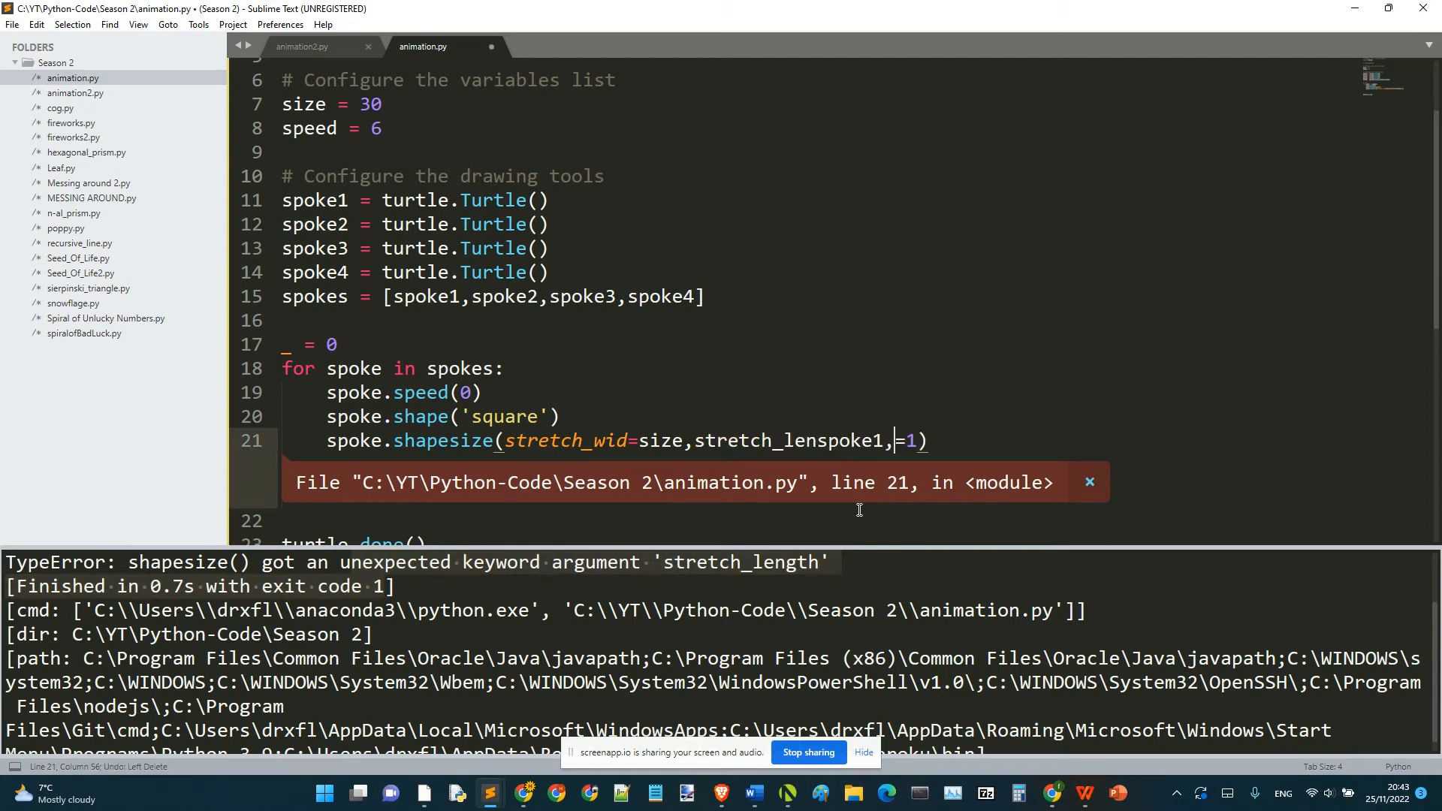
pyautogui.press('ctrl+b')
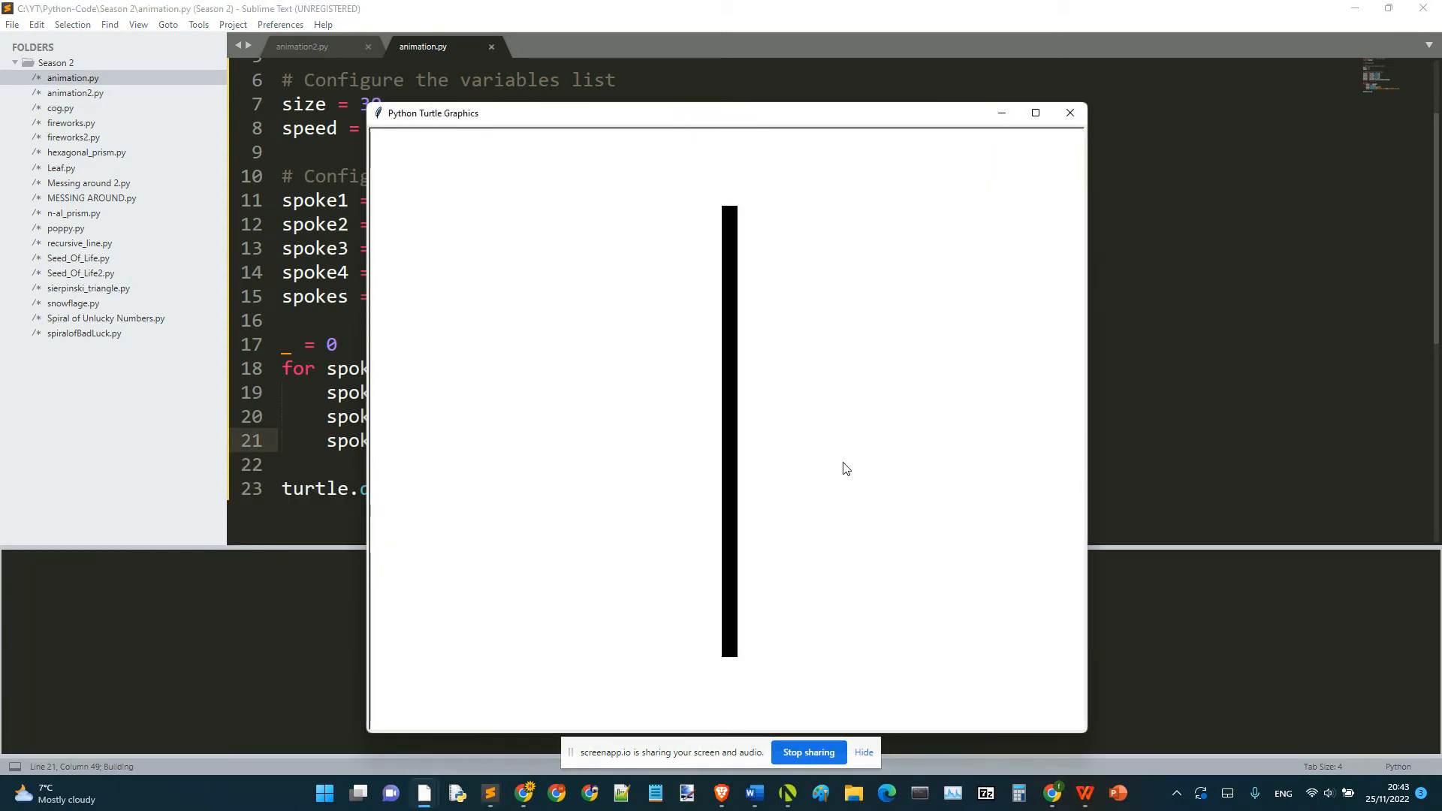
# Close the turtle preview and open a new line inside the spoke loop.
pyautogui.click(1069, 112)
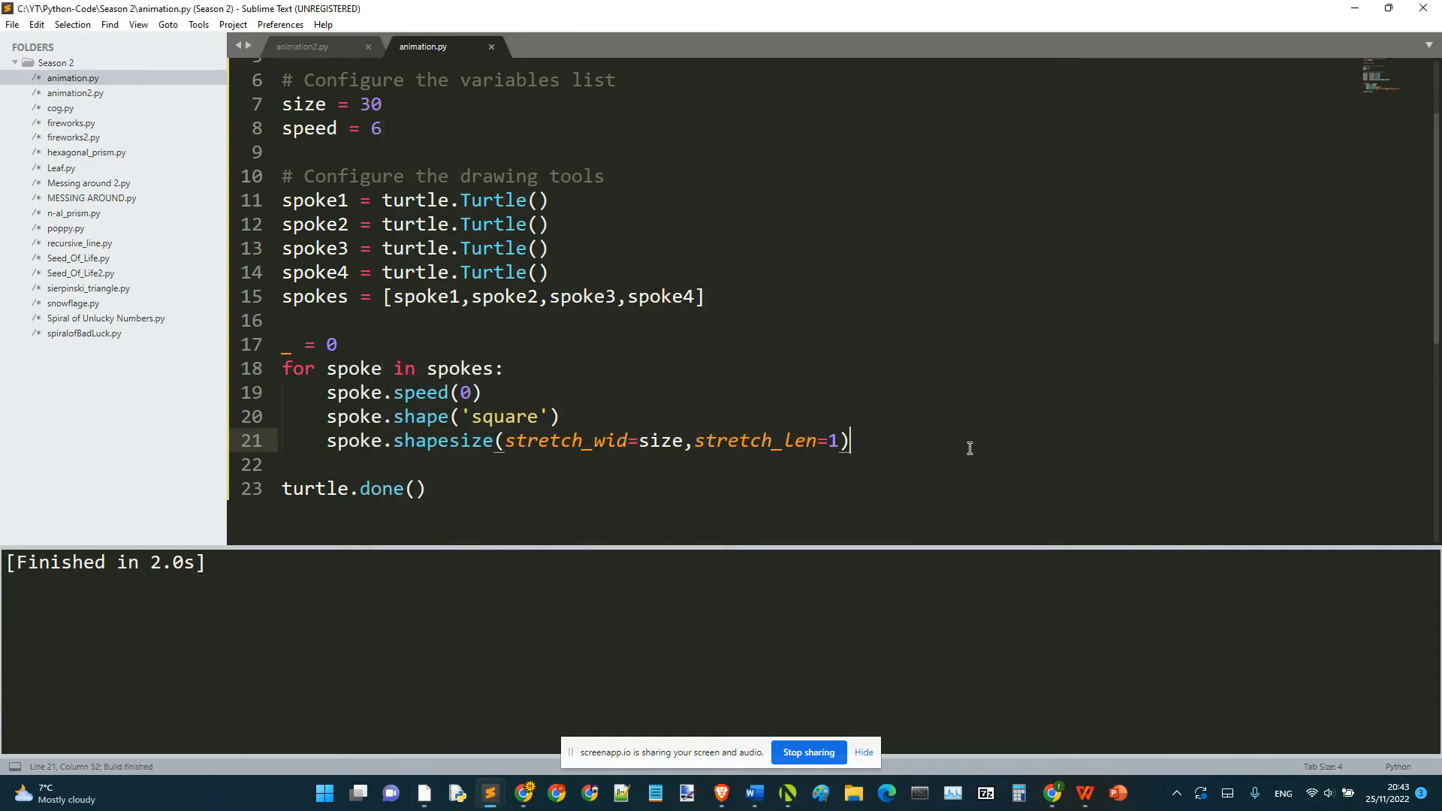
pyautogui.press('enter')
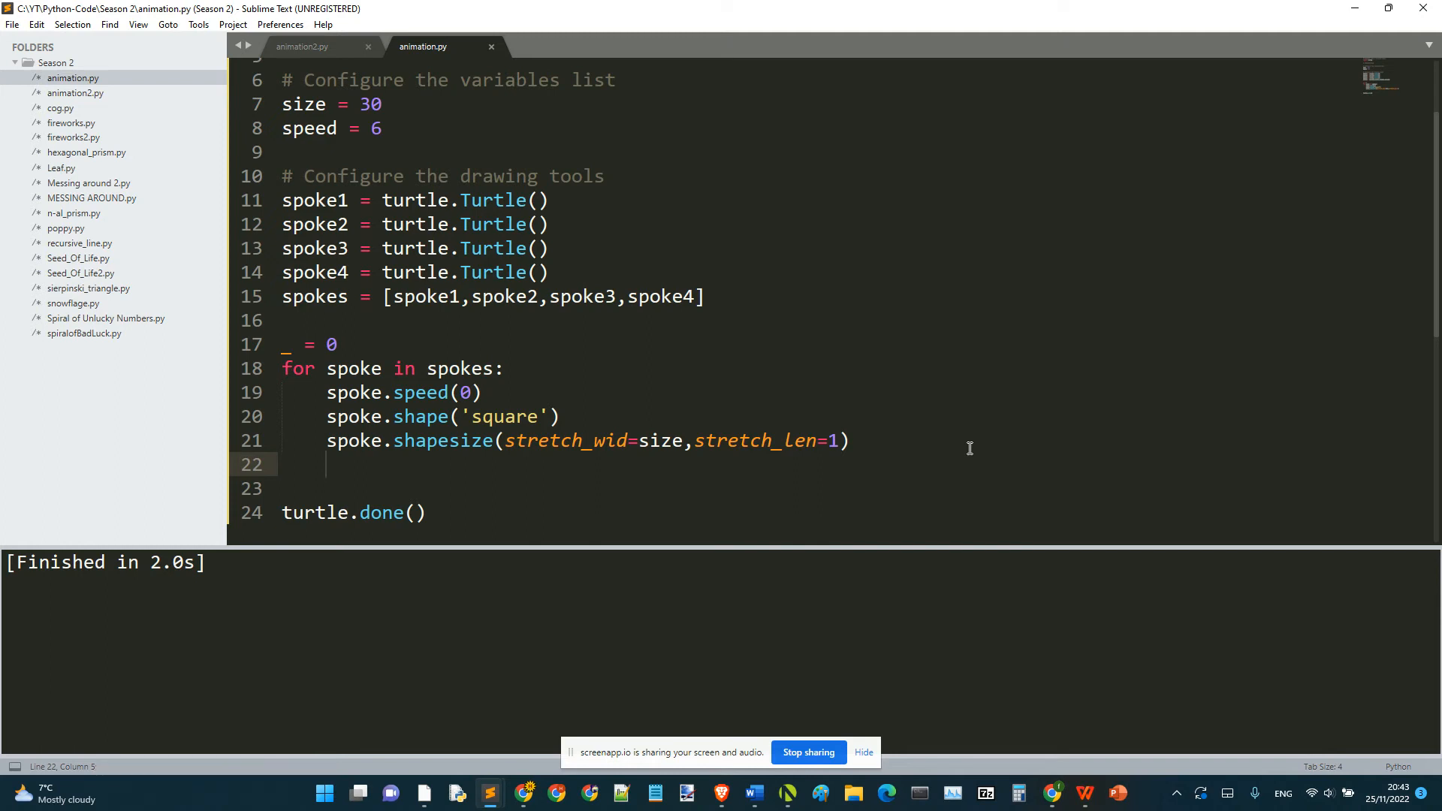
# Add spoke.left(45*_) and _ += 1 to the loop, run, and close the star preview.
pyautogui.press('ctrl+s')
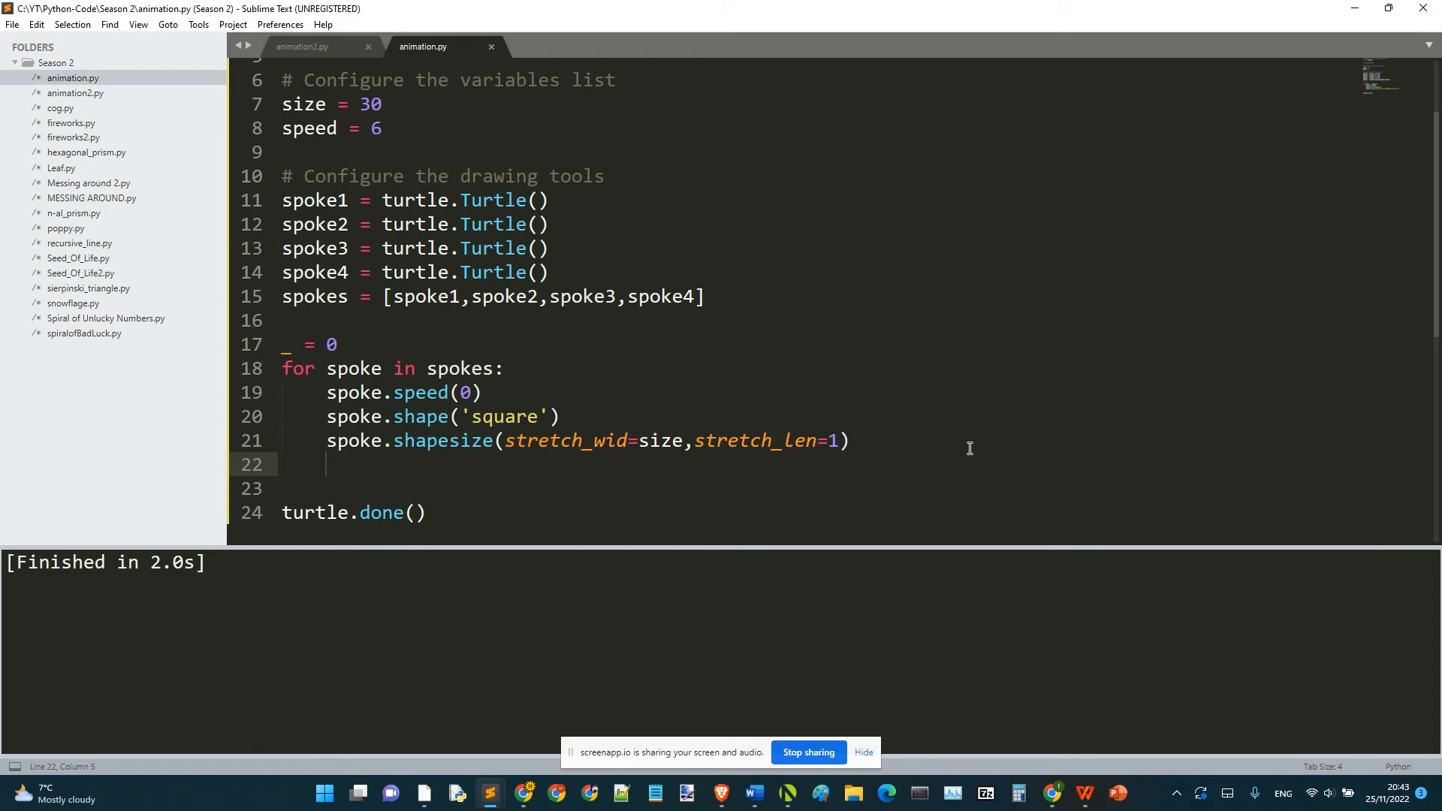
pyautogui.write('spoke.l')
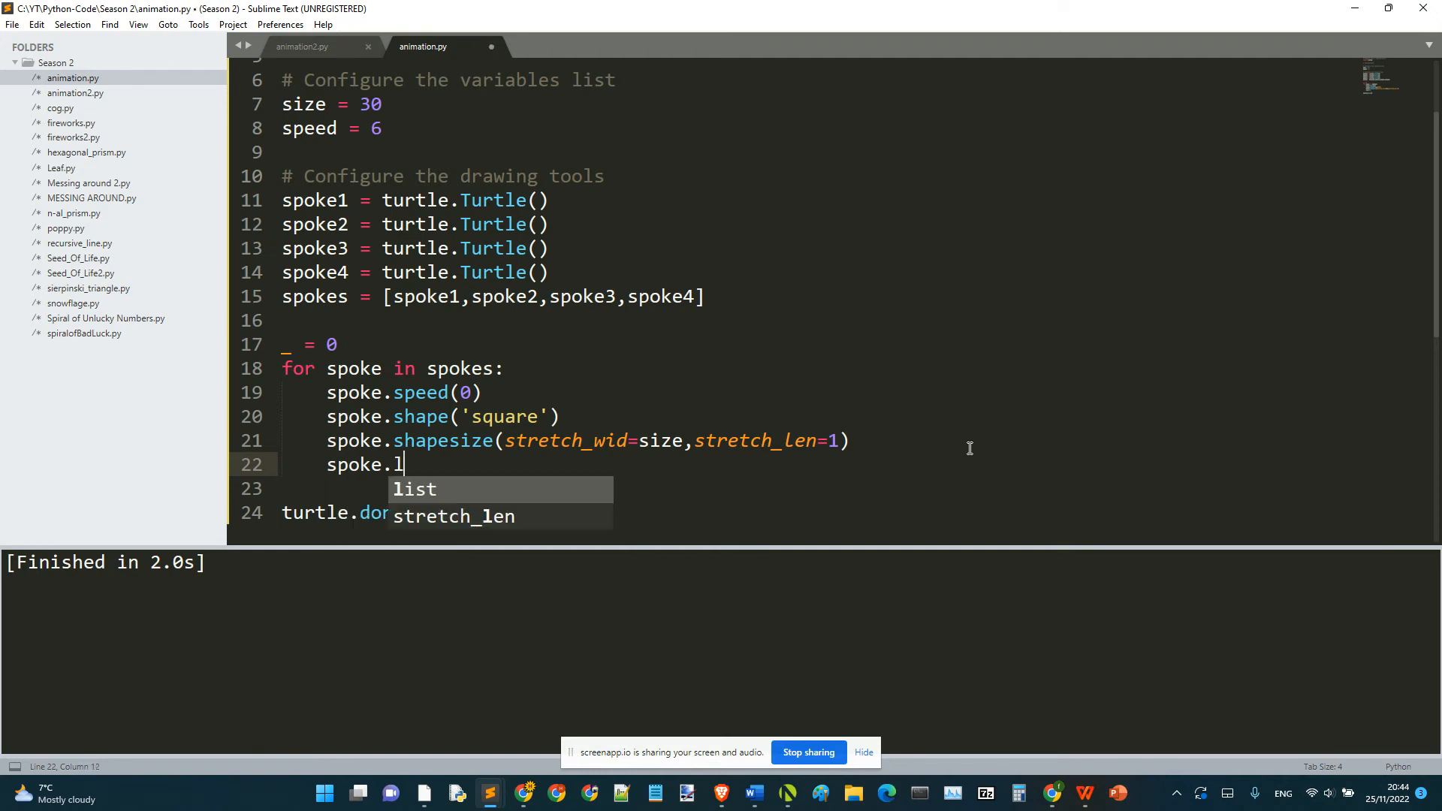
pyautogui.write('eft(45)')
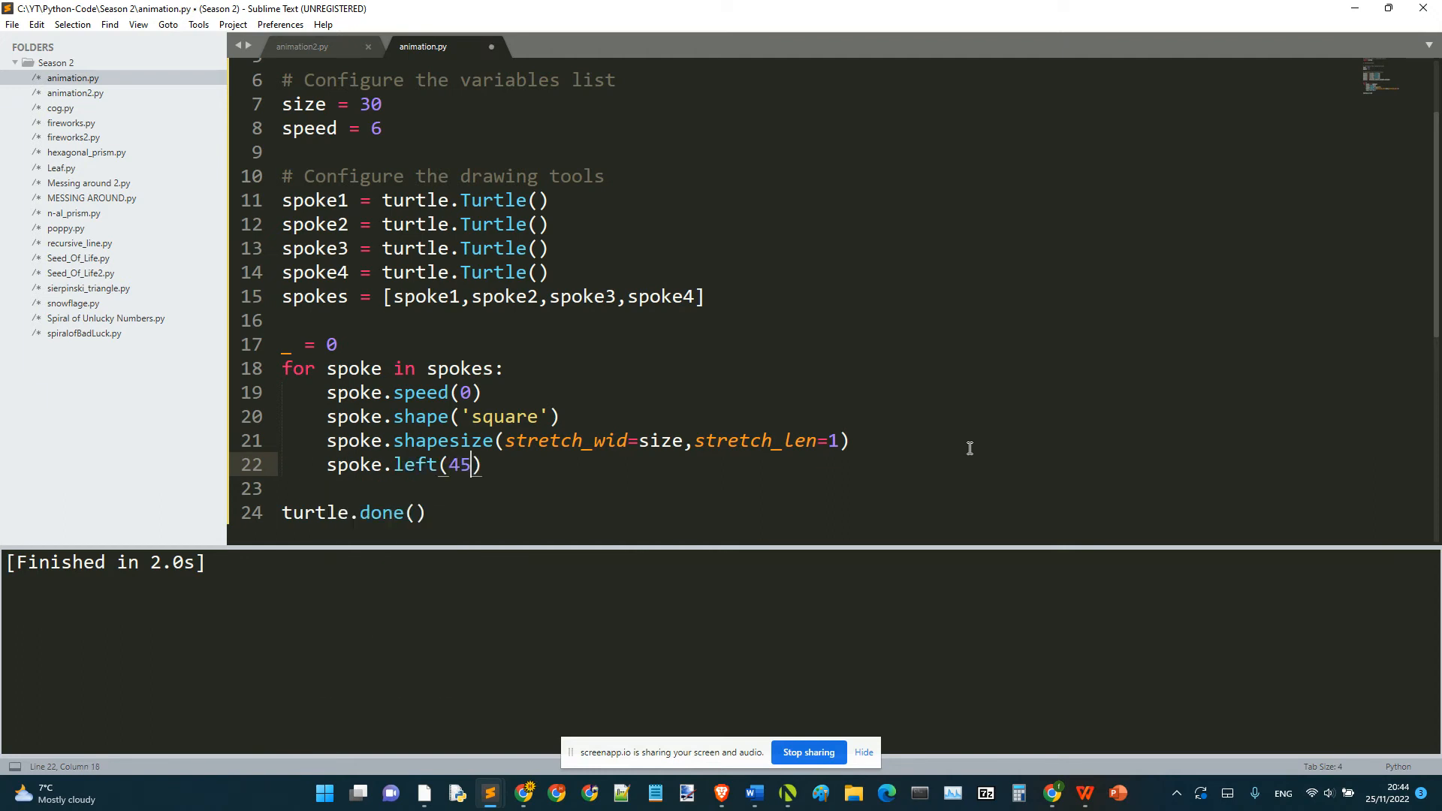
pyautogui.write('*_')
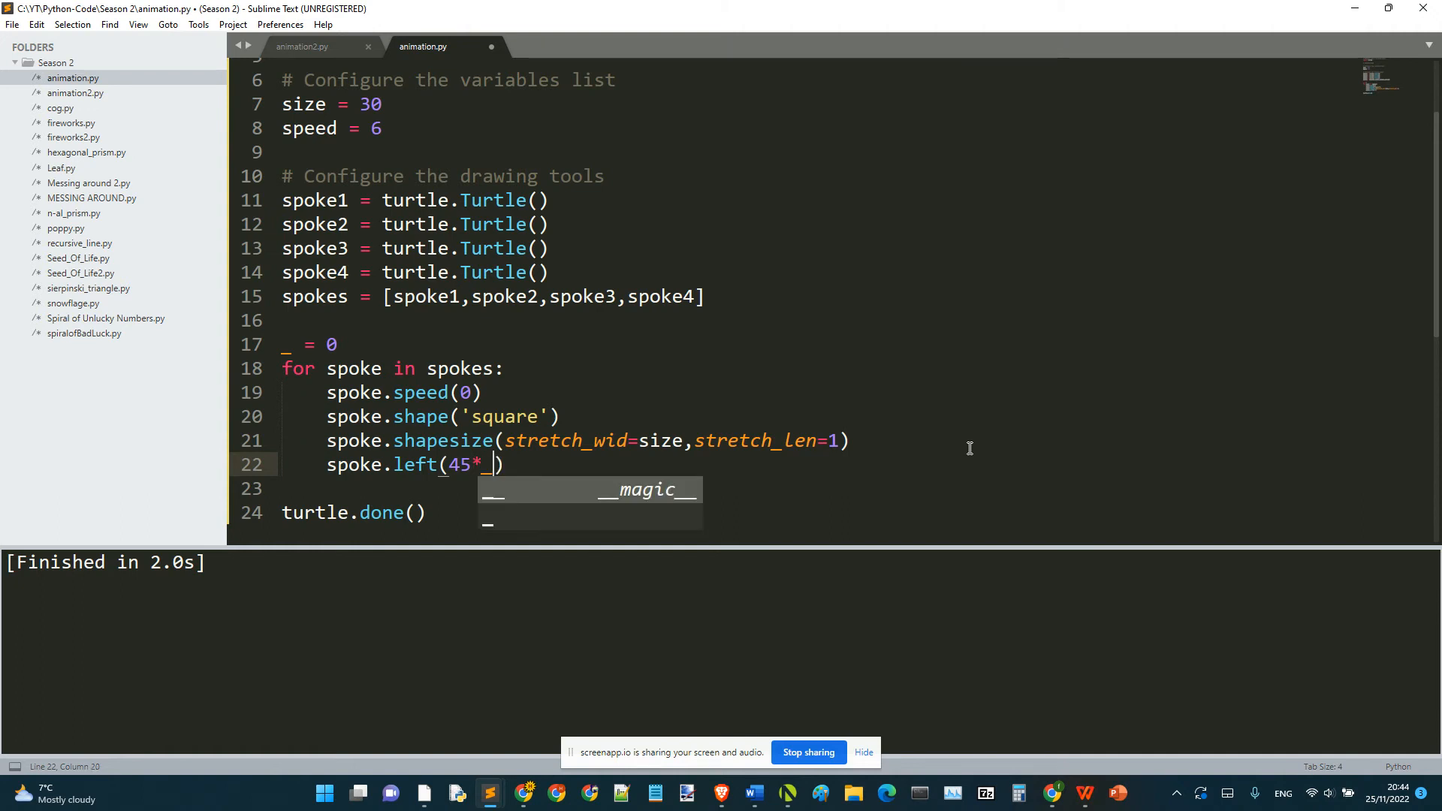
pyautogui.write('sp')
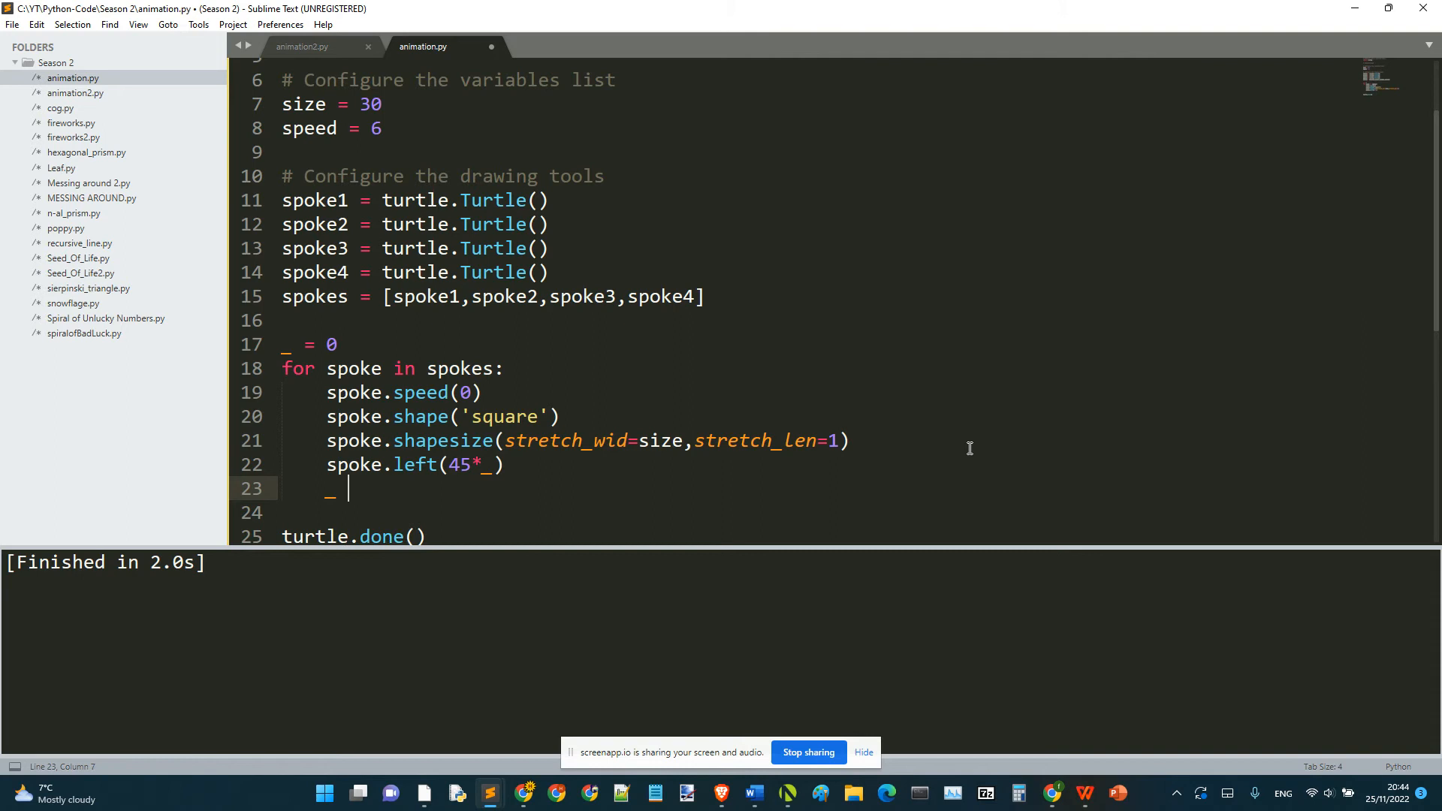
pyautogui.write('+= 1')
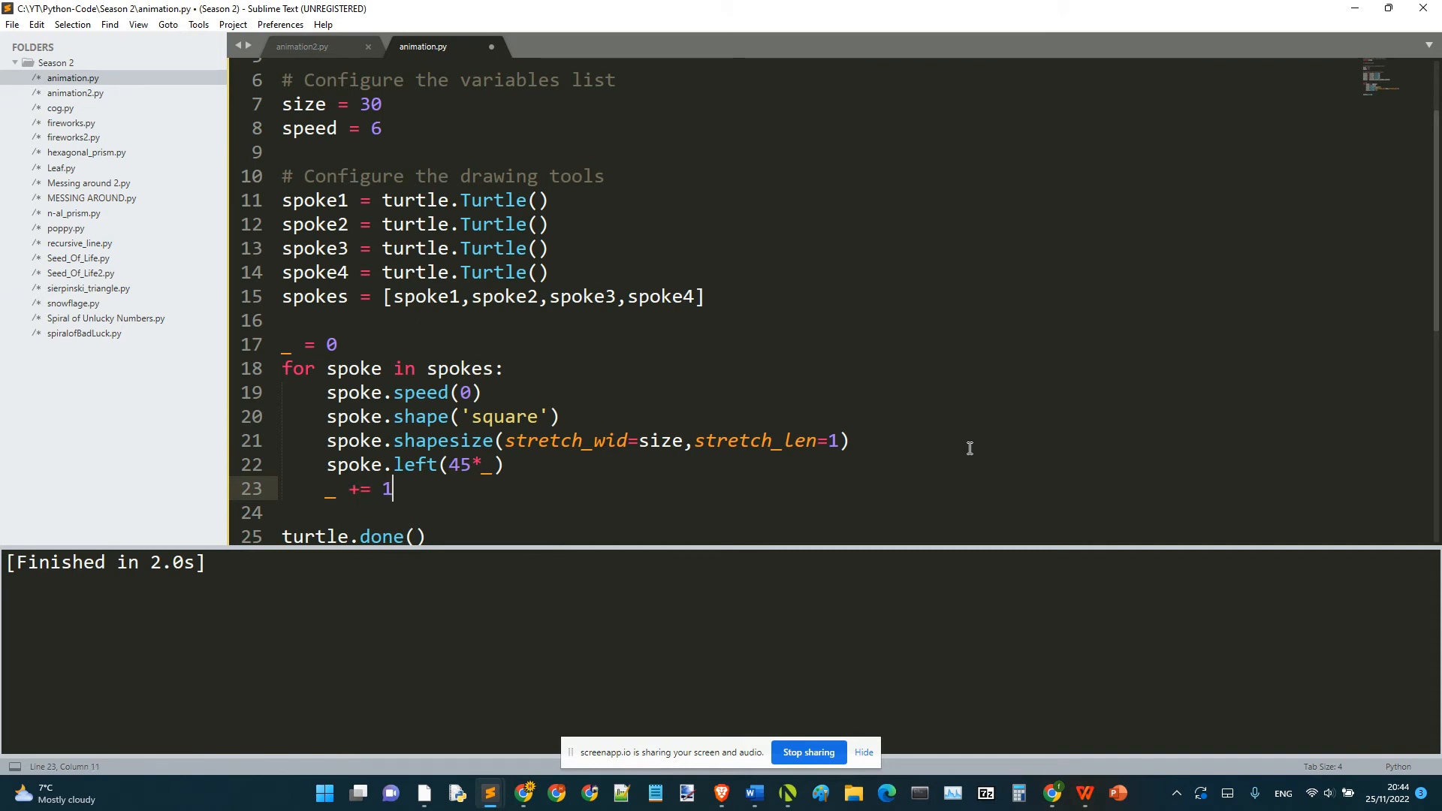
pyautogui.press('ctrl+b')
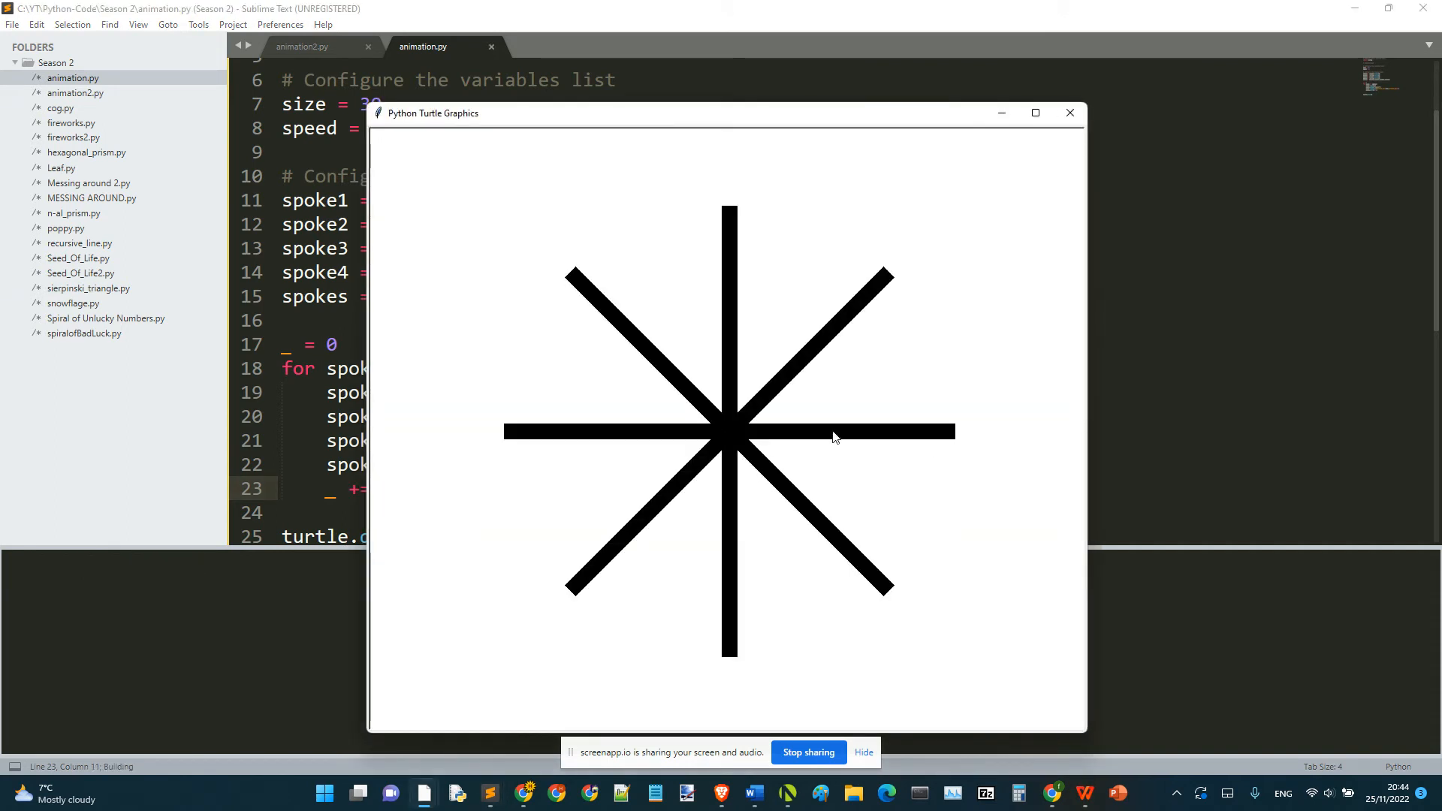
pyautogui.moveTo(759, 524)
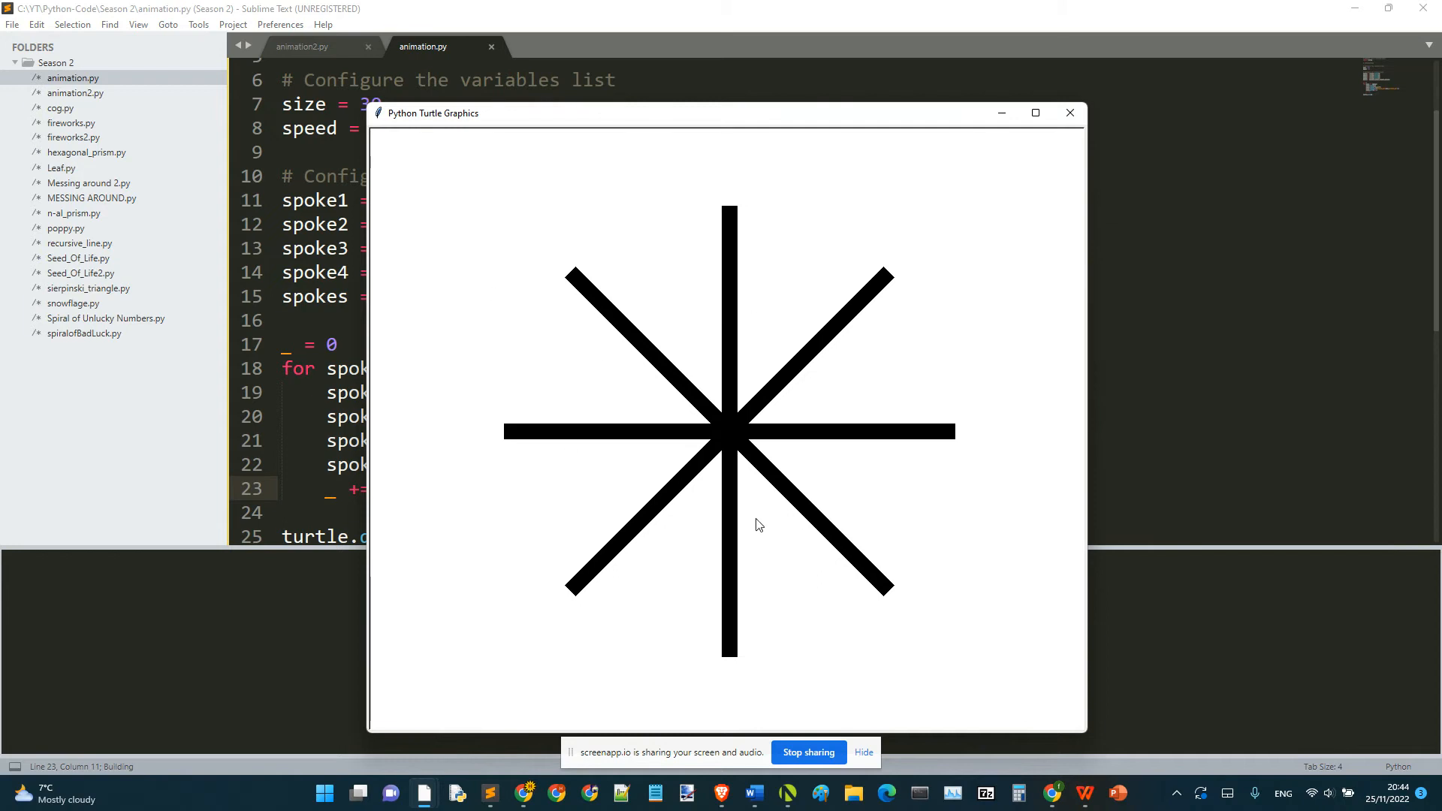
pyautogui.moveTo(1015, 193)
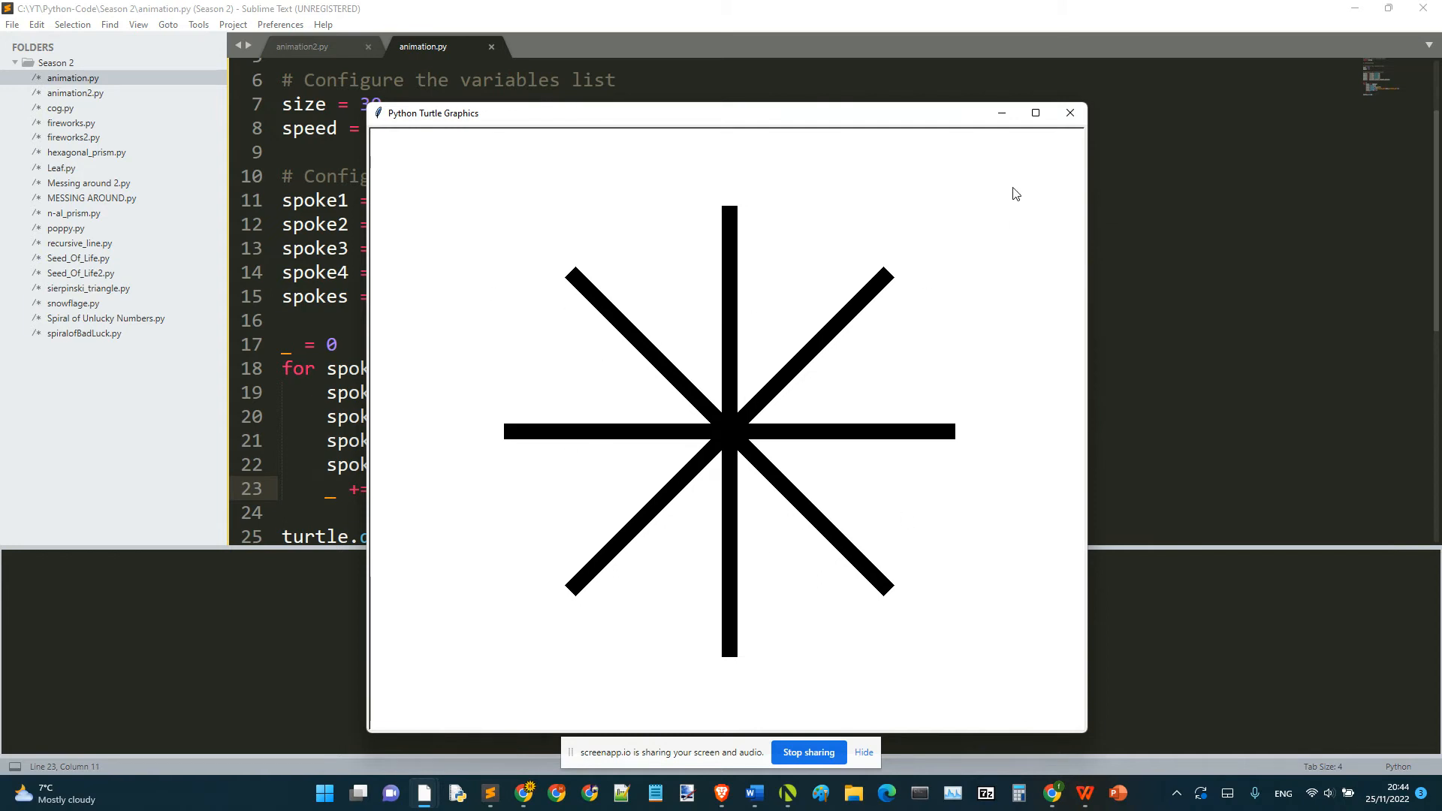
pyautogui.click(1069, 112)
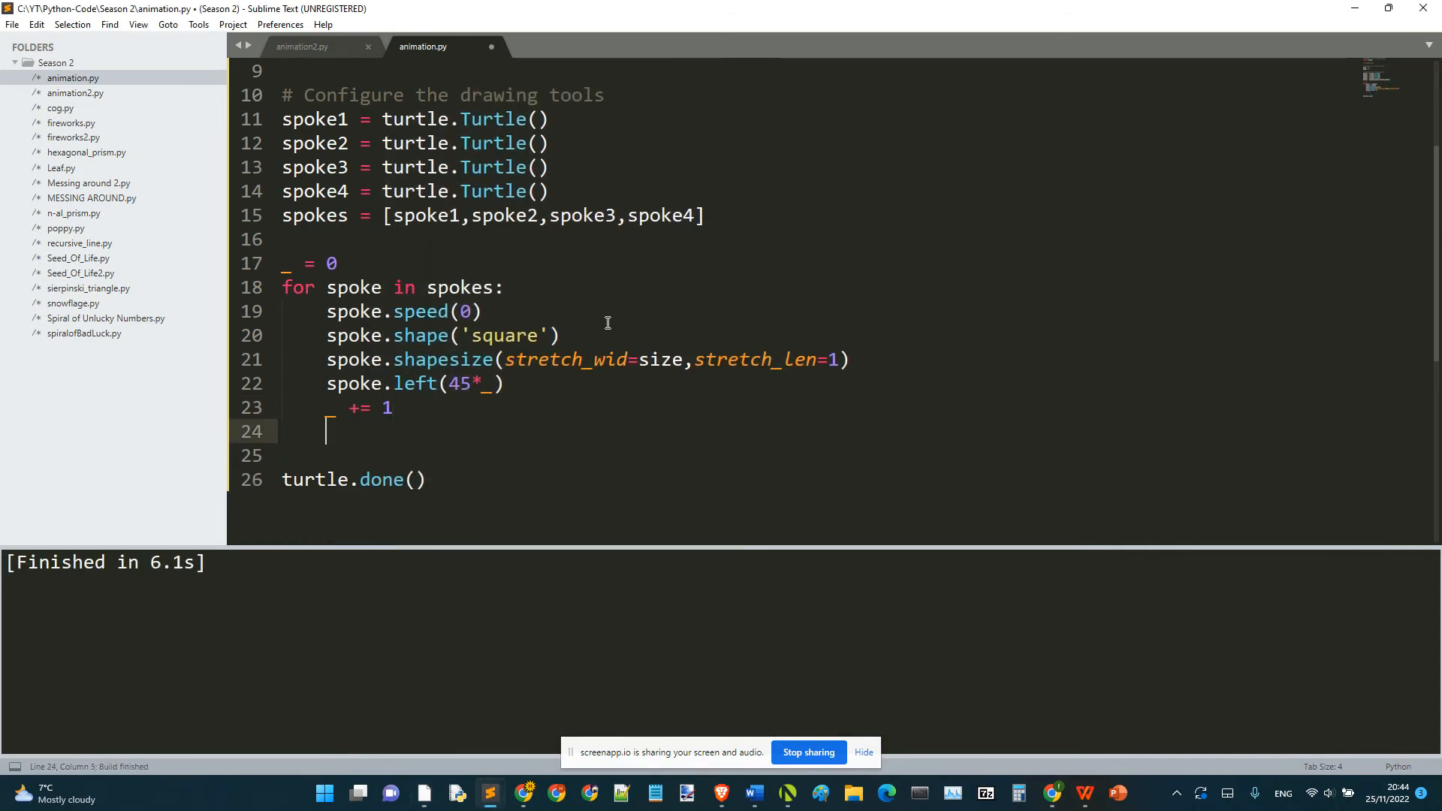
# Create the rim turtle under a rim drawing-tools comment and add a '# MAIN PROGRAM' heading.
pyautogui.press('enter')
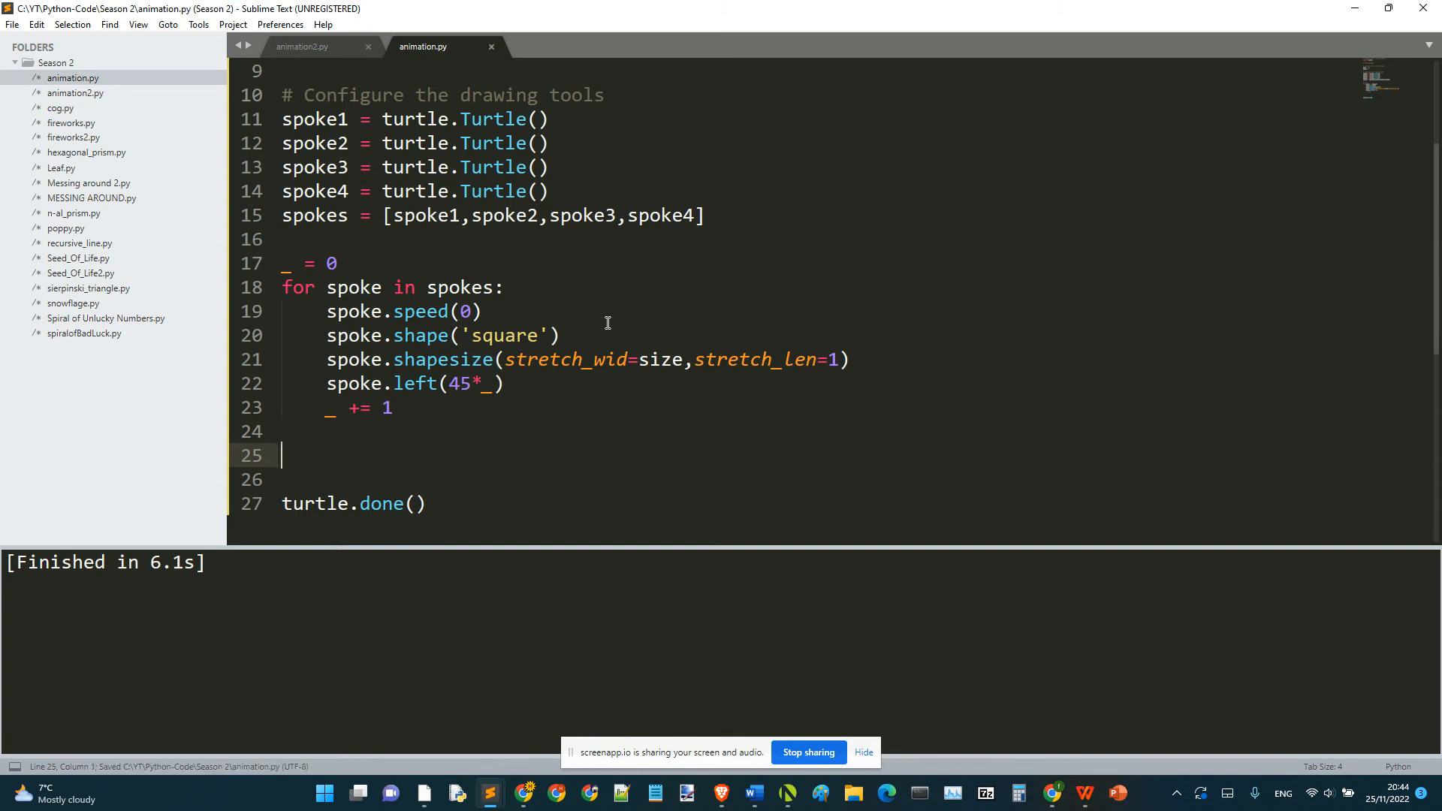
pyautogui.write('s')
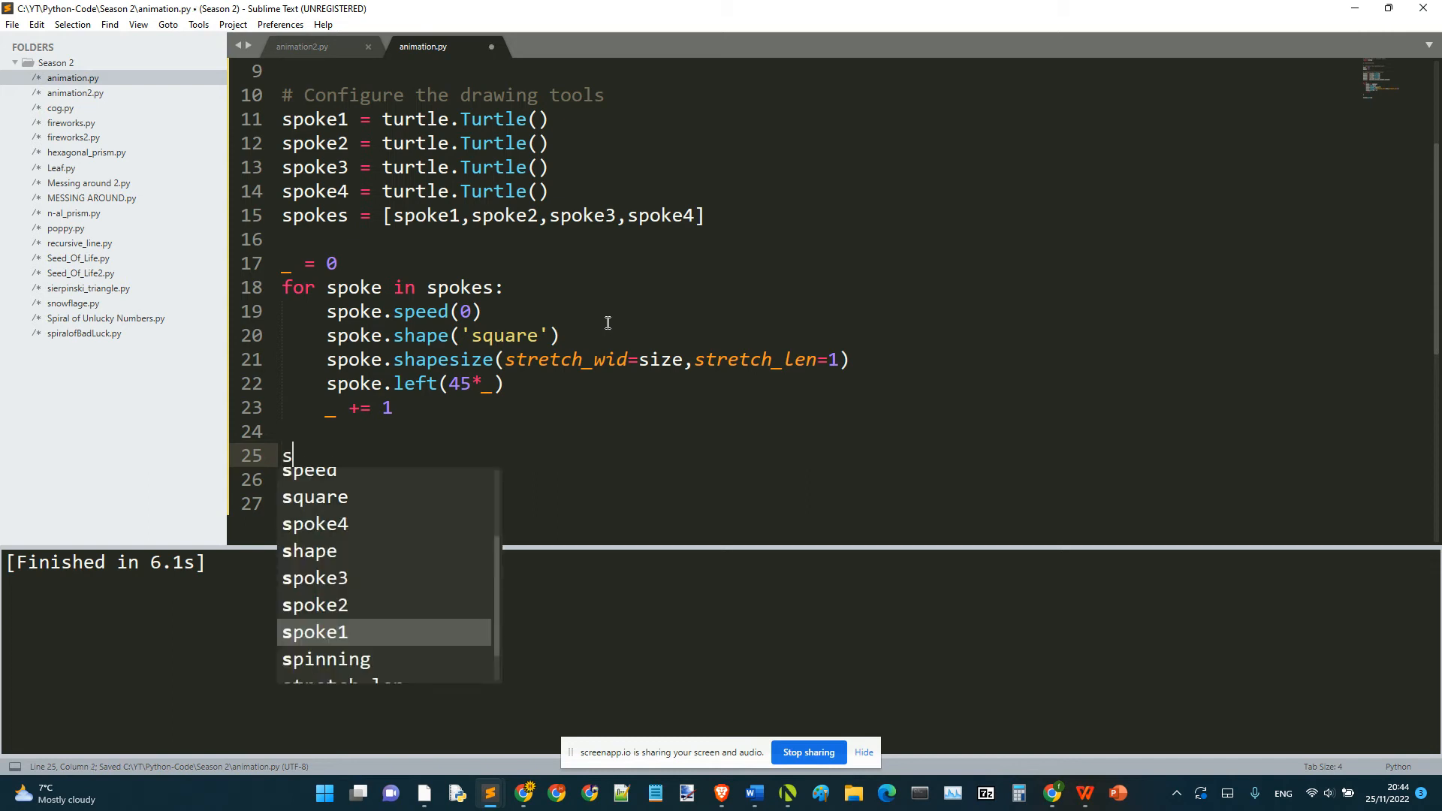
pyautogui.write('rim = turtle.Pen(')
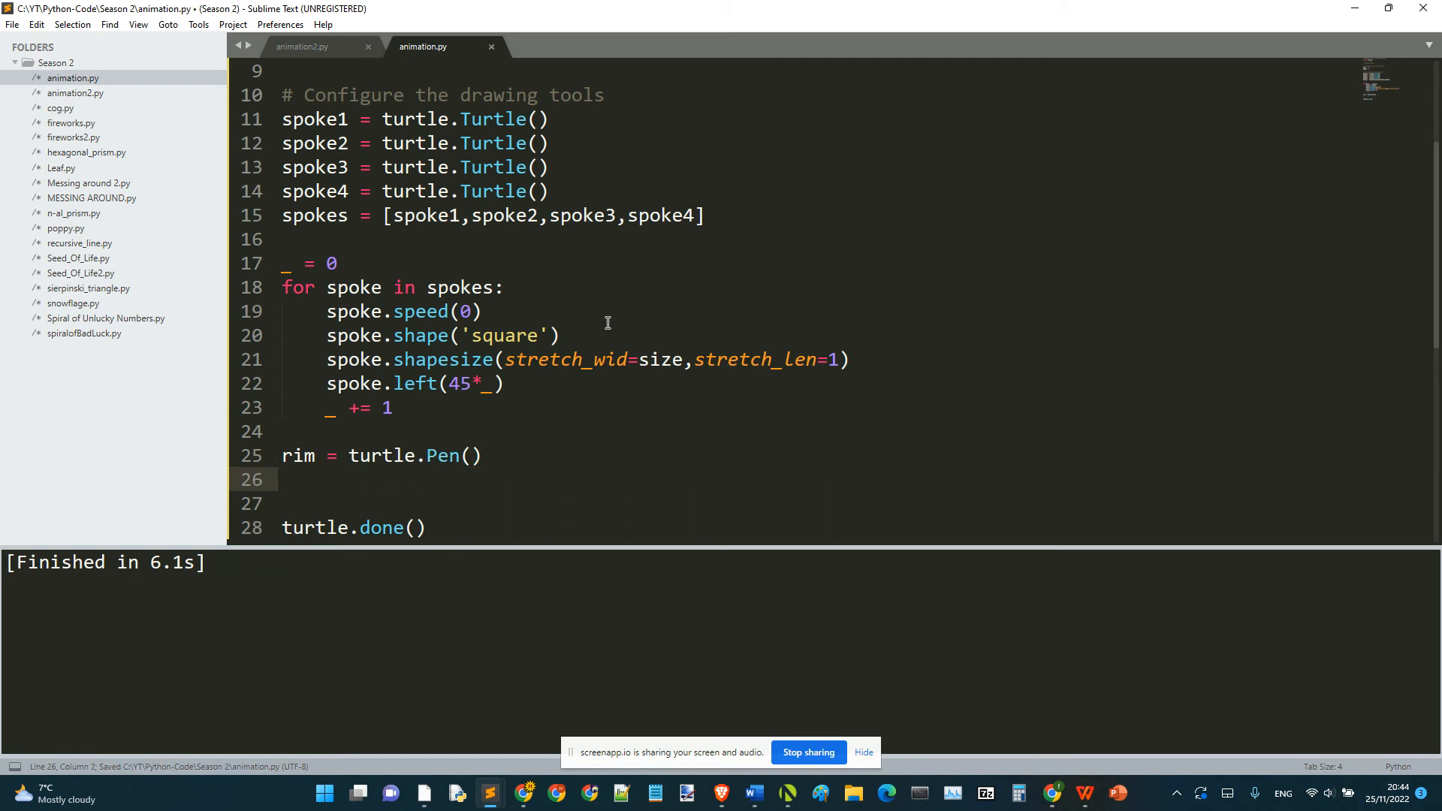
pyautogui.write('rim.width')
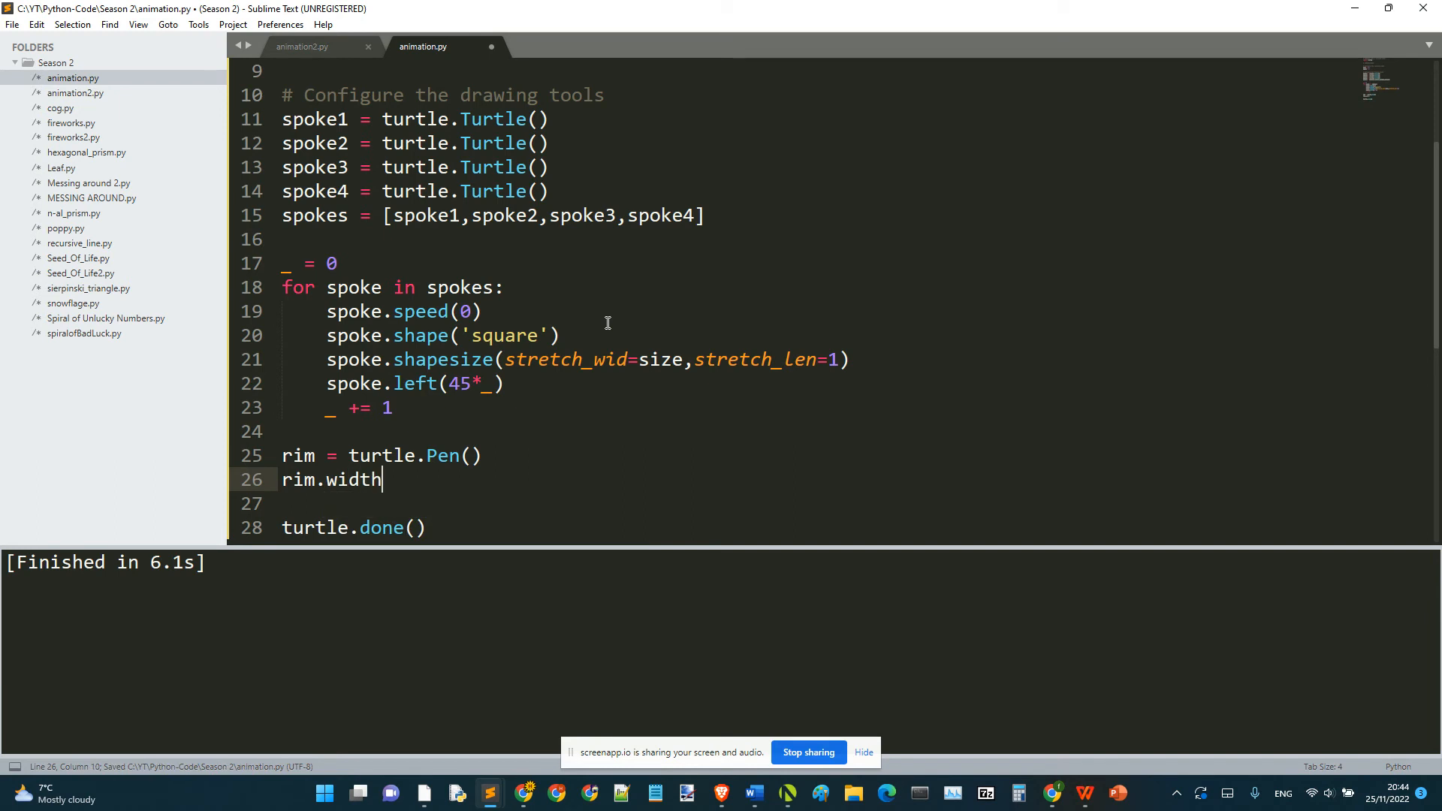
pyautogui.write('# C')
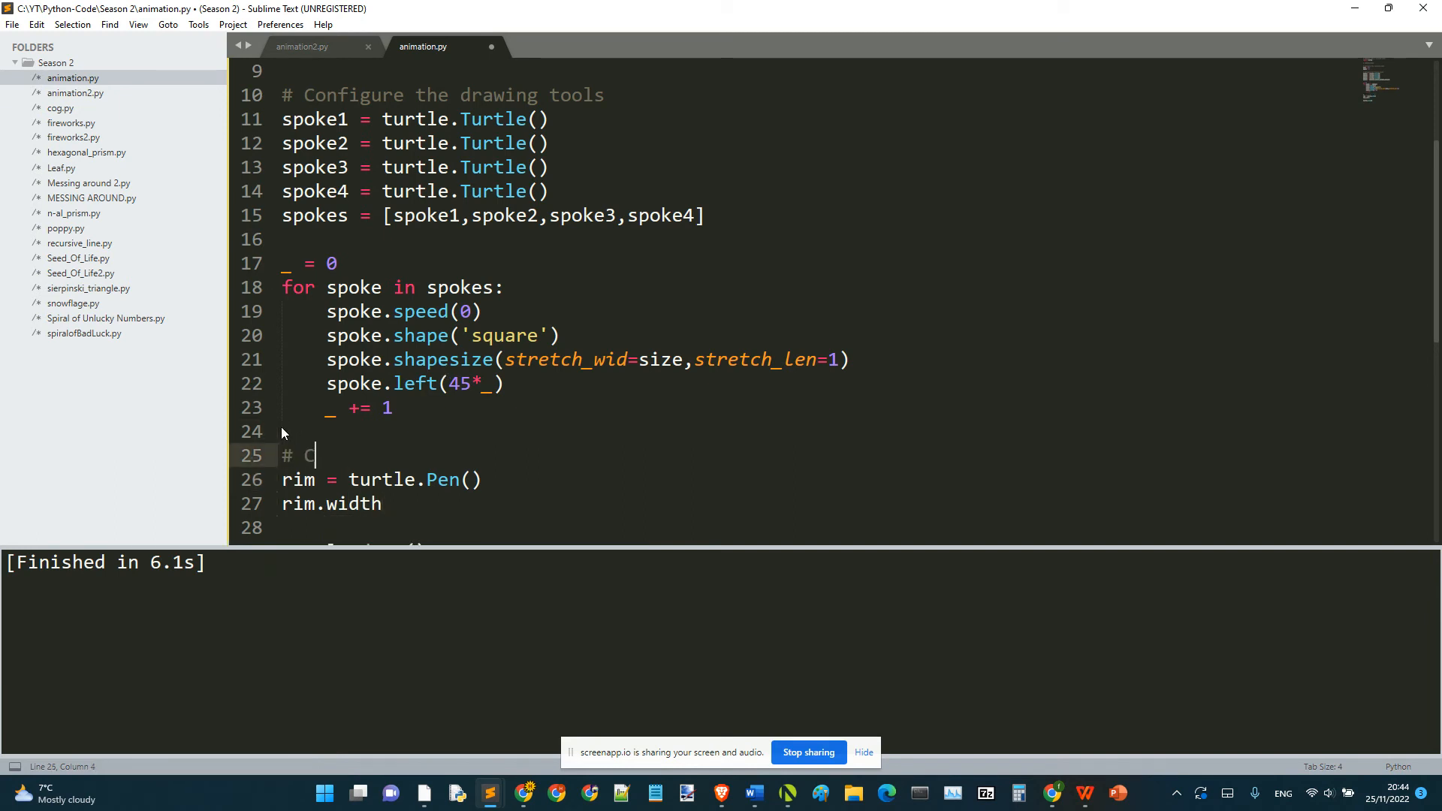
pyautogui.write('onfigure for')
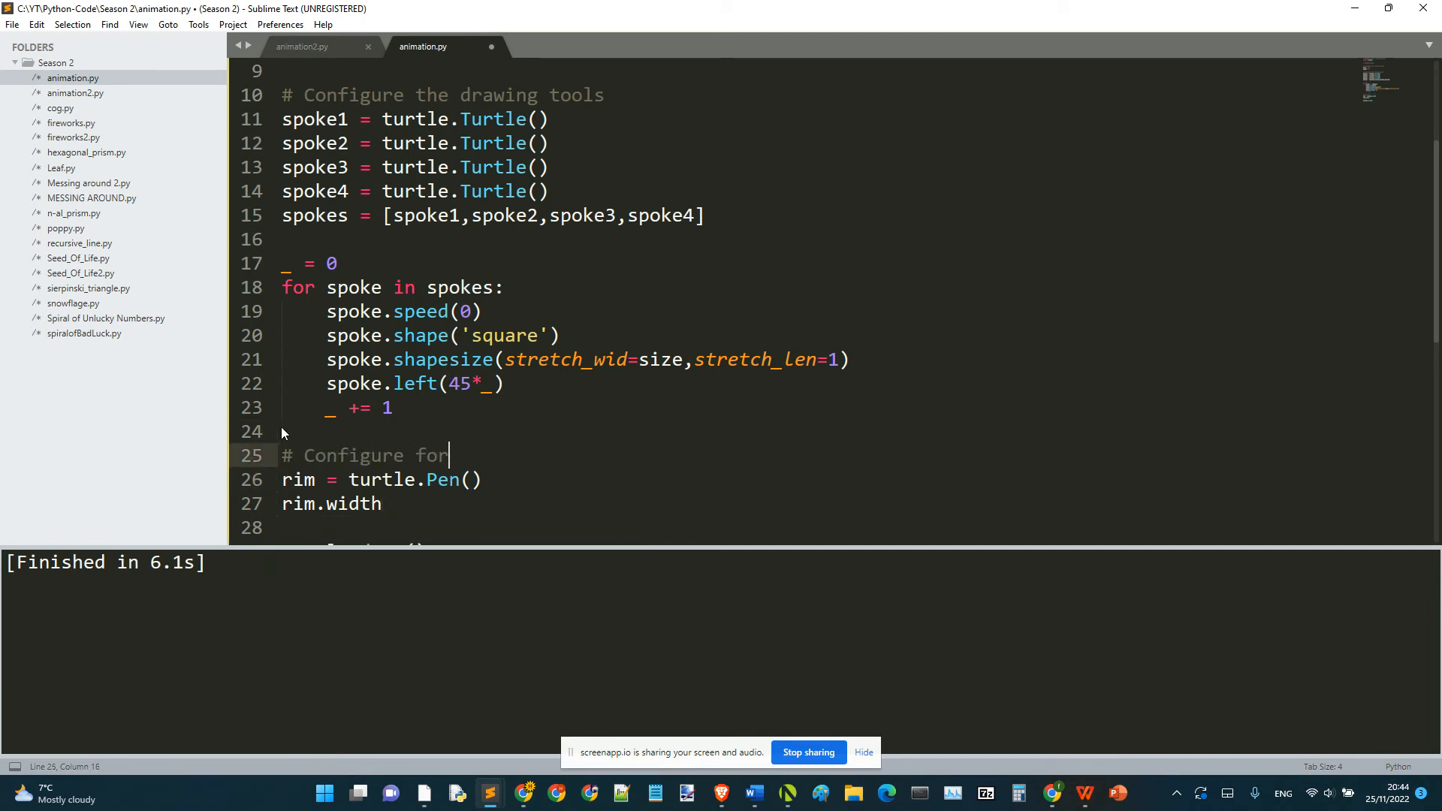
pyautogui.write('drawing the rim')
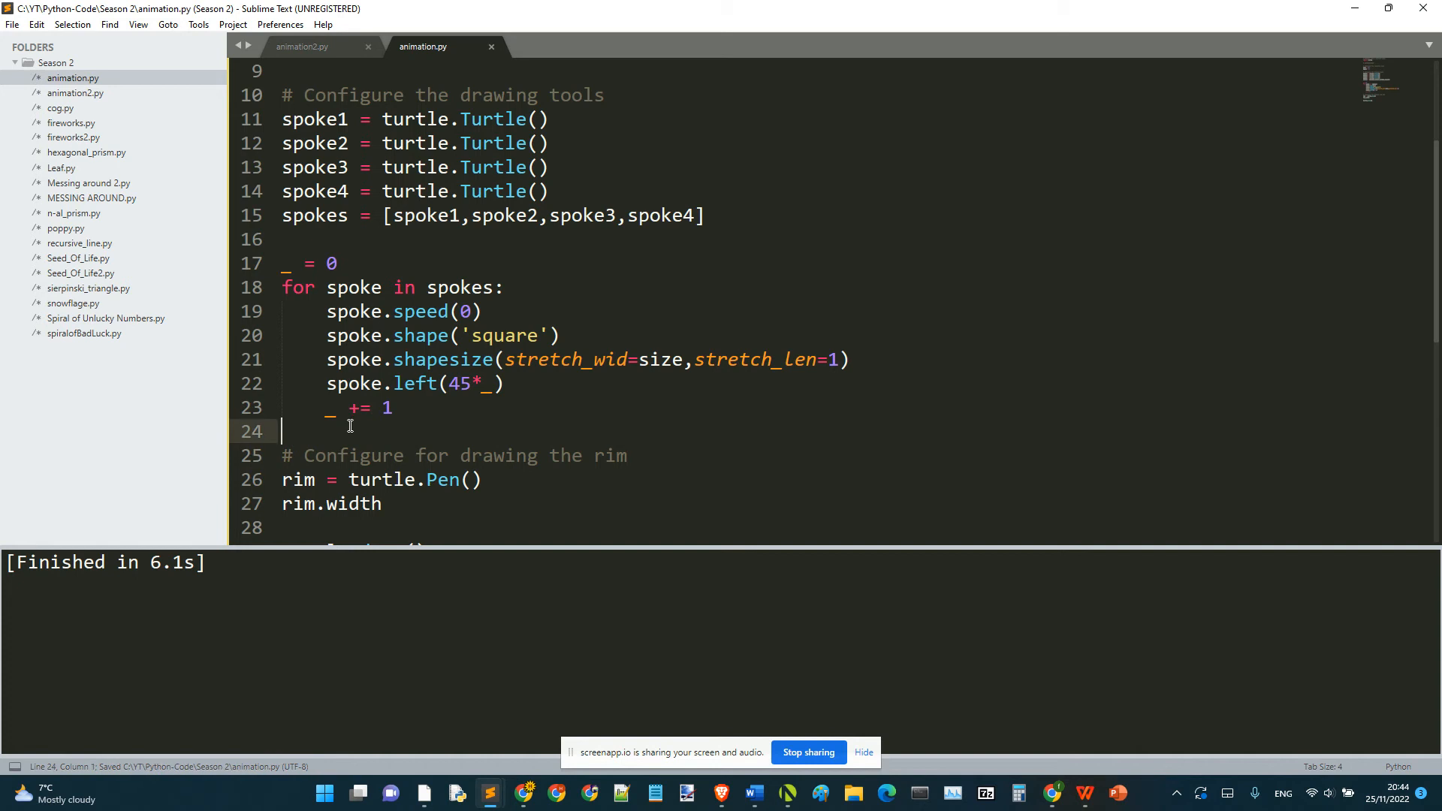
pyautogui.write('# M')
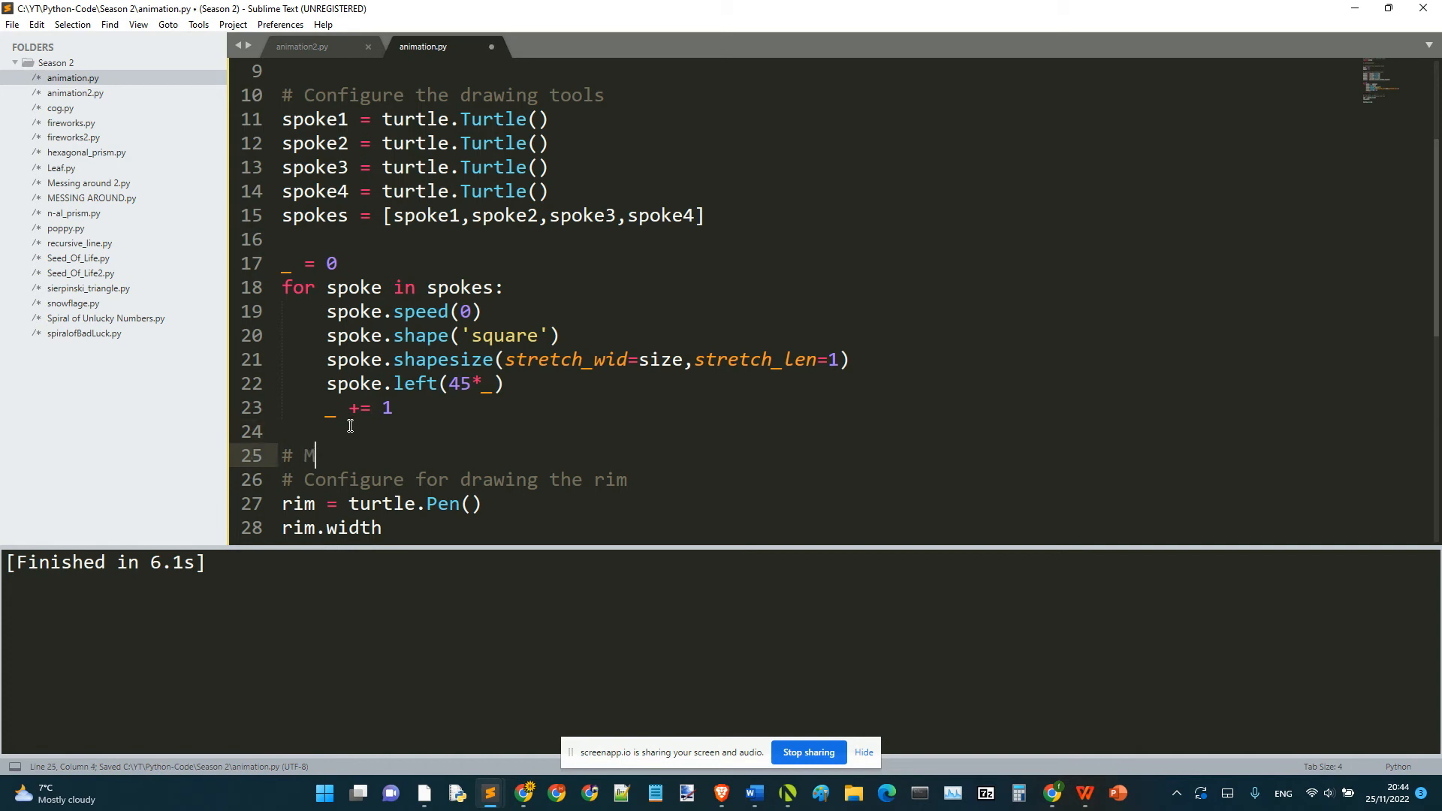
pyautogui.write('AIN PROGRAM')
pyautogui.click(332, 527)
pyautogui.write('(')
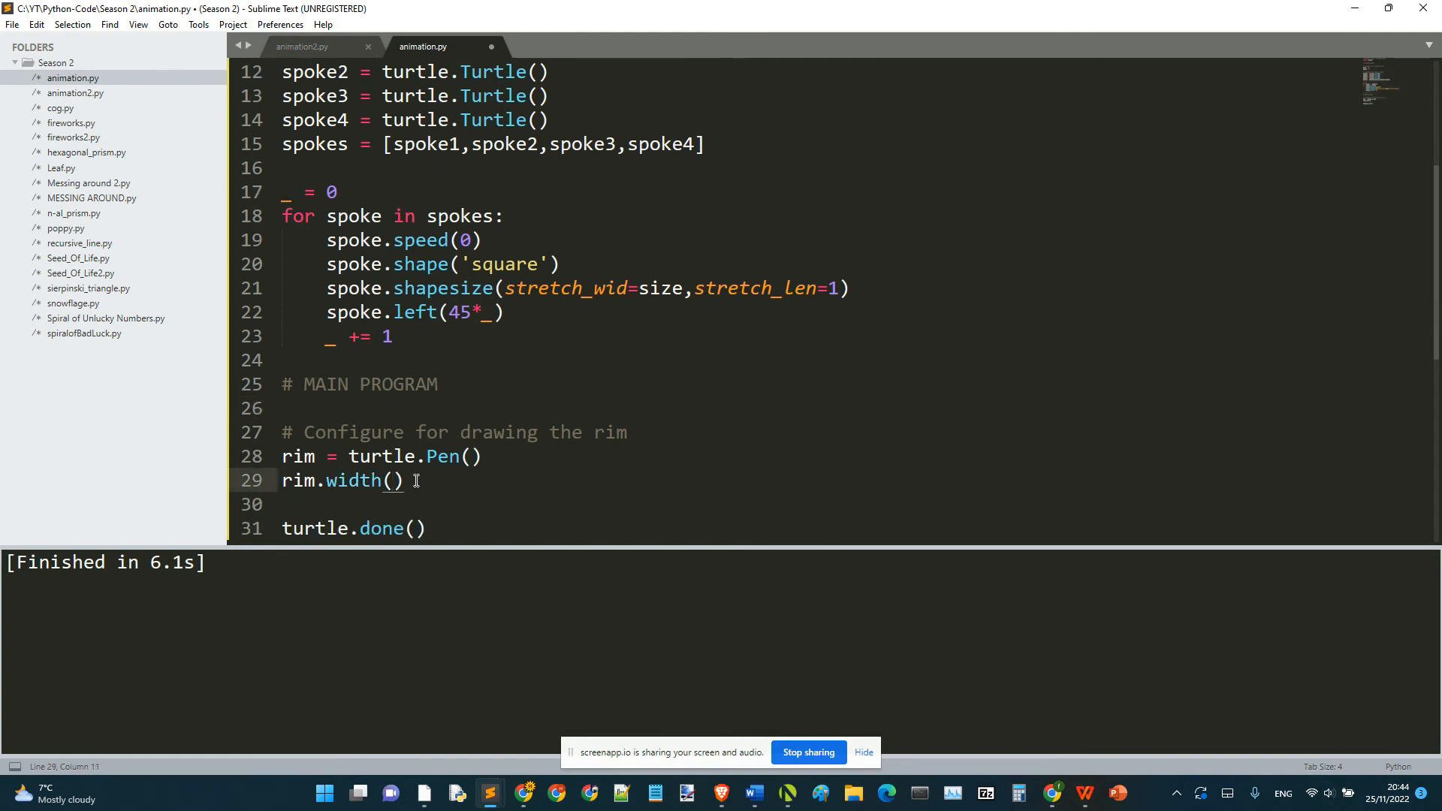
# Give the rim pen width 20 and speed 0, and lift it with rim.up().
pyautogui.write('20')
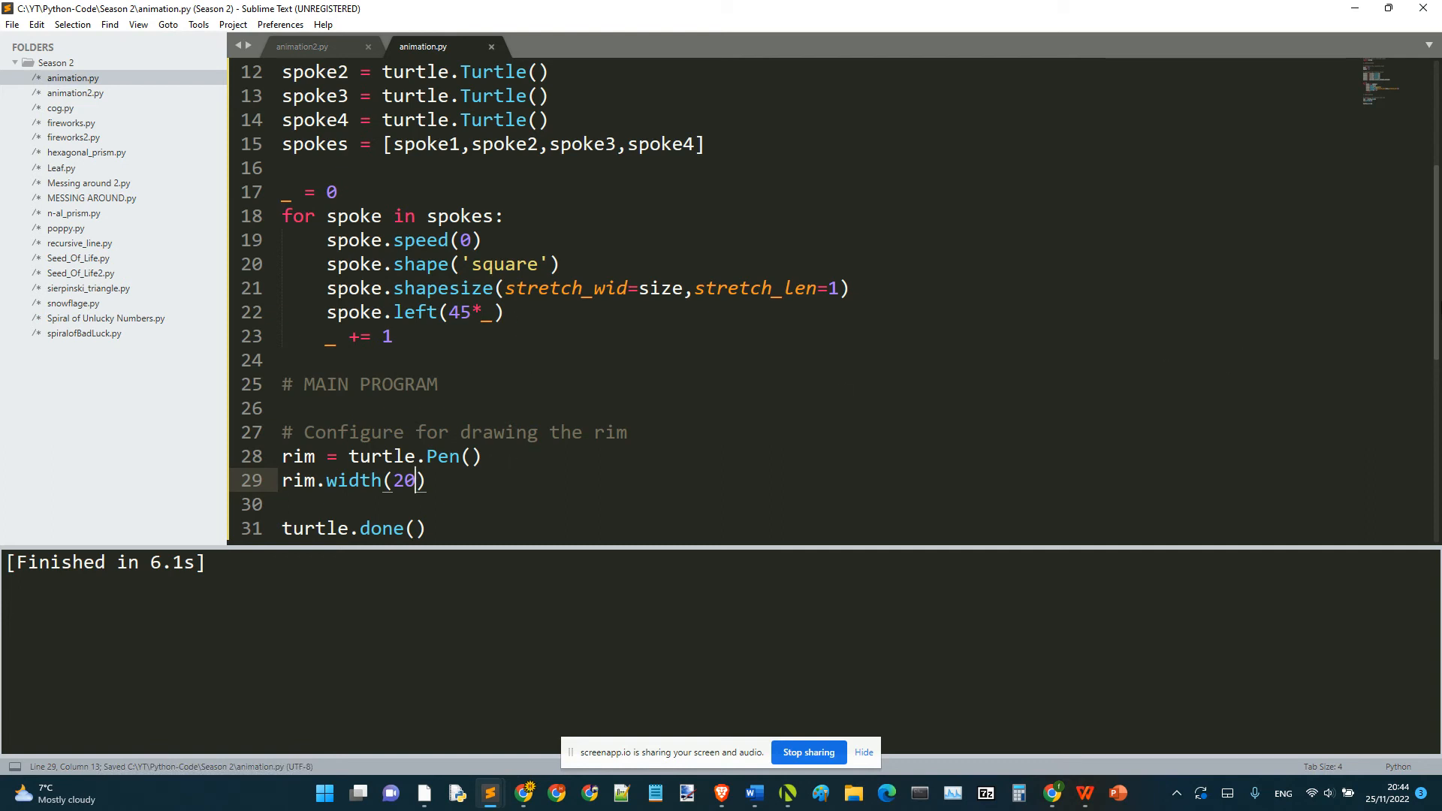
pyautogui.scroll(3)
pyautogui.write('rim/')
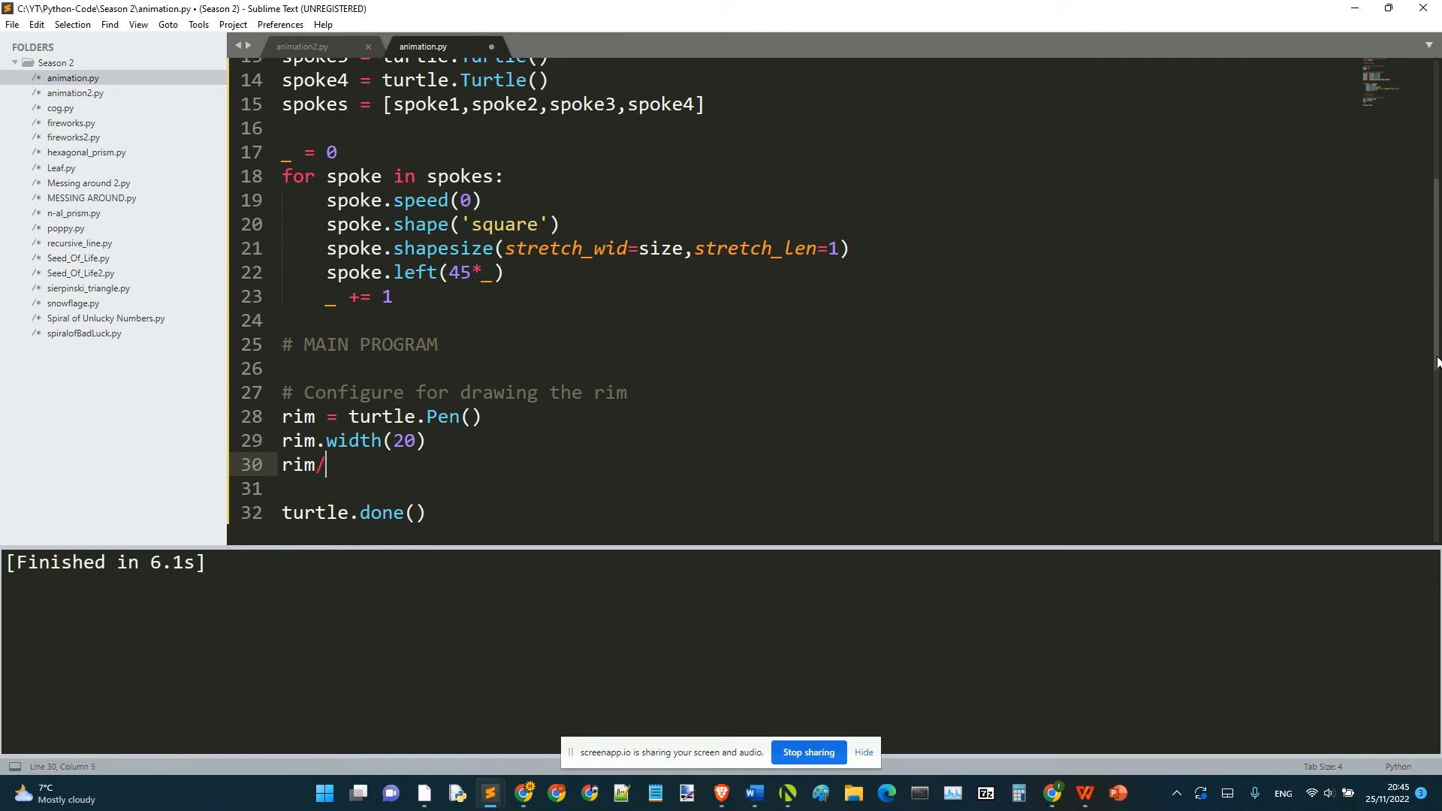
pyautogui.write('speed()')
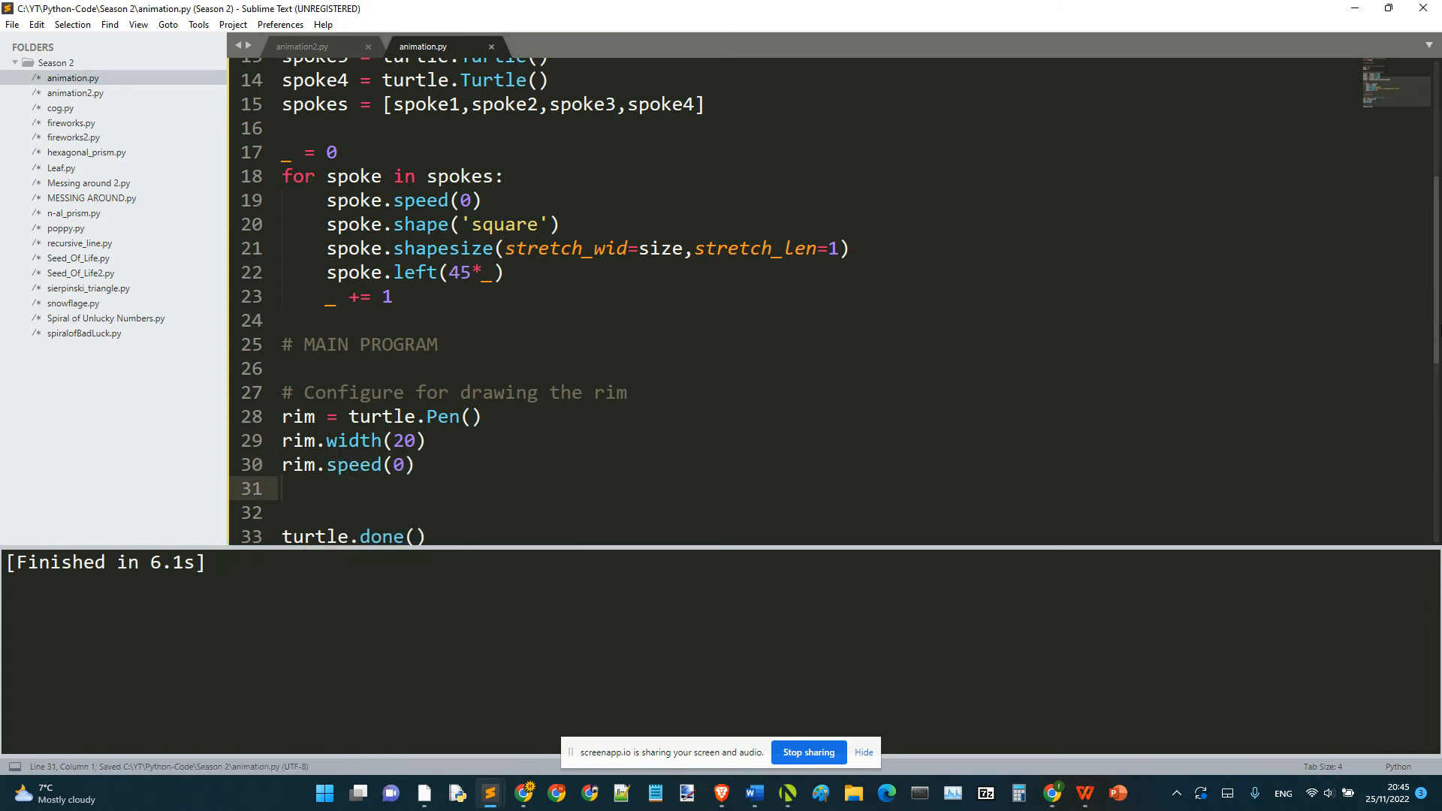
pyautogui.scroll(3)
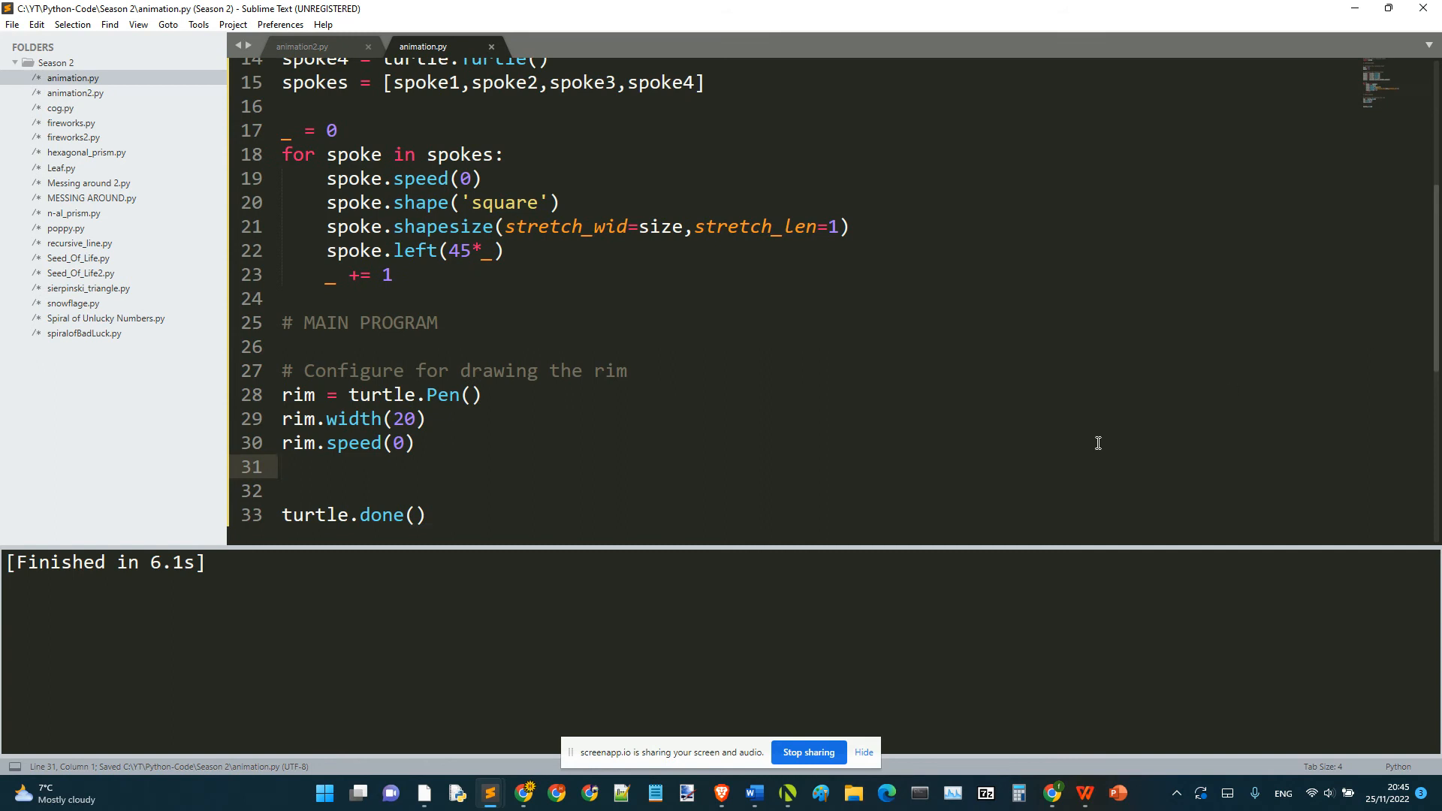
pyautogui.write('ri')
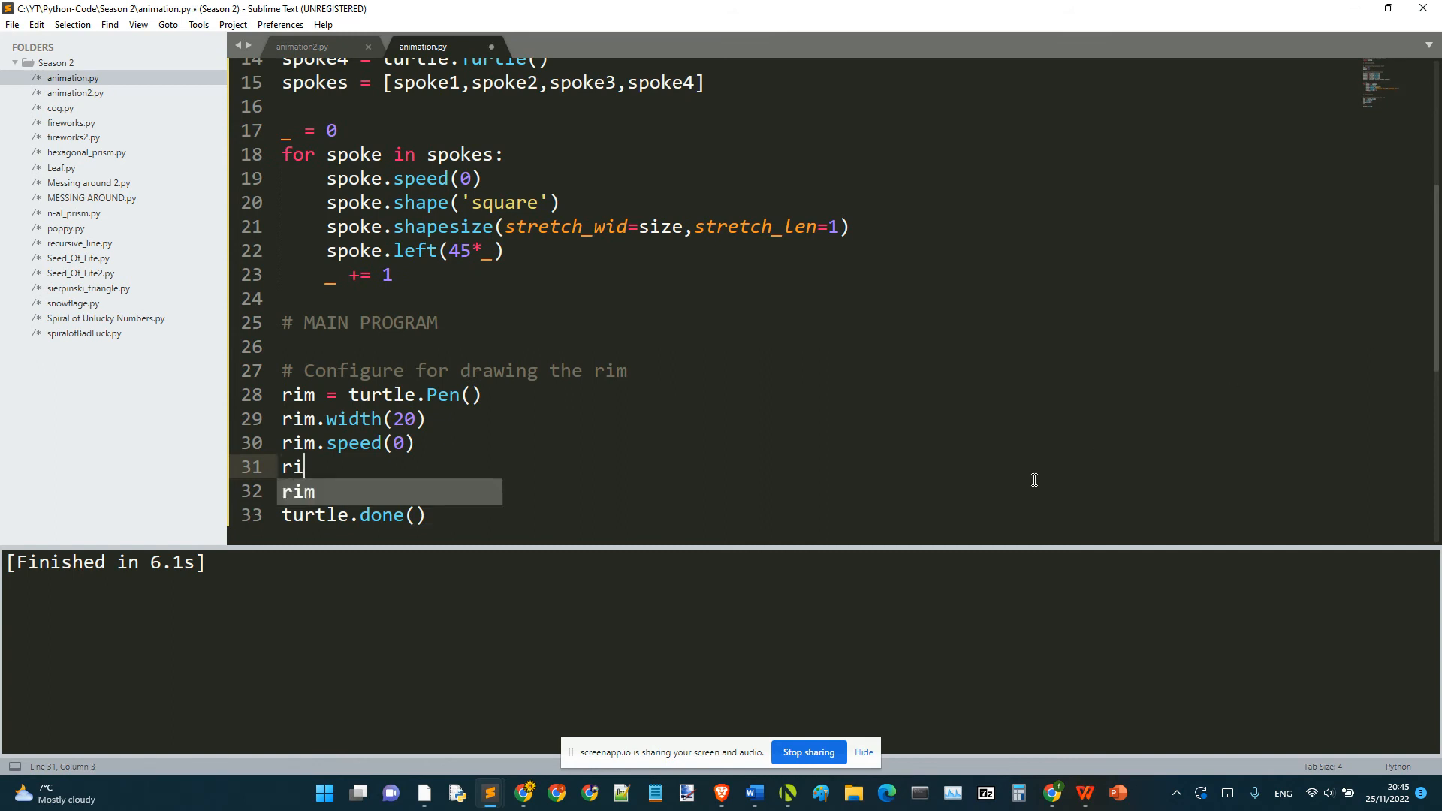
pyautogui.write('m.up()')
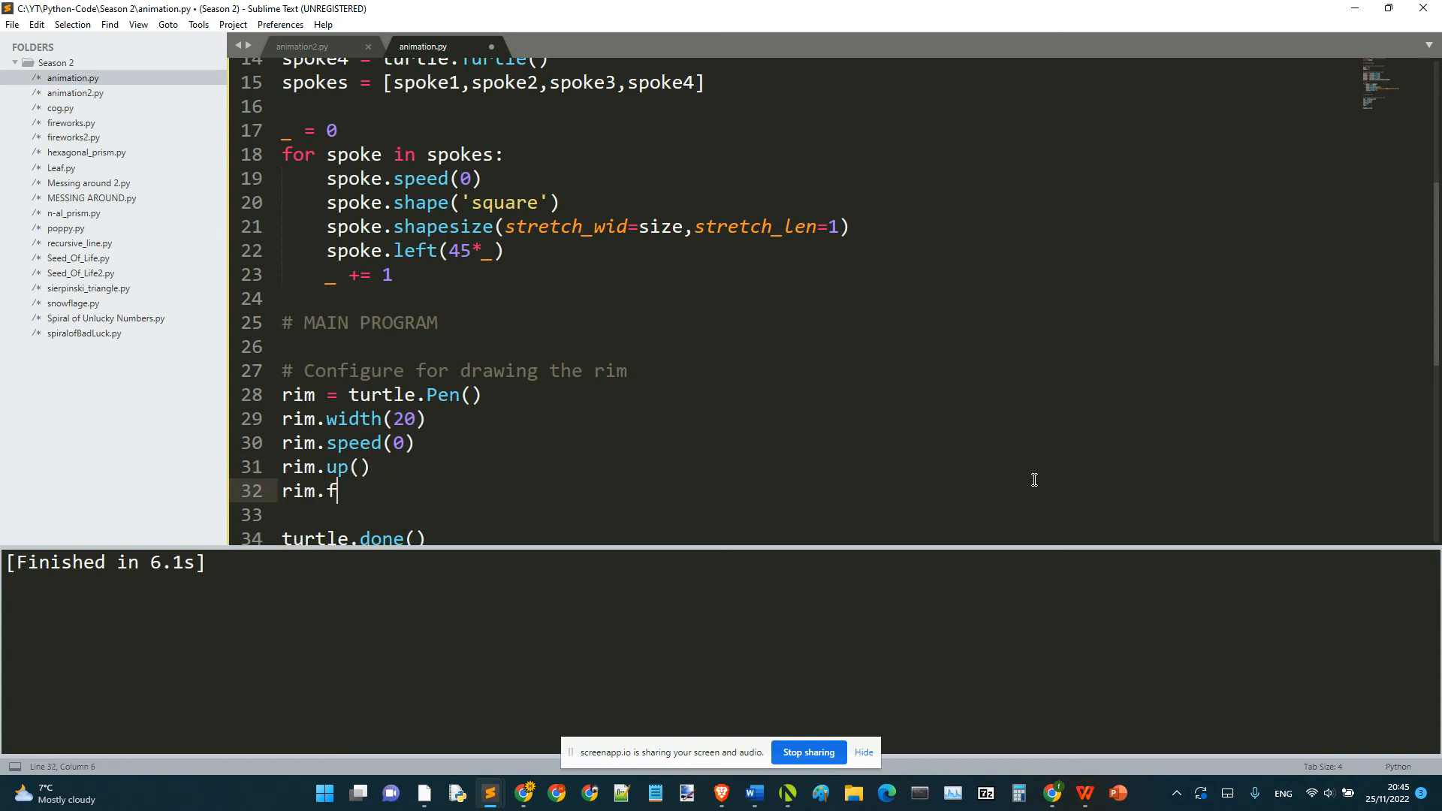
# Add rim.forward(size*10), rim.down() and rim.left(90) below rim.up(), and save.
pyautogui.write('orward')
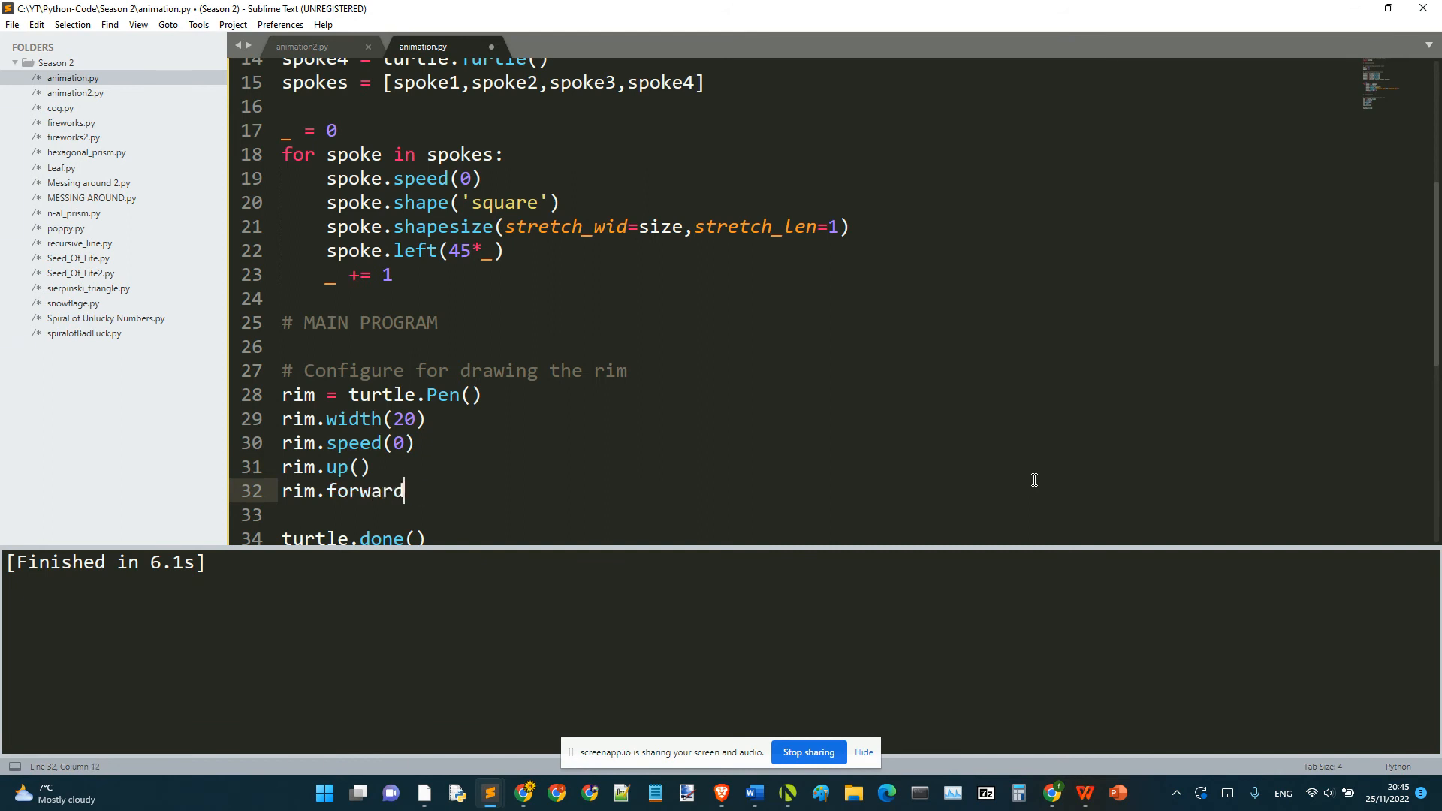
pyautogui.write('(3')
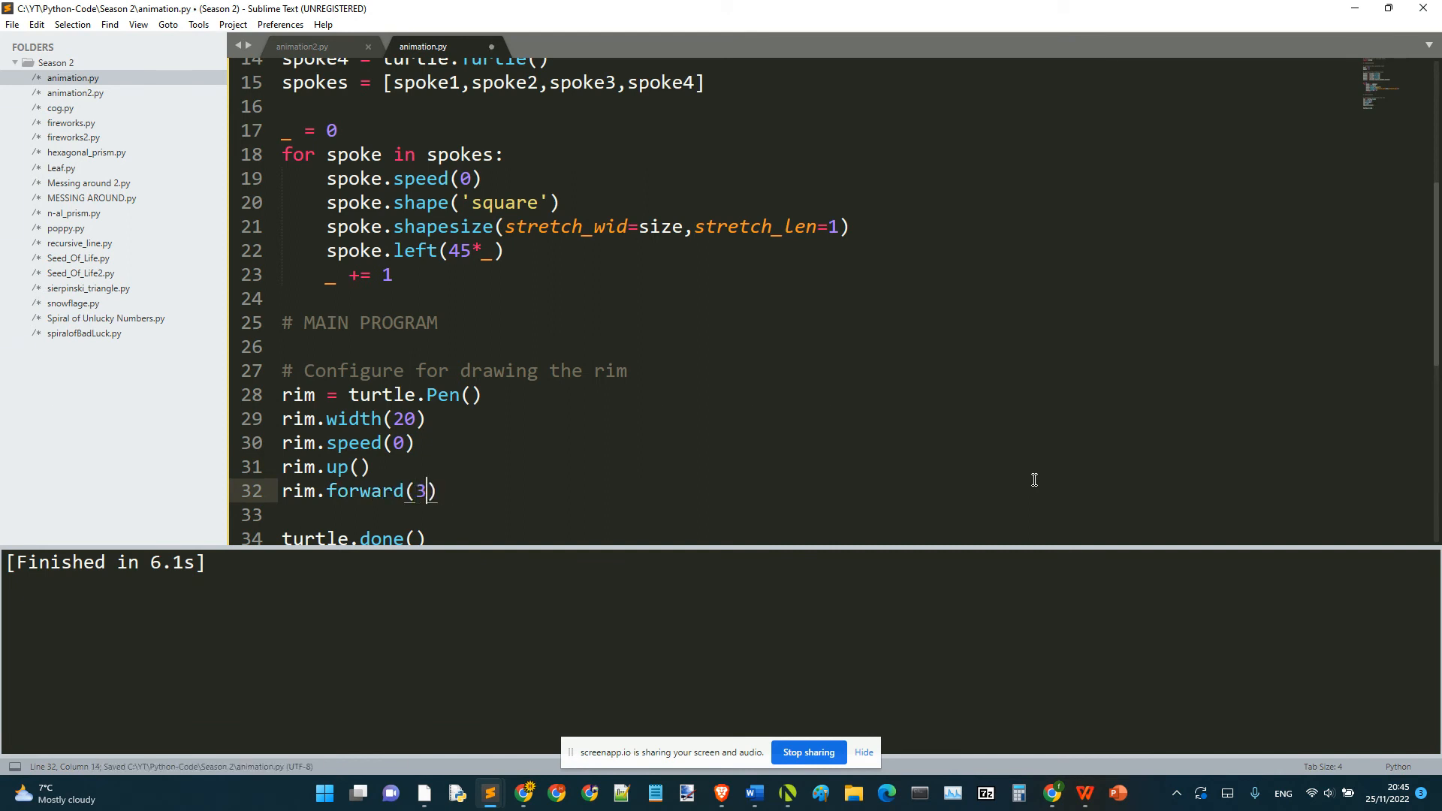
pyautogui.write('siz')
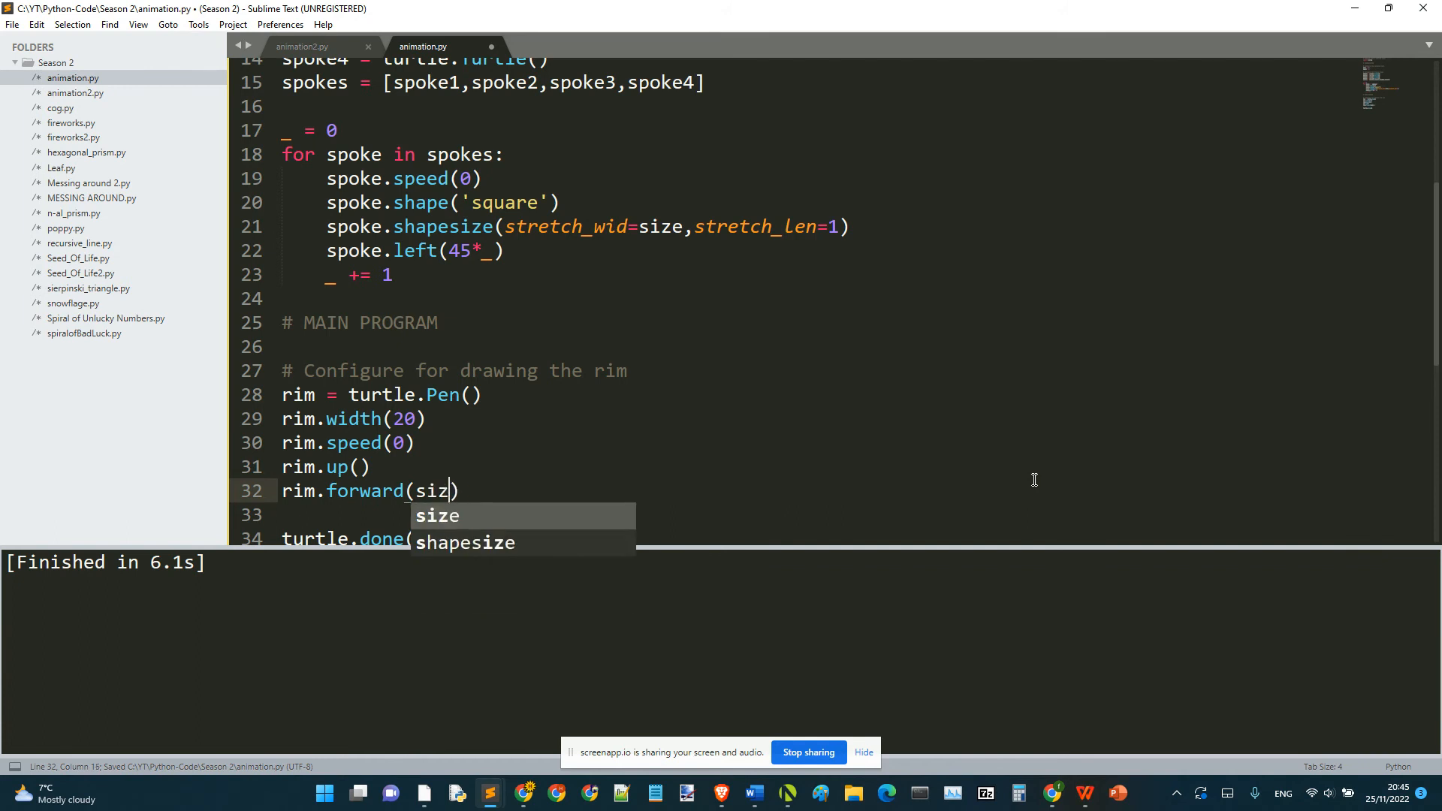
pyautogui.write('*10')
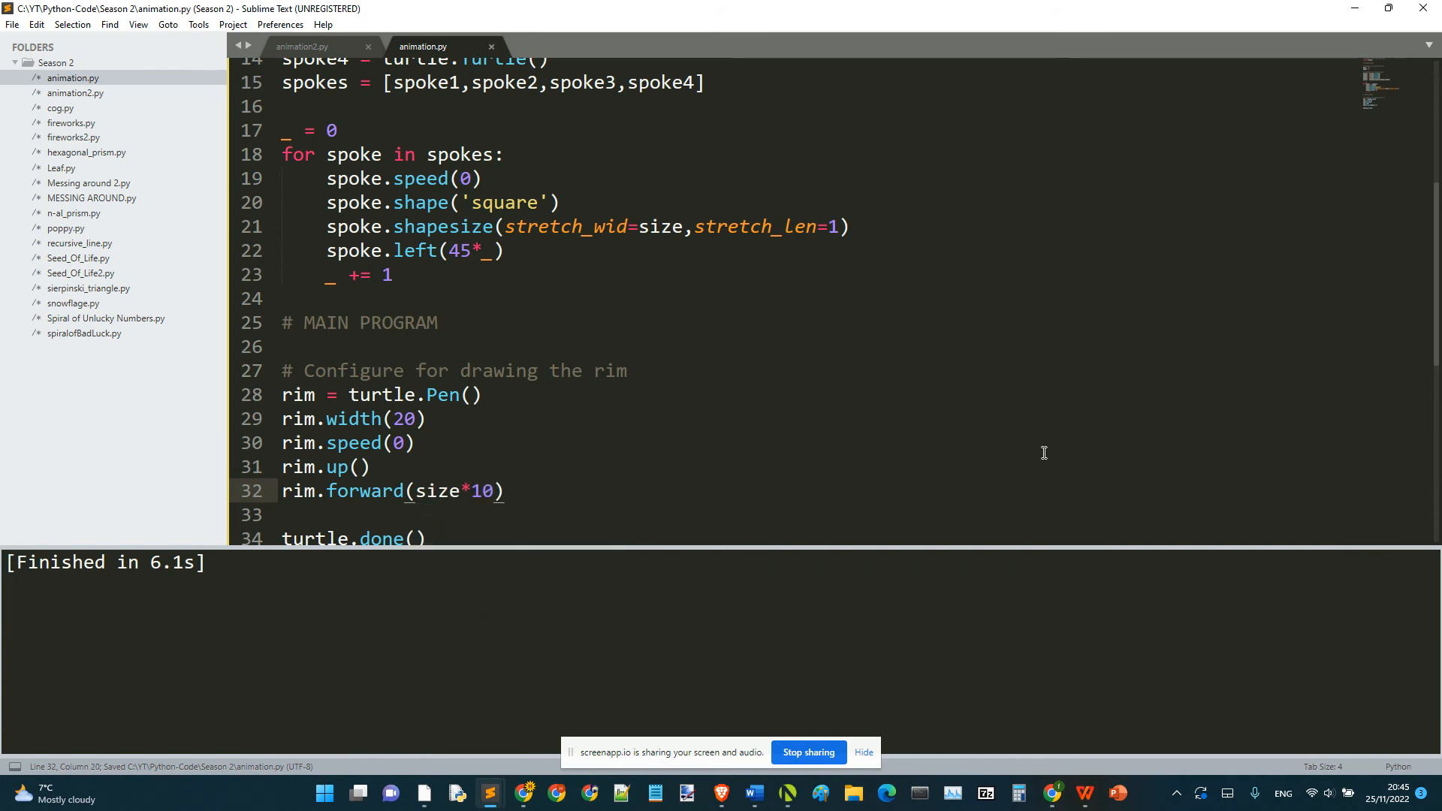
pyautogui.write('rim.down(')
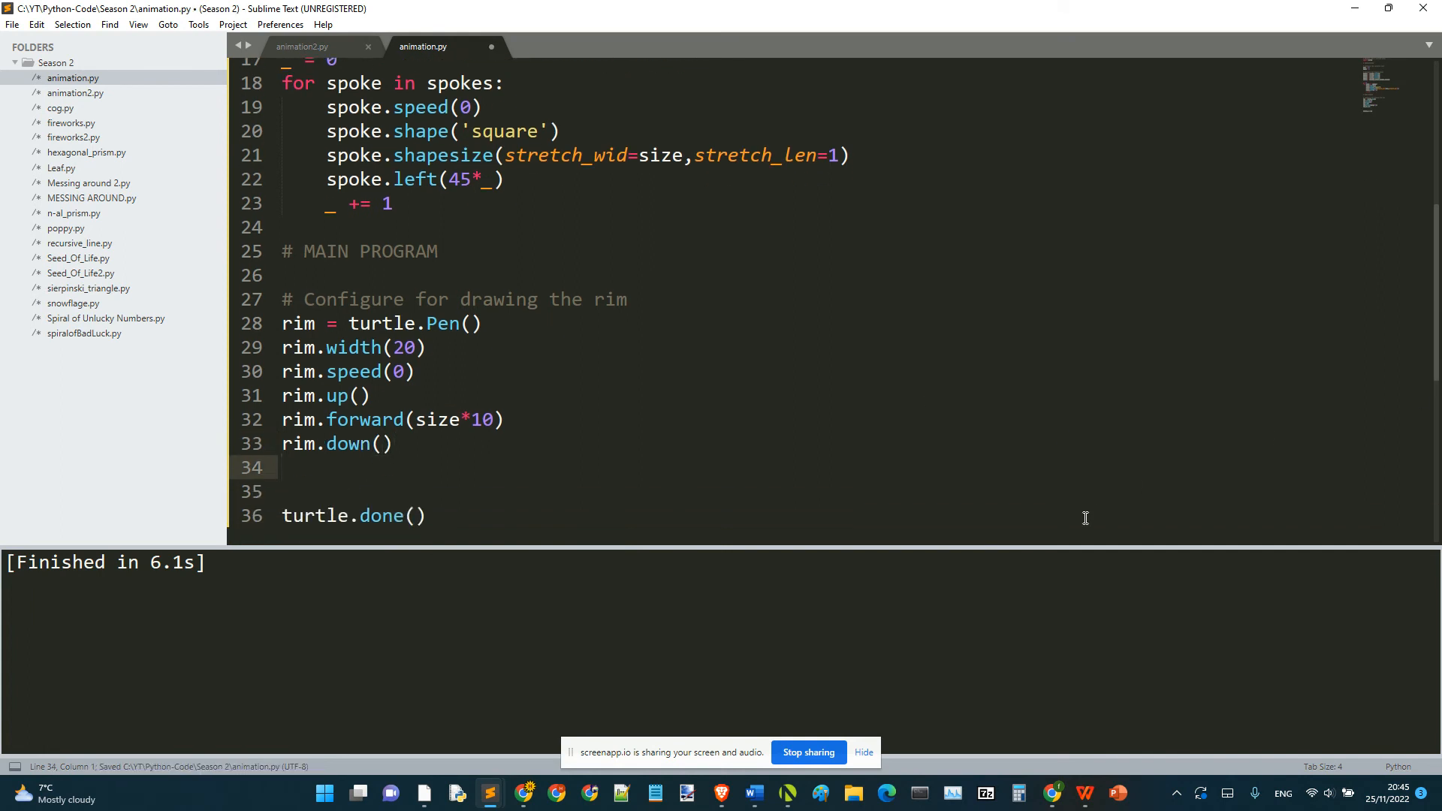
pyautogui.write('# Co')
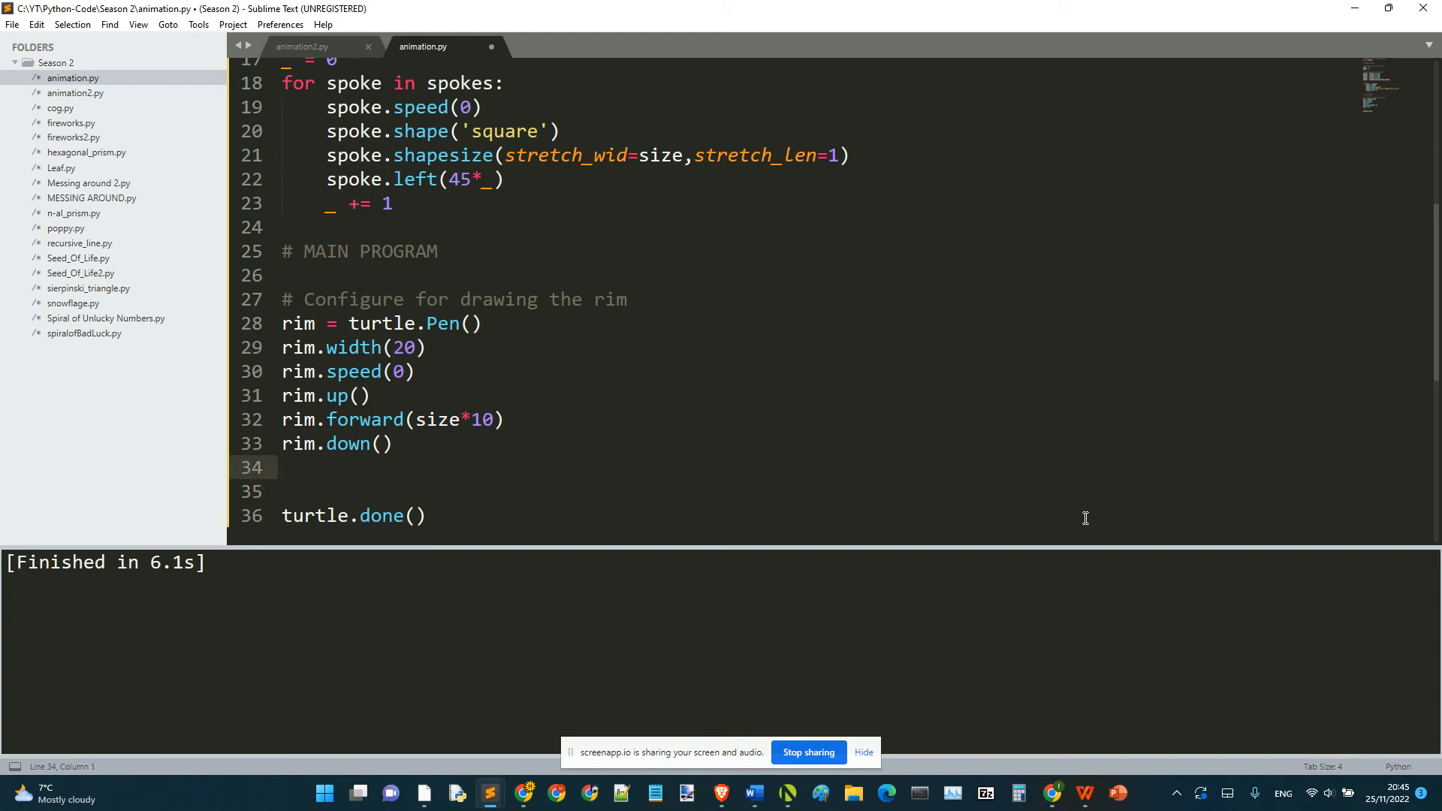
pyautogui.press('ctrl+s')
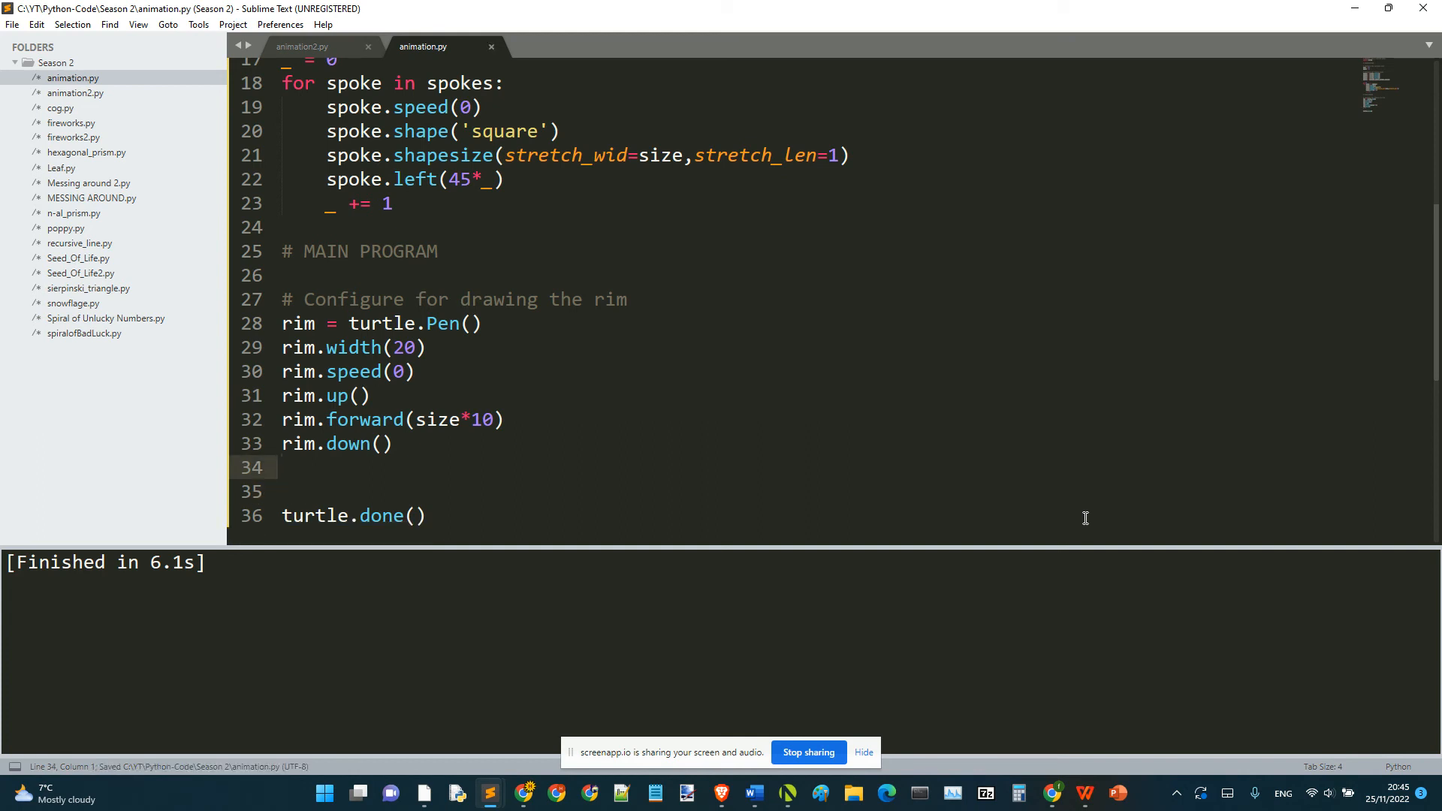
pyautogui.write('rim.left(')
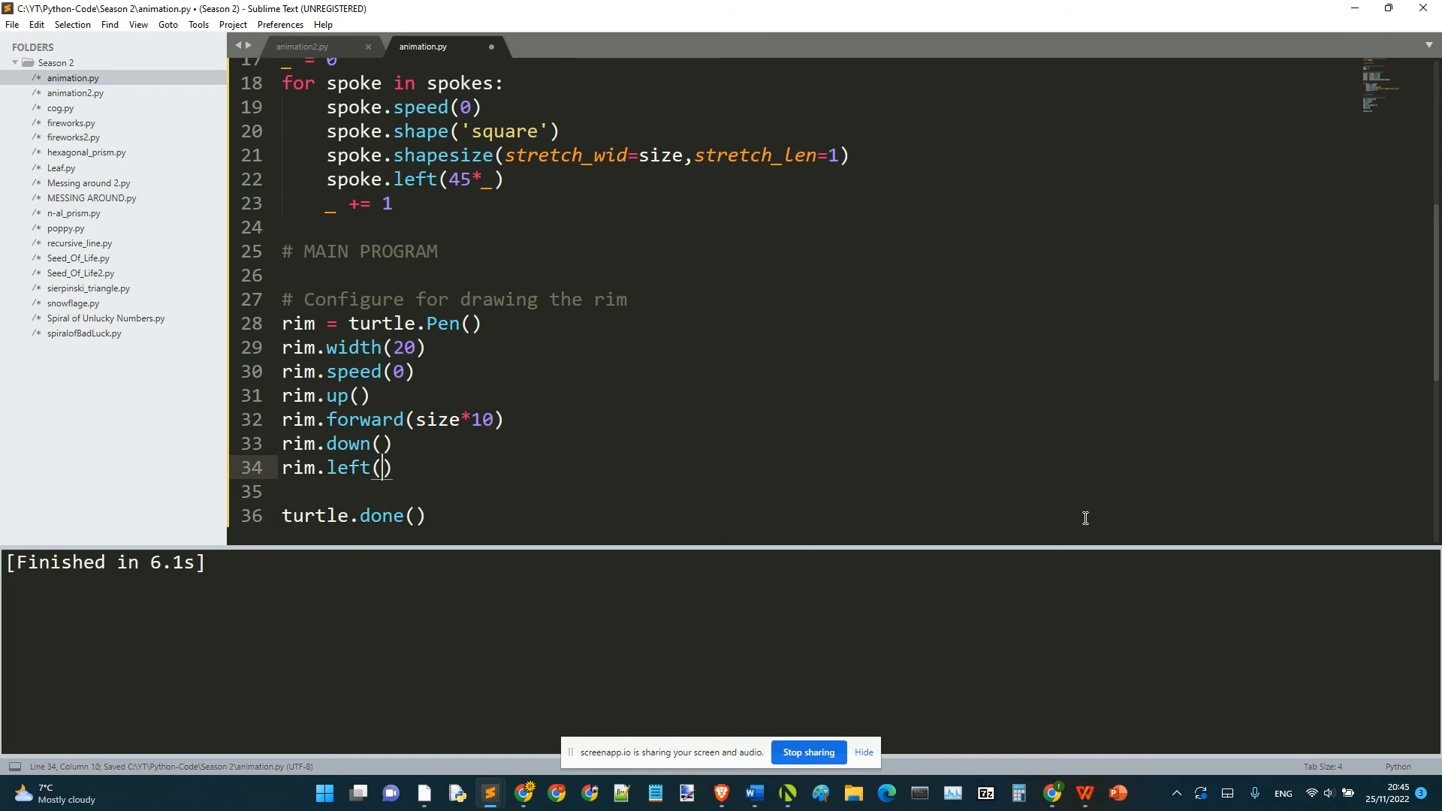
pyautogui.write('90')
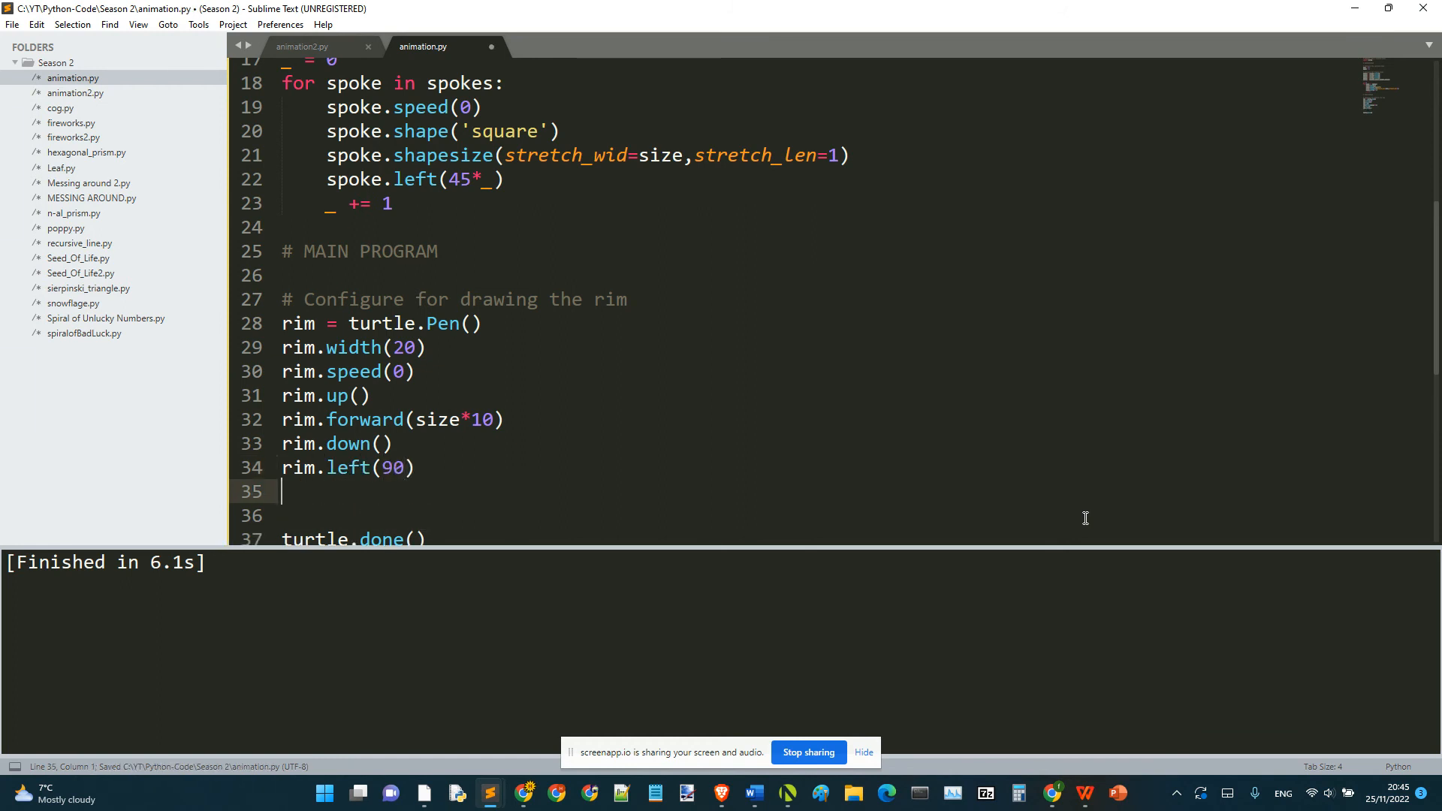
pyautogui.write('#')
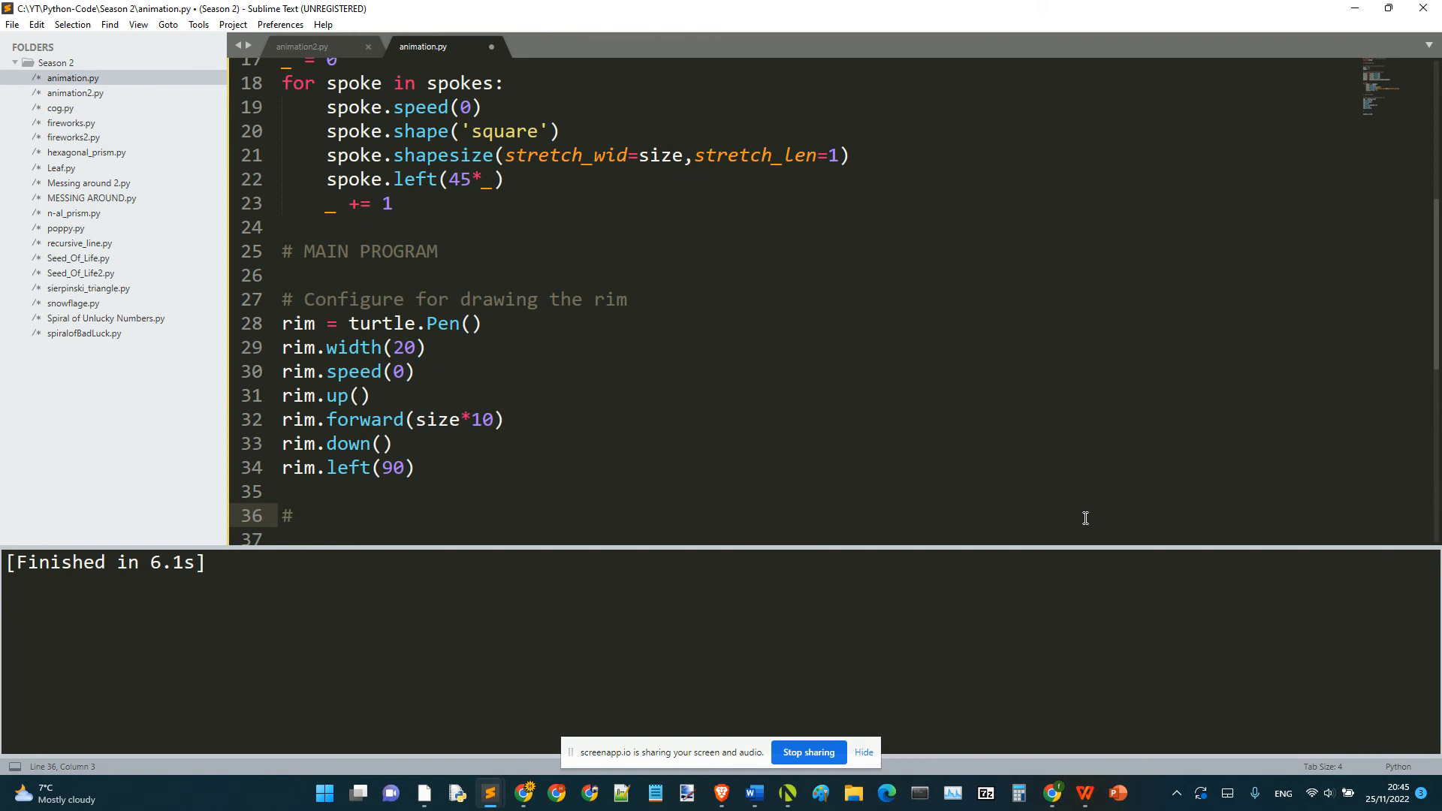
# Add '# Rim drawing' with rim.circle(size*10), preview the rimmed wheel, then add blank lines.
pyautogui.write('Rim drawo')
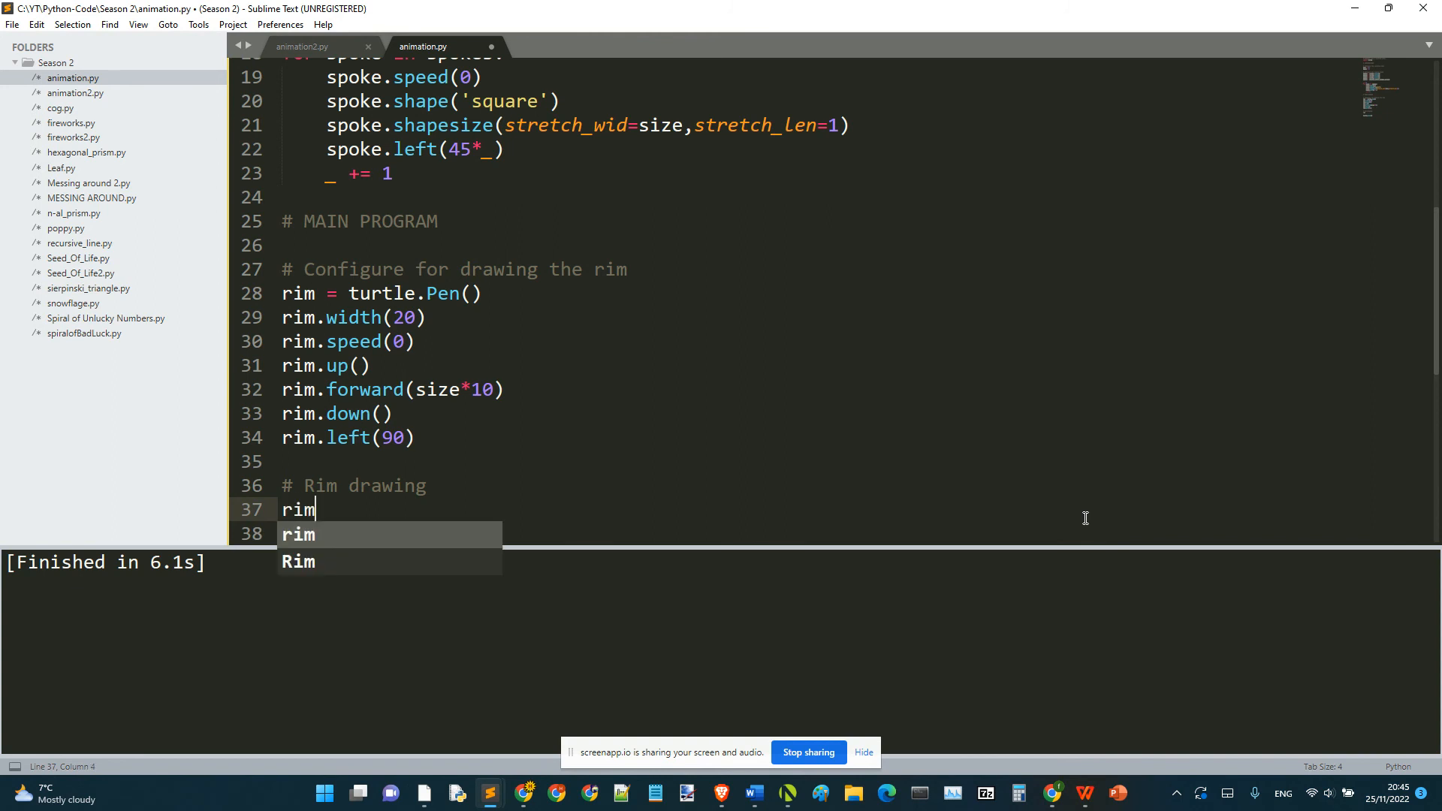
pyautogui.write('.circle(size)')
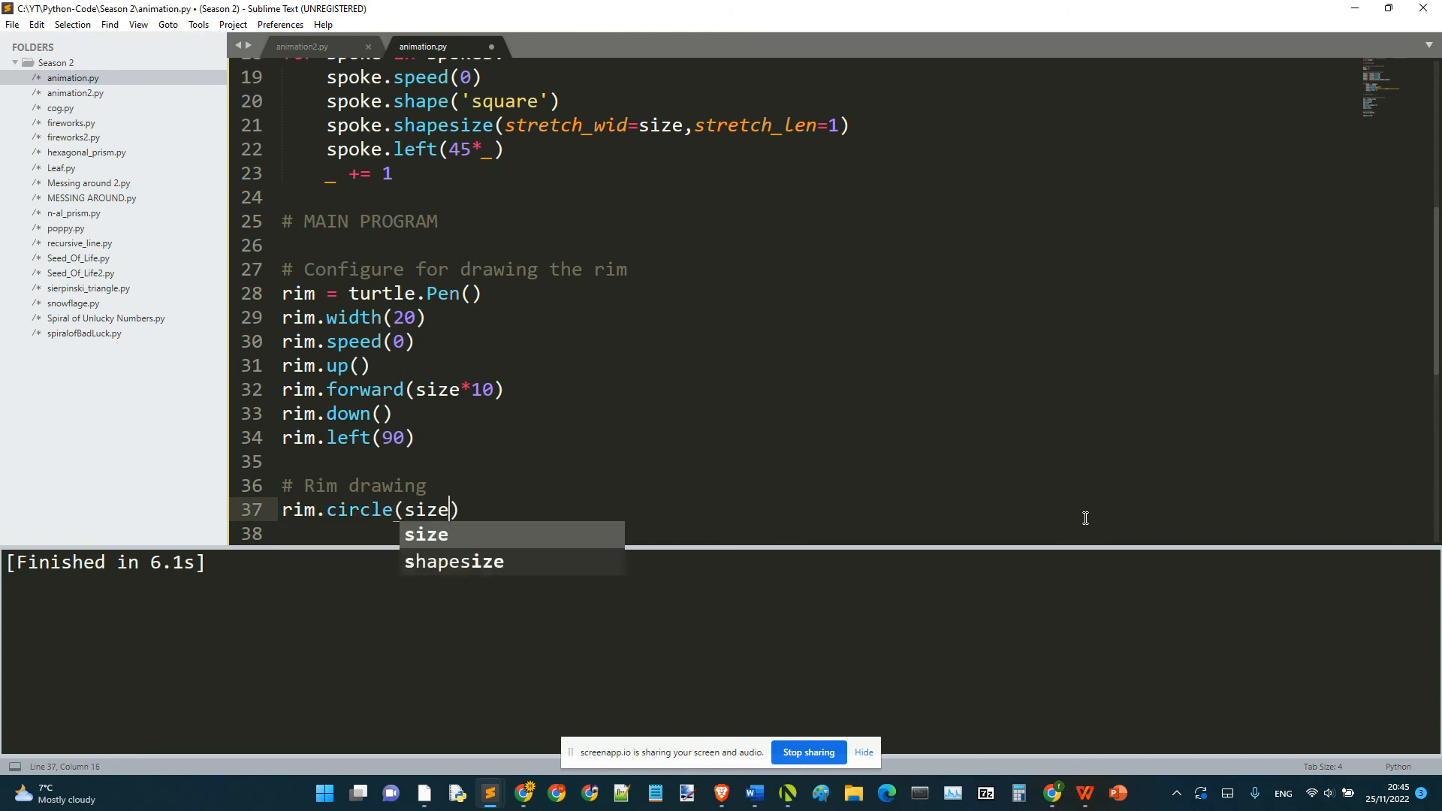
pyautogui.write('*10')
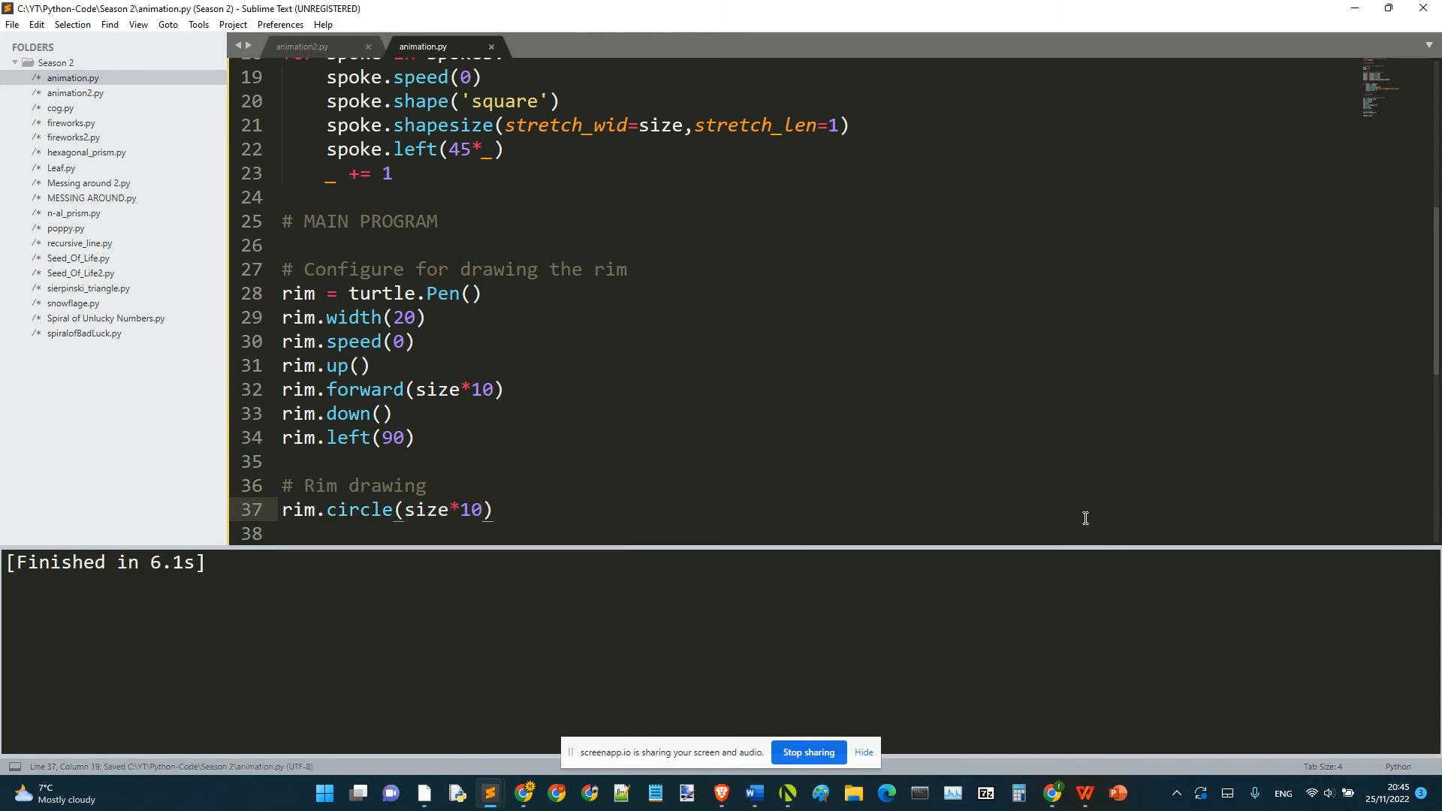
pyautogui.press('ctrl+b')
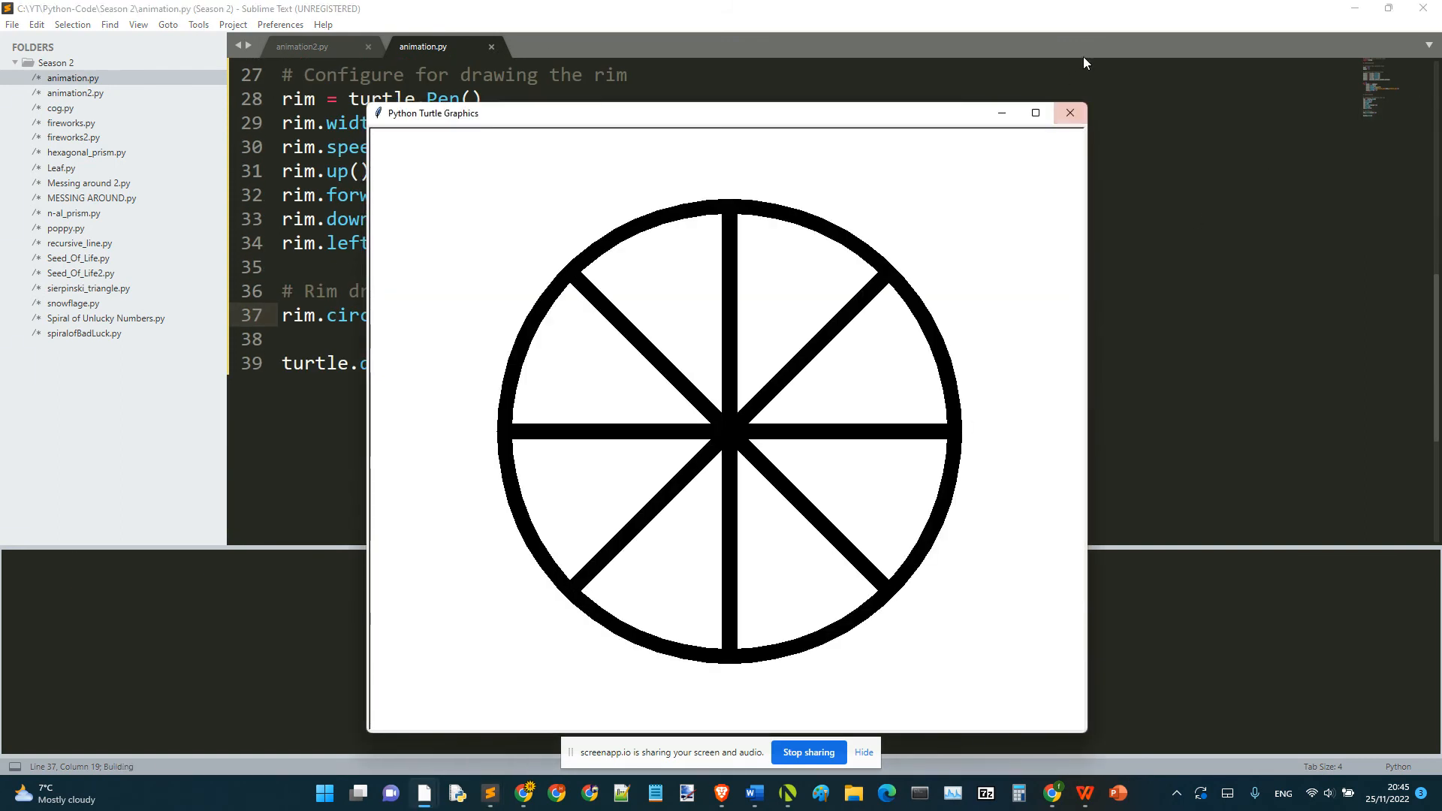
pyautogui.click(1068, 112)
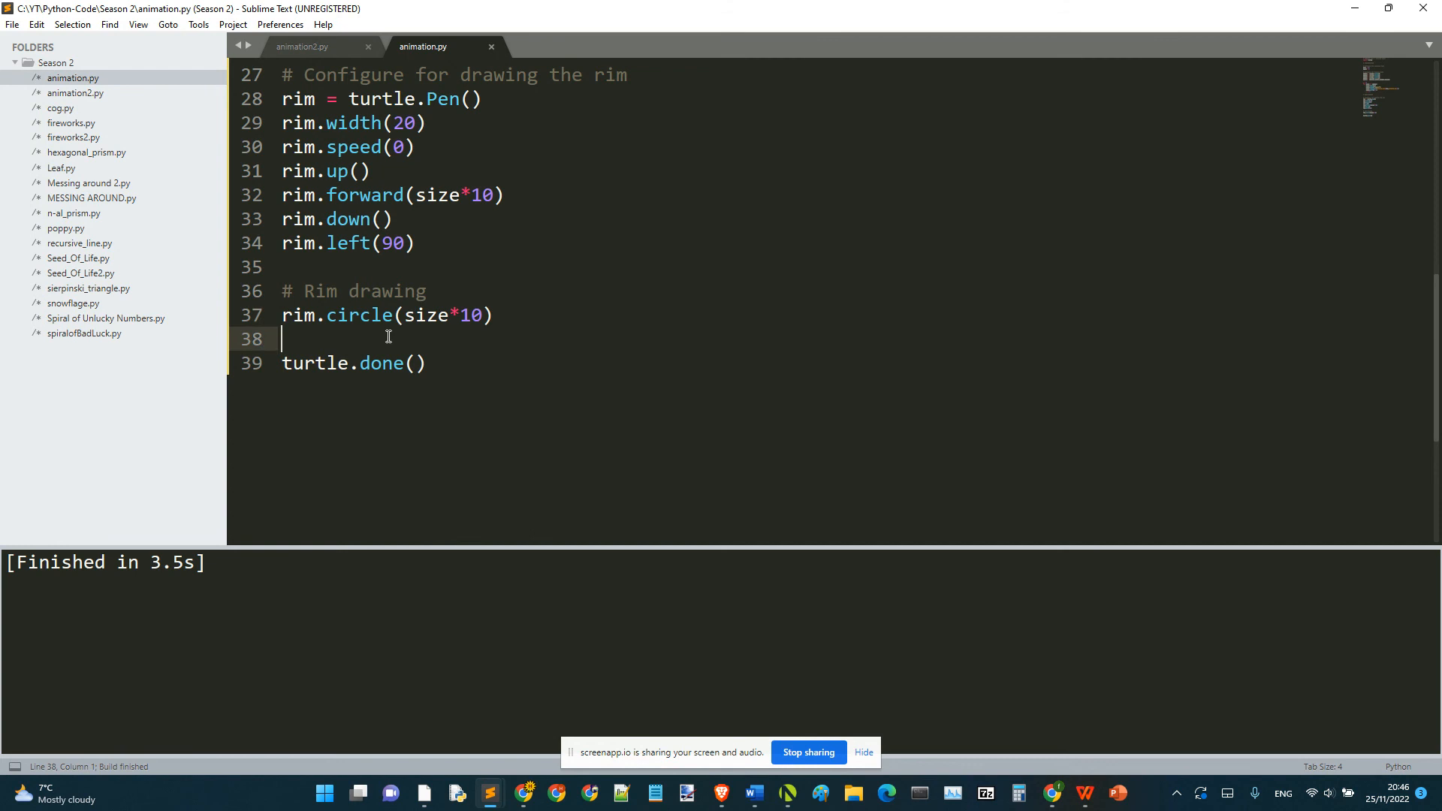
pyautogui.press('Enter')
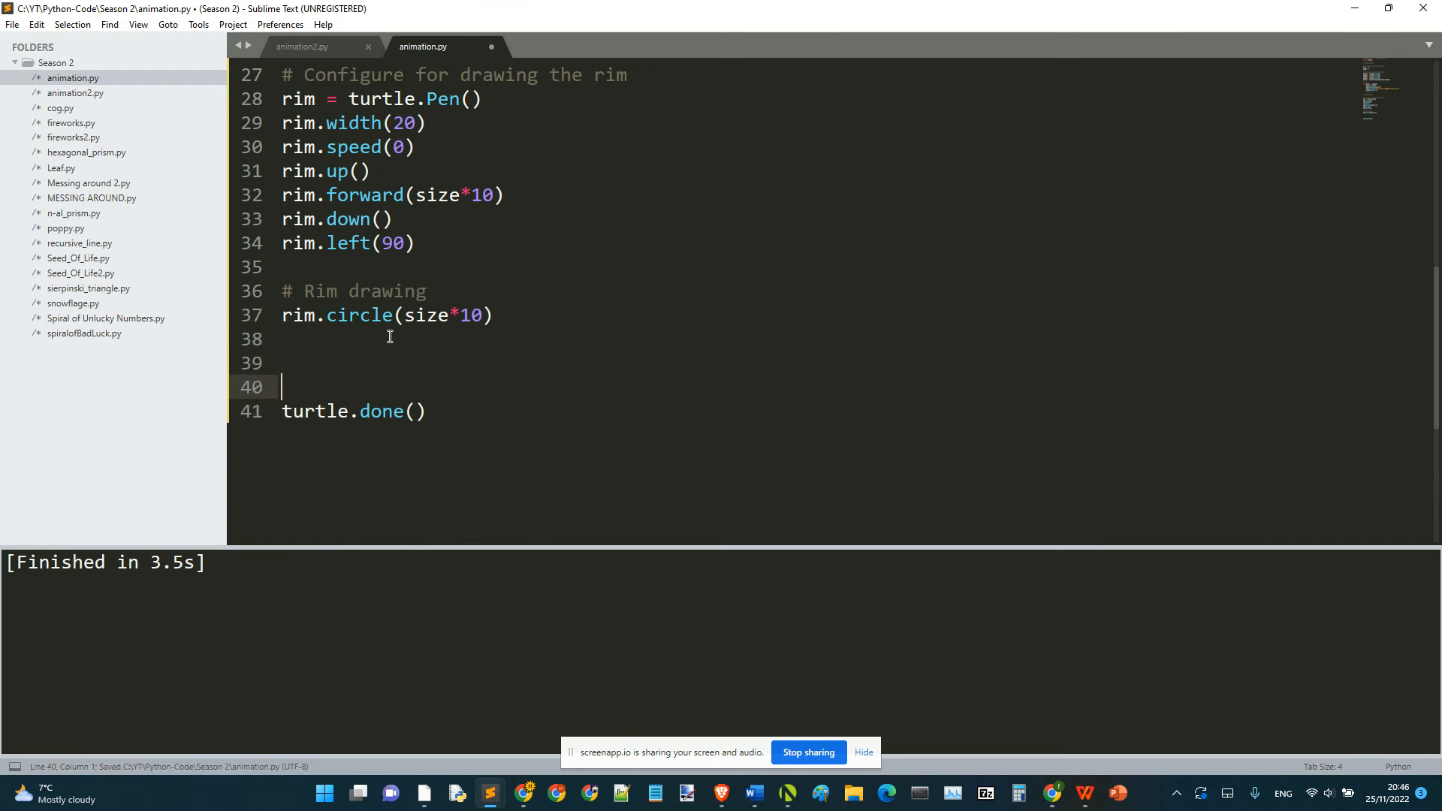
# Add a '# Spinning wheel' comment and a 'while True:' line, then save the script.
pyautogui.write('#')
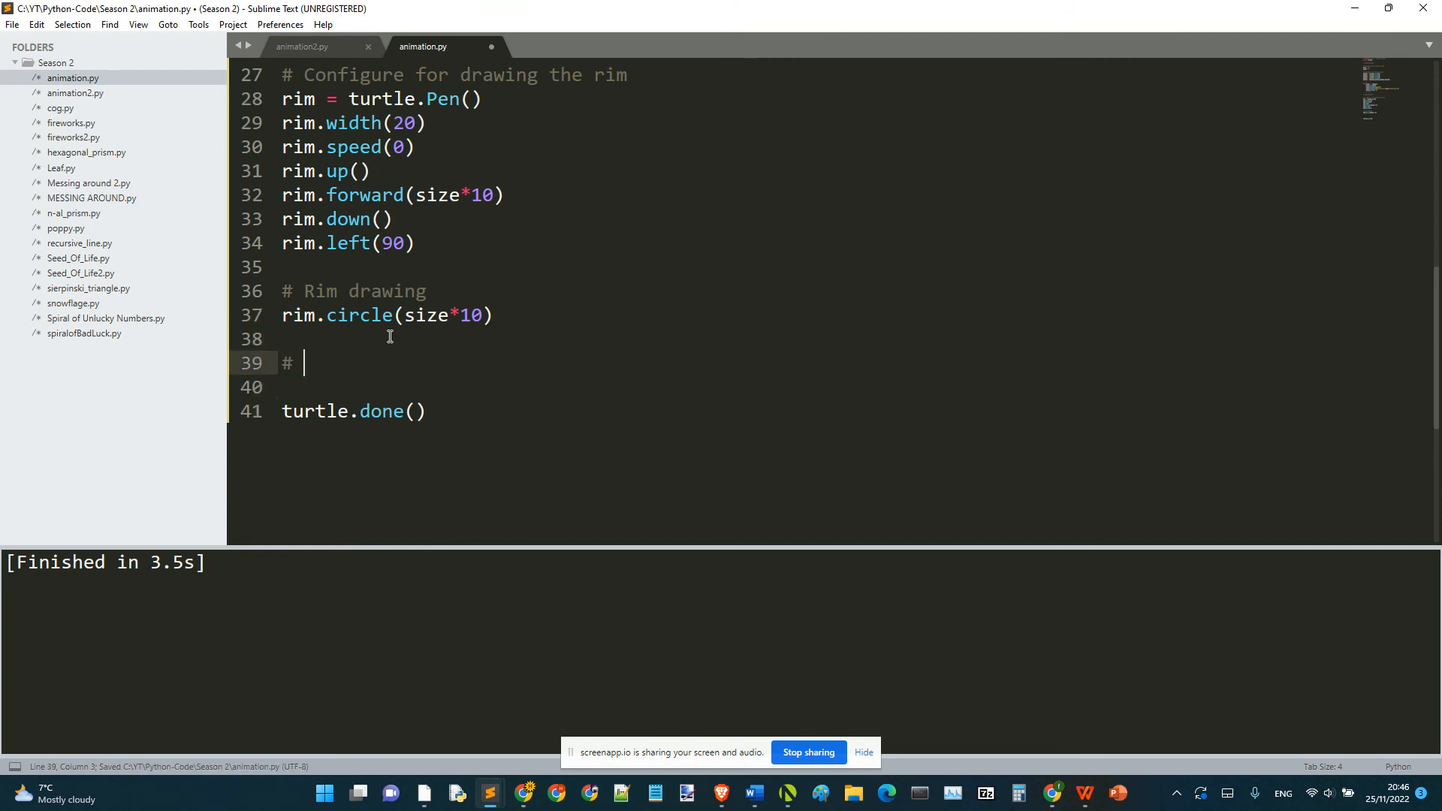
pyautogui.write('Spp')
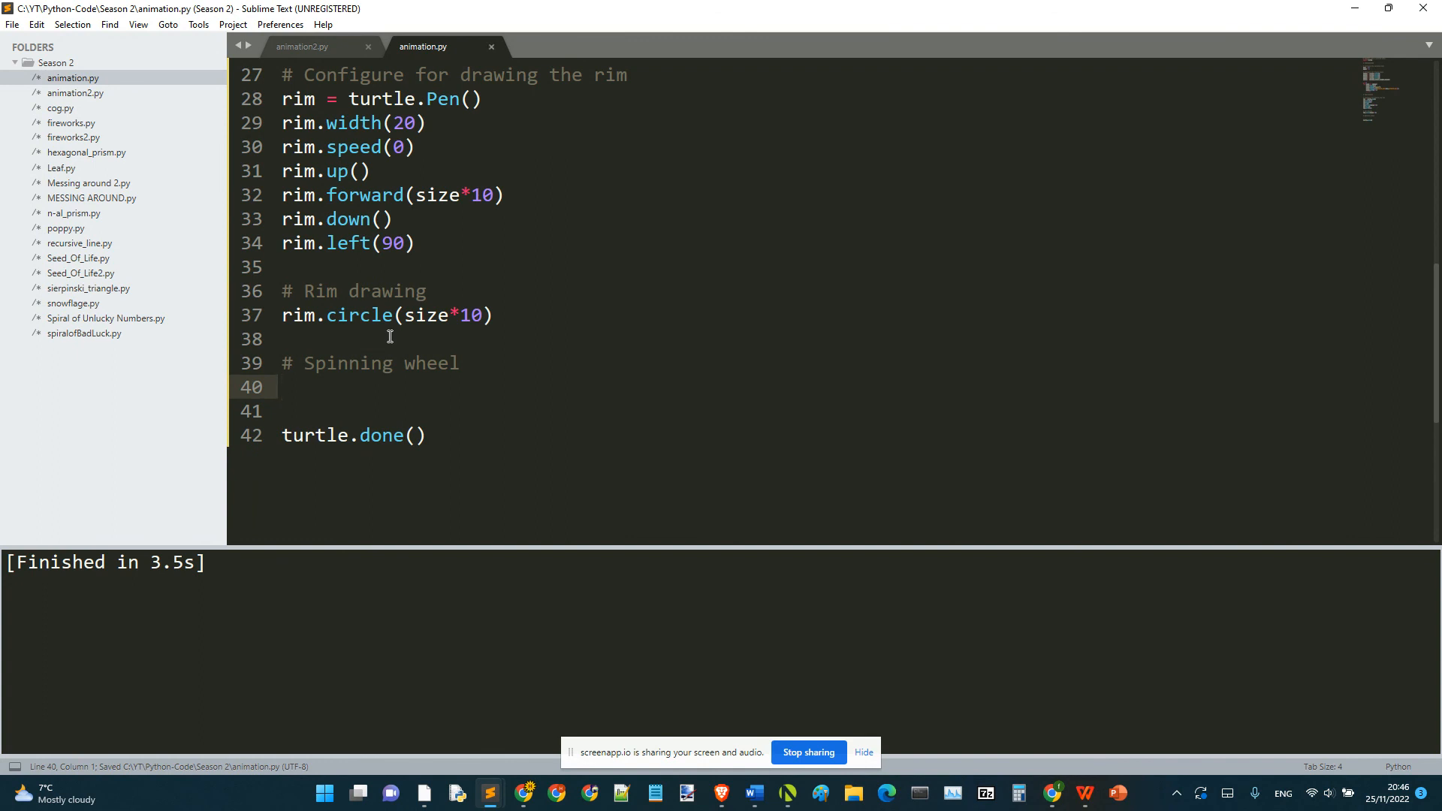
pyautogui.write('while True:')
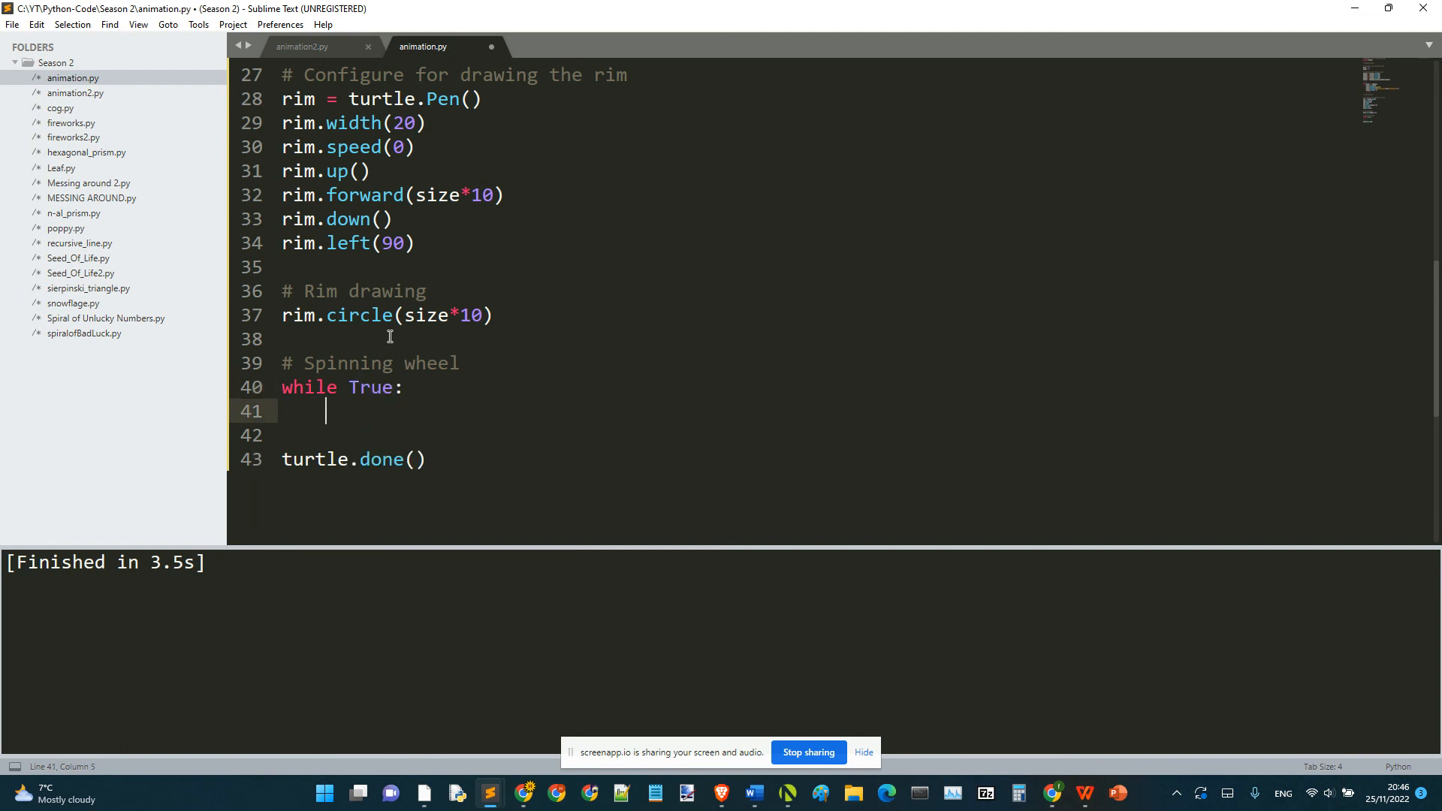
pyautogui.press('ctrl+s')
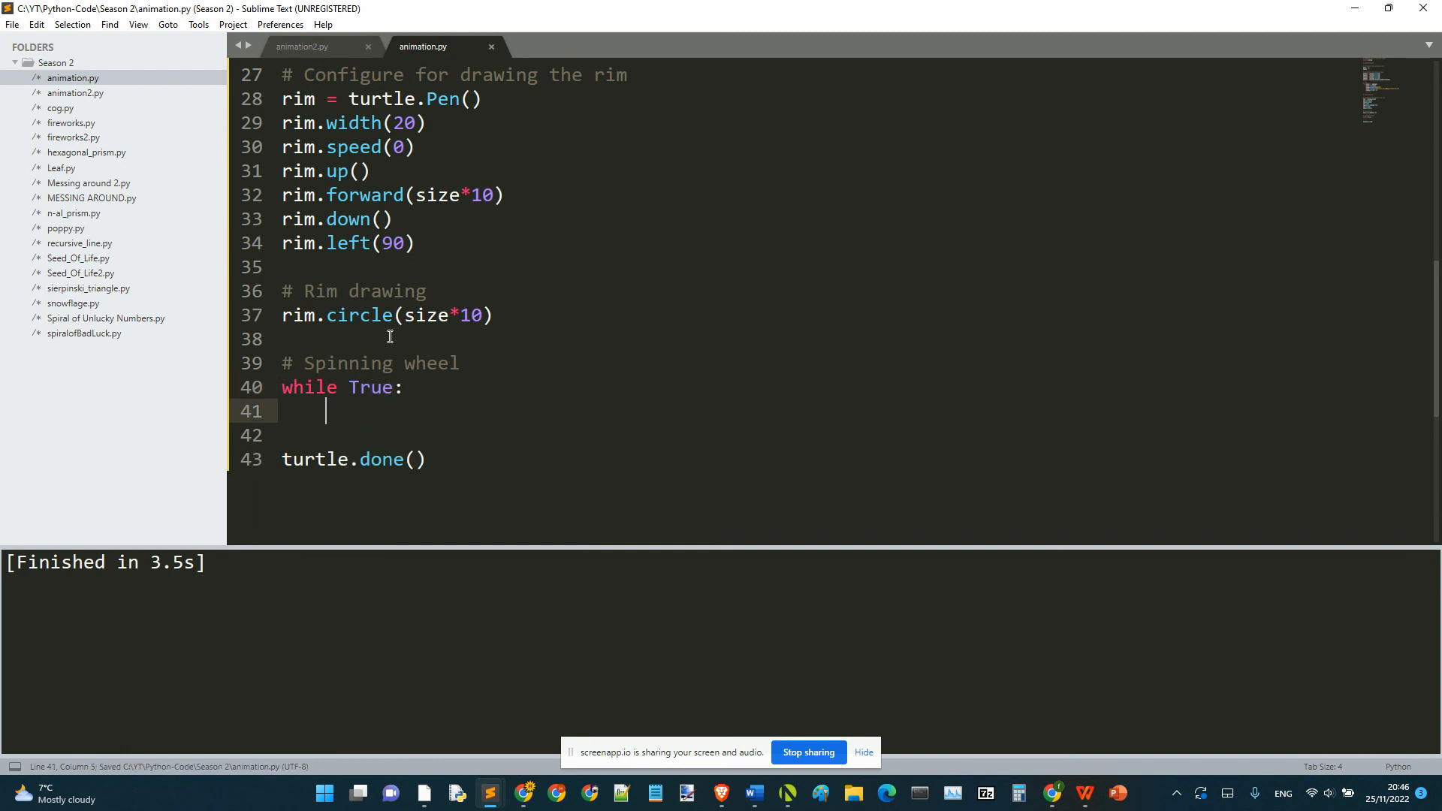
# Inside the loop, add 'for spoke in spokes:' with the indented body 'spoke.left(speed)'.
pyautogui.write('for')
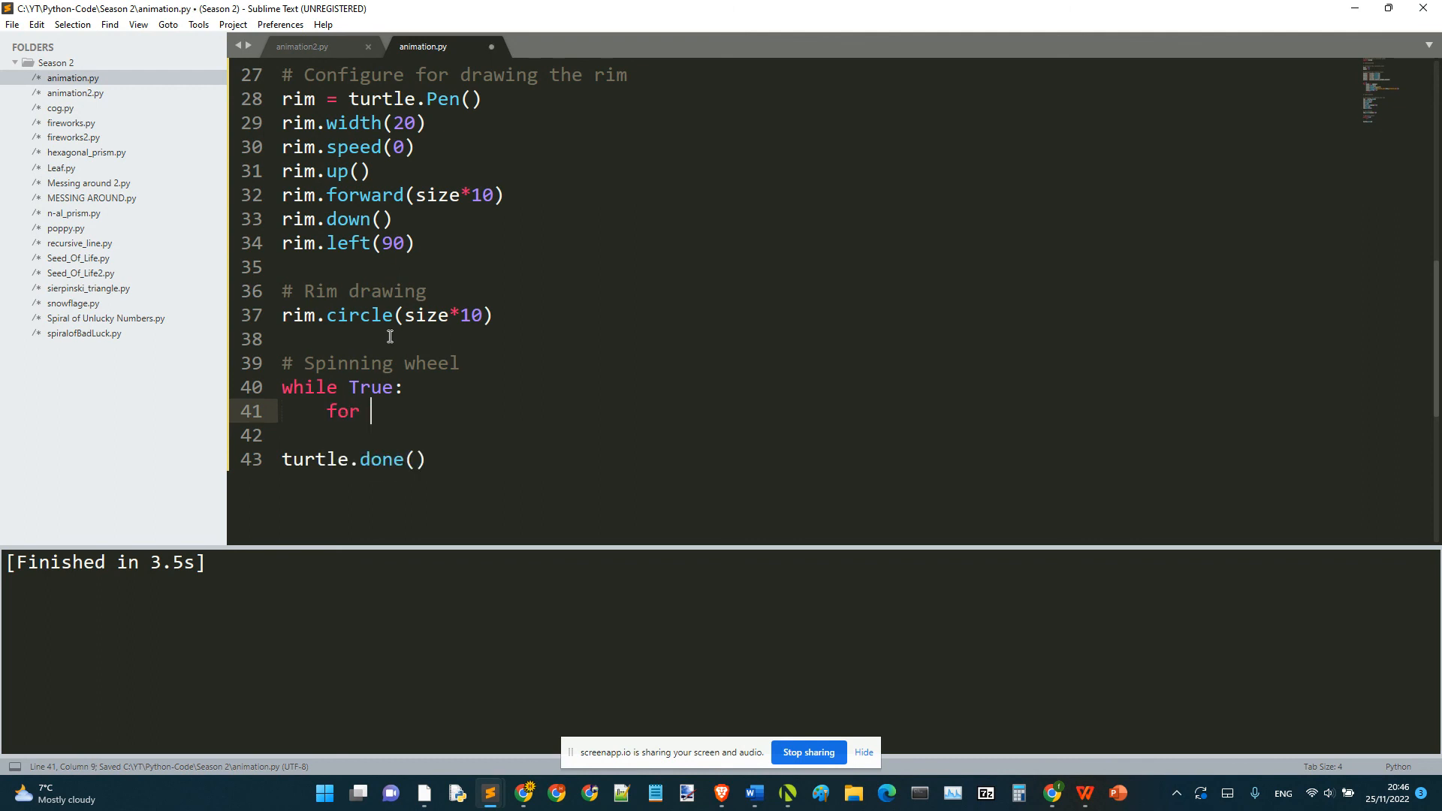
pyautogui.write('spoke1')
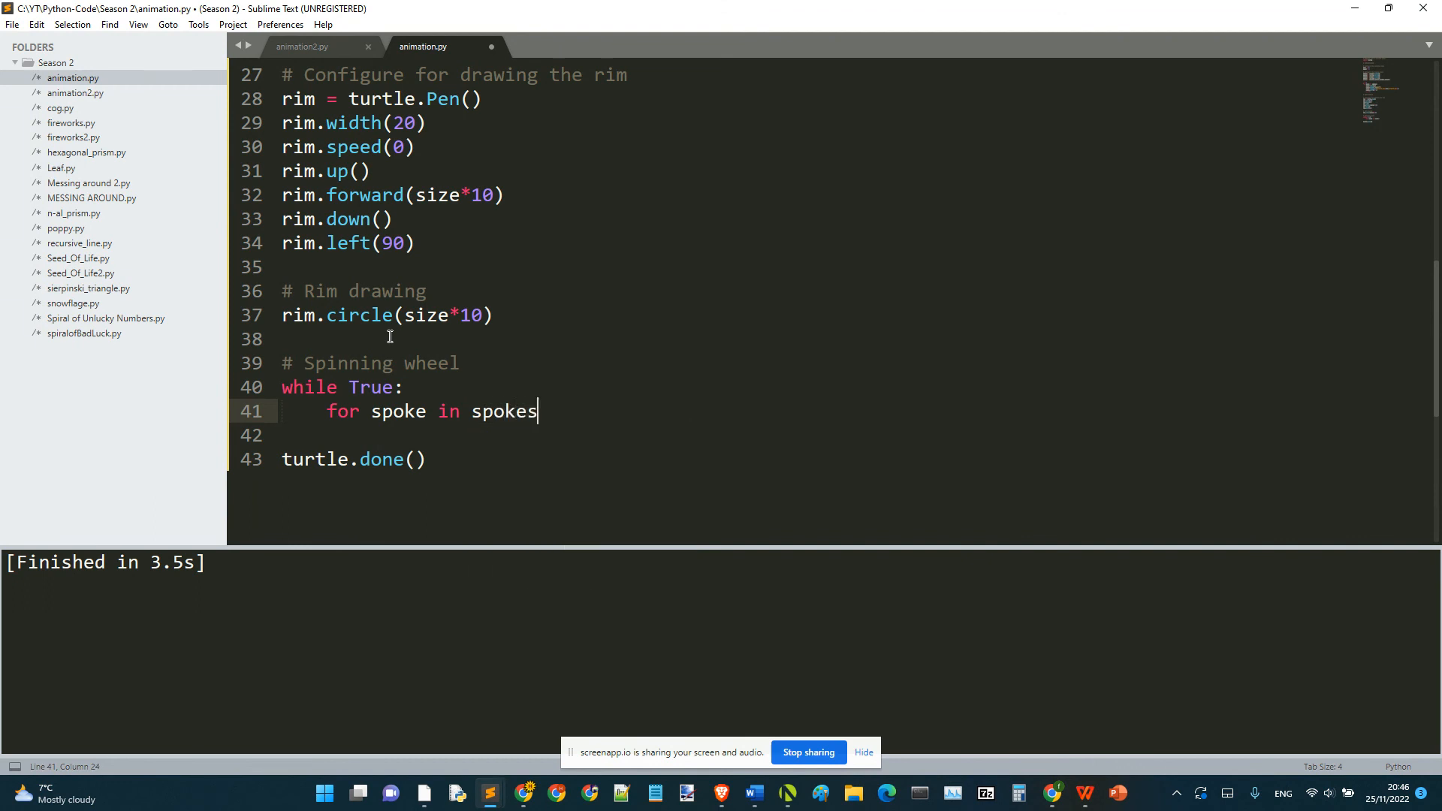
pyautogui.press('enter')
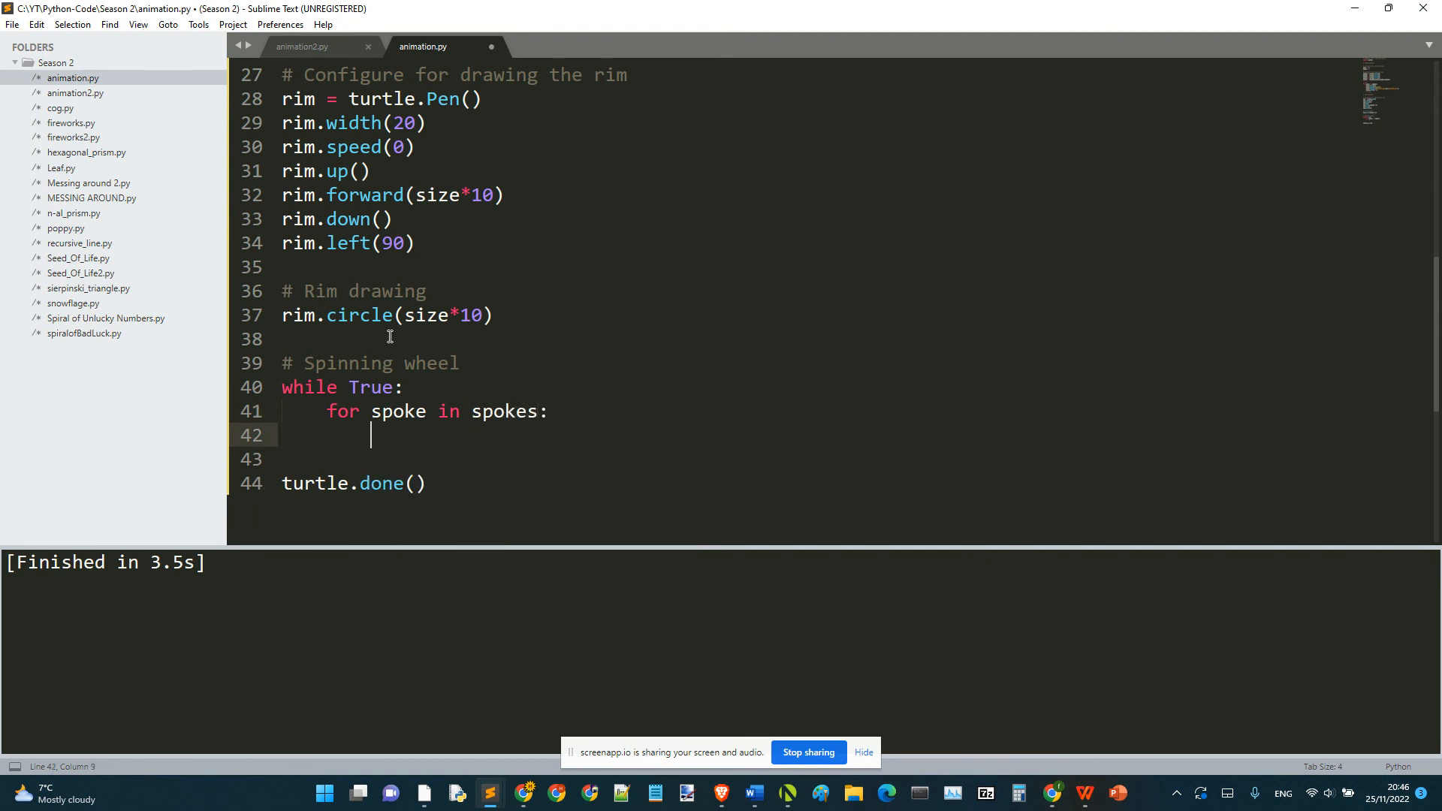
pyautogui.write('spoke.left(')
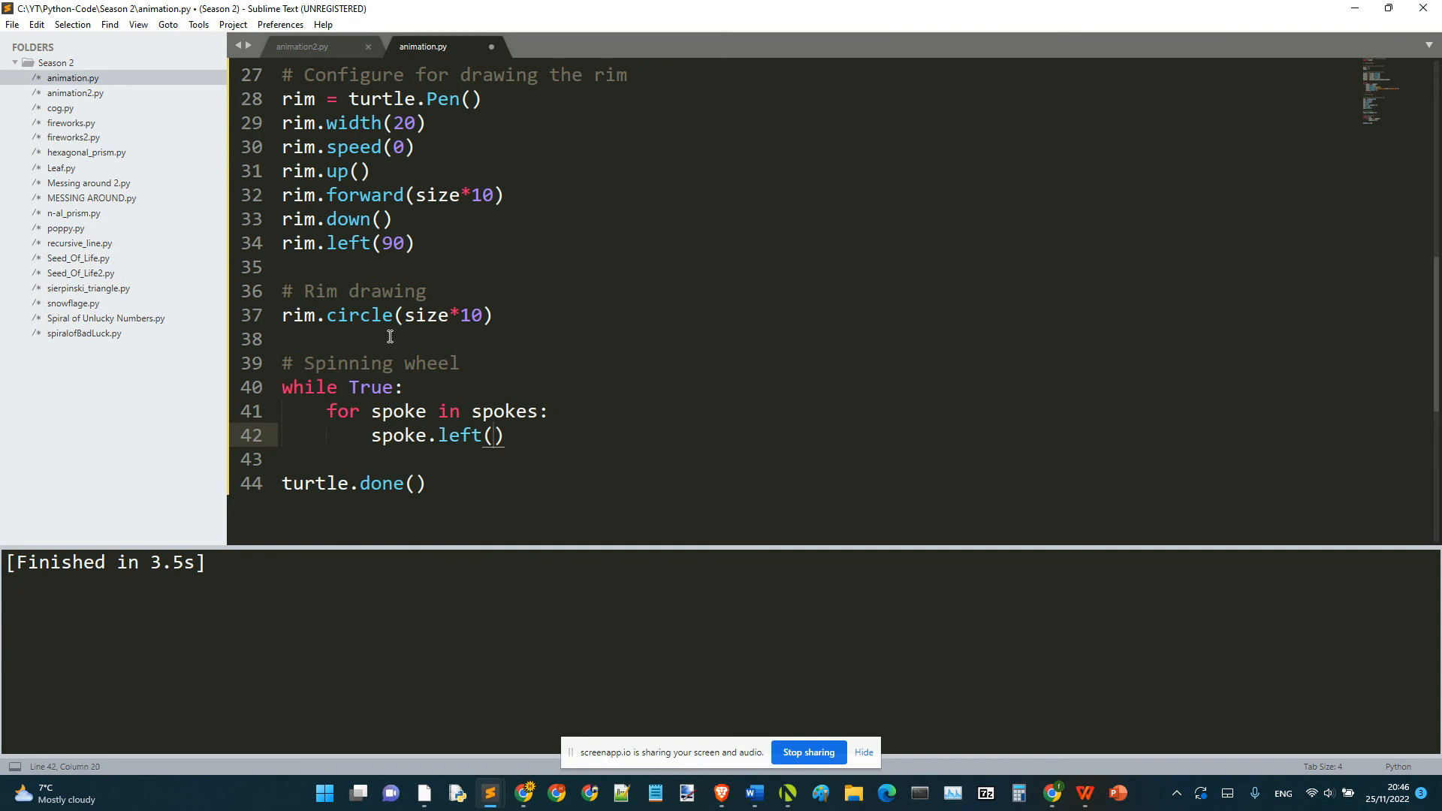
pyautogui.write('speed')
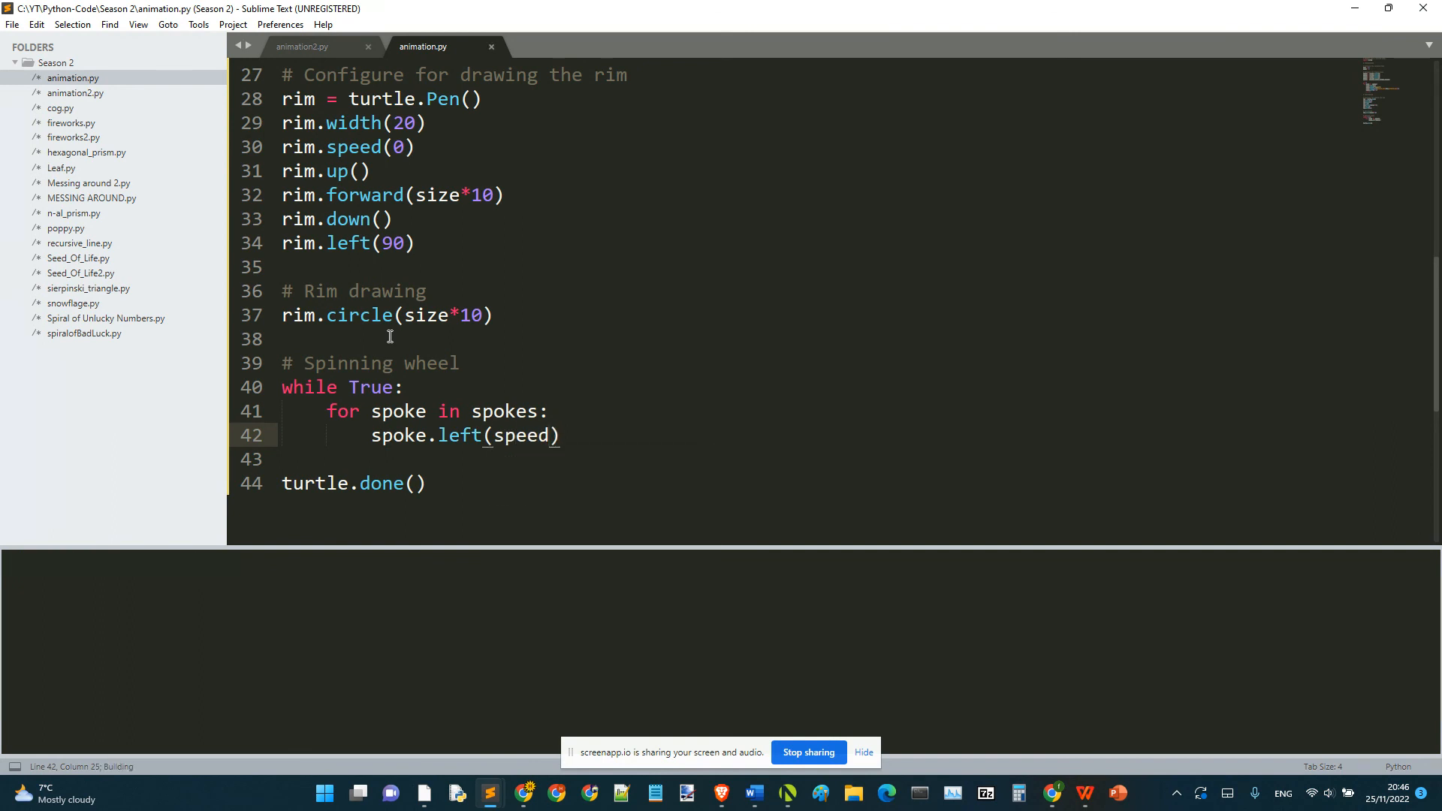